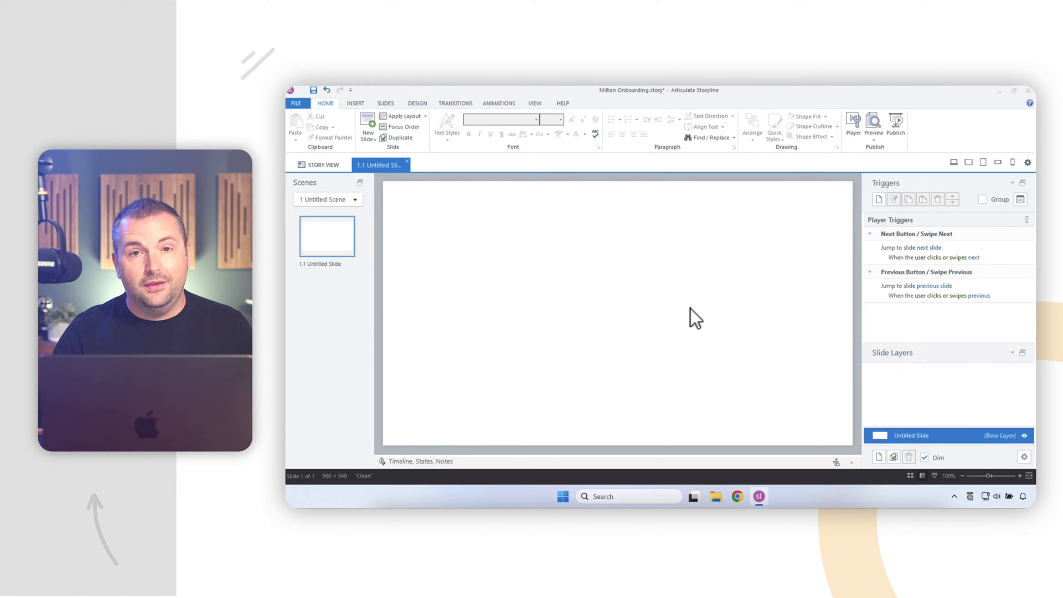
mouse_move(650, 306)
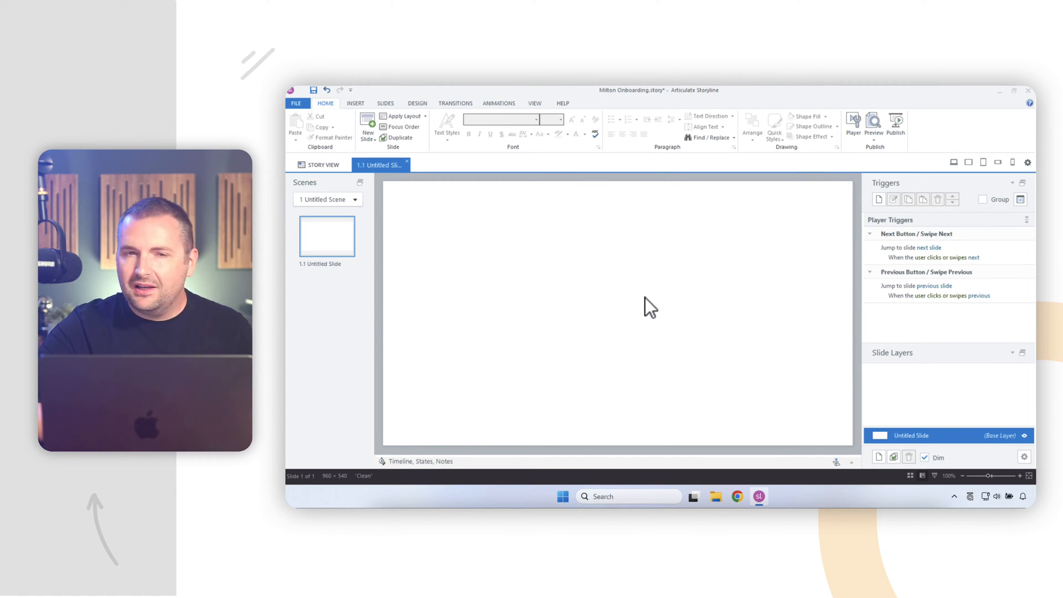
mouse_move(601, 223)
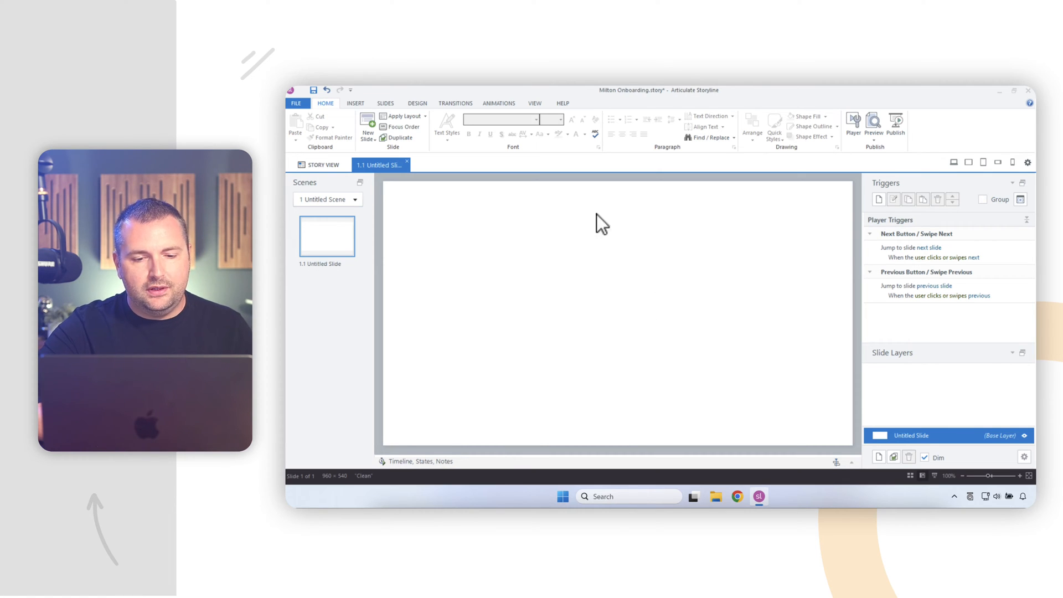
mouse_move(583, 329)
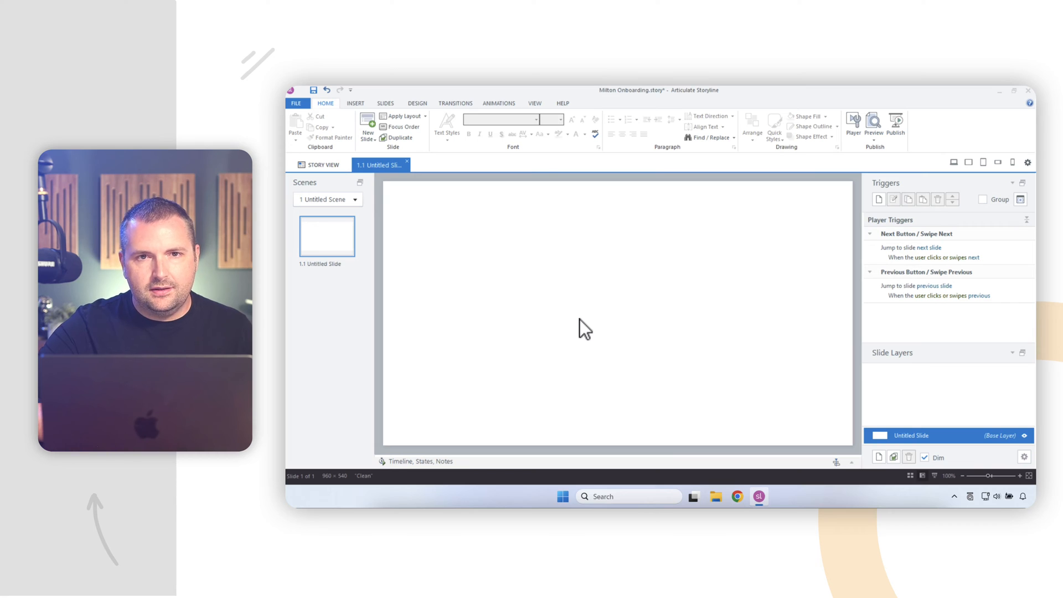
- Switch to the View tab to reach the Slide Master option
left_click(534, 103)
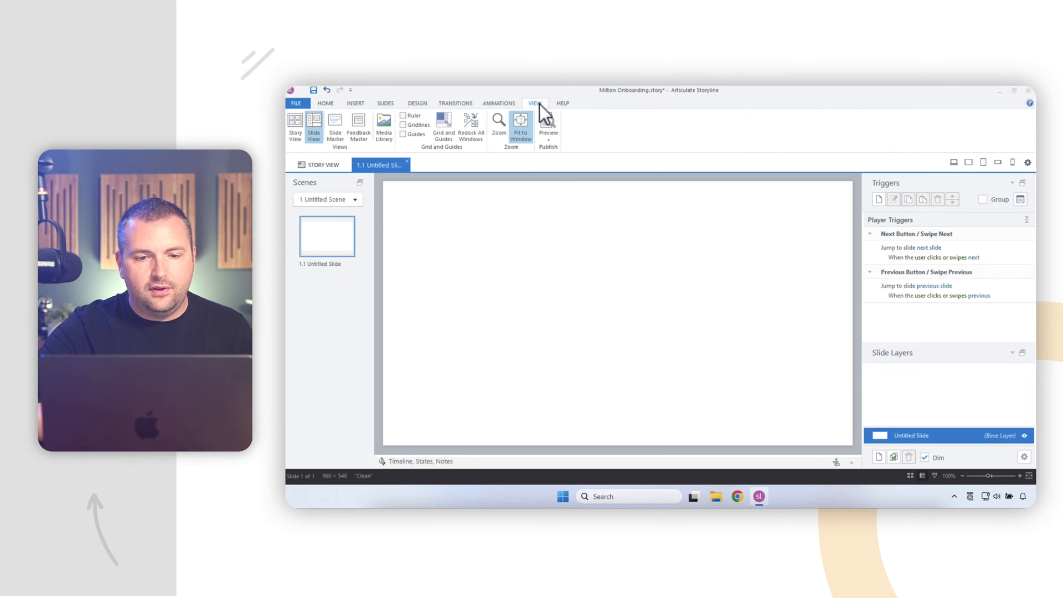
mouse_move(420, 188)
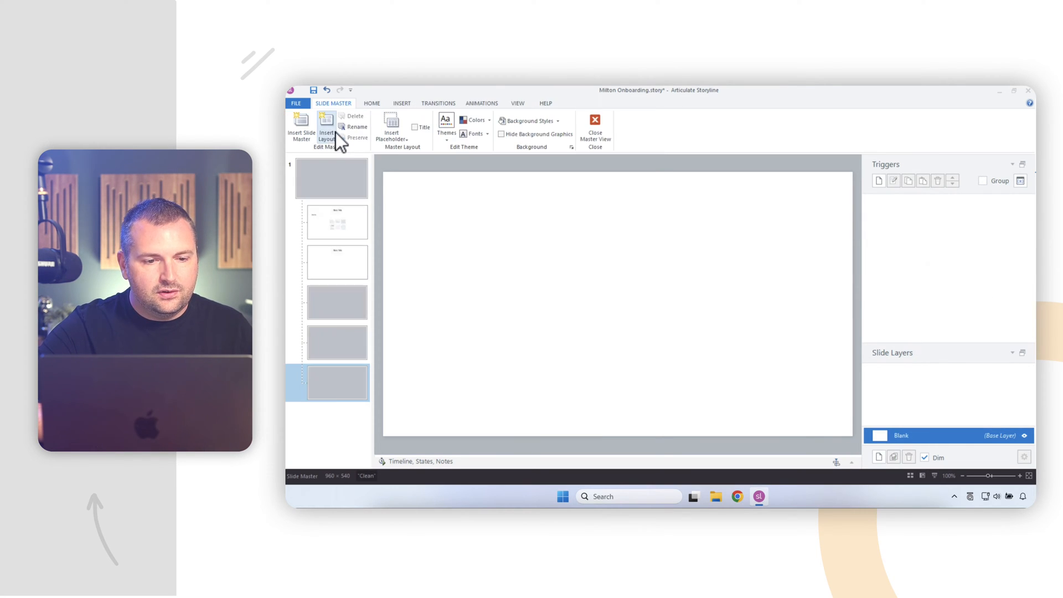
- Review the Clean master and its layouts, including Question, ending on the master slide
left_click(326, 129)
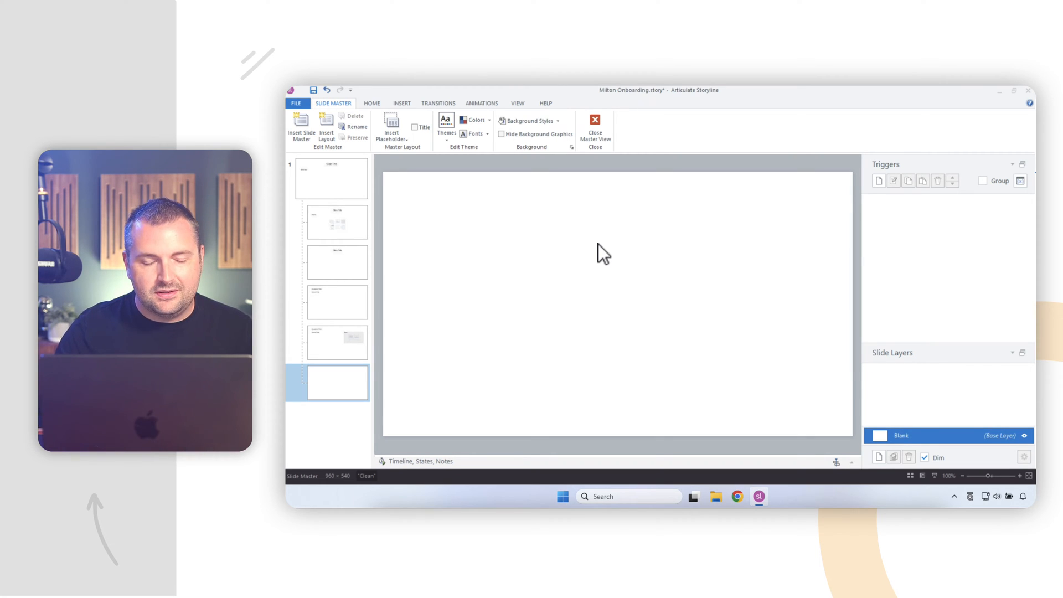
mouse_move(395, 212)
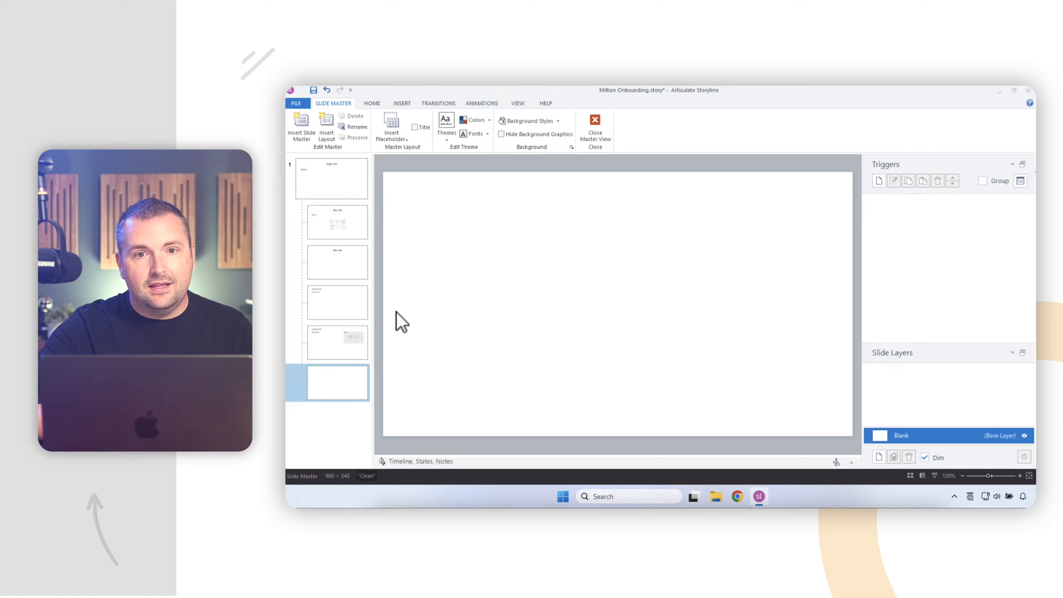
left_click(331, 179)
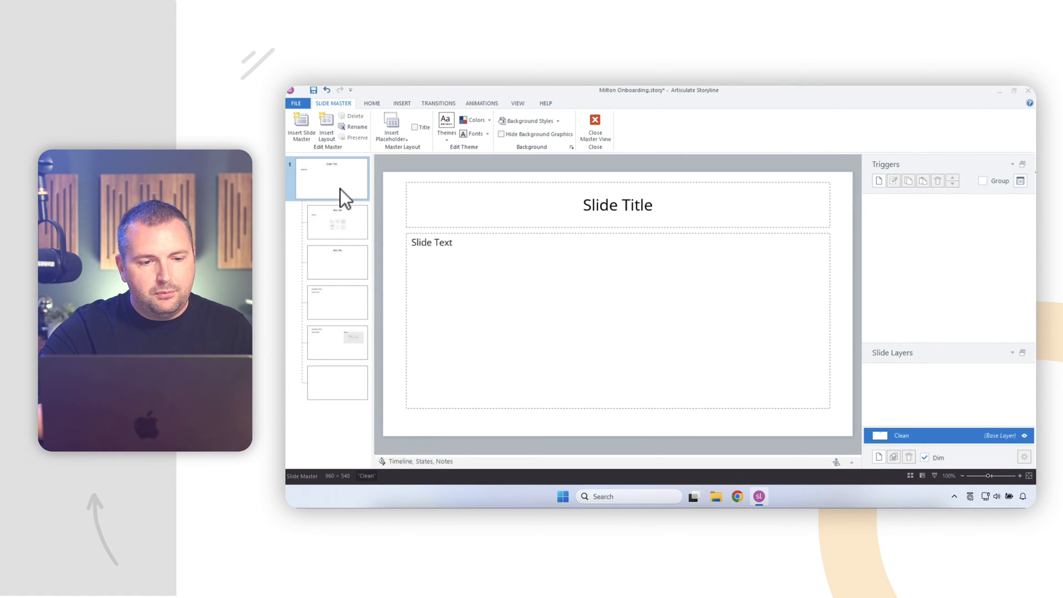
mouse_move(337, 221)
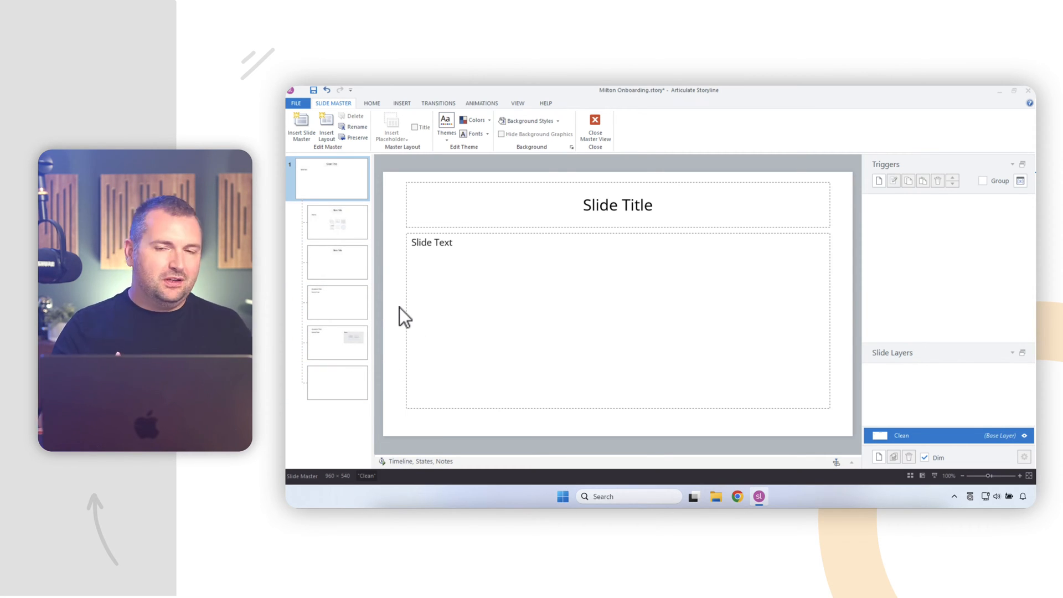
mouse_move(374, 230)
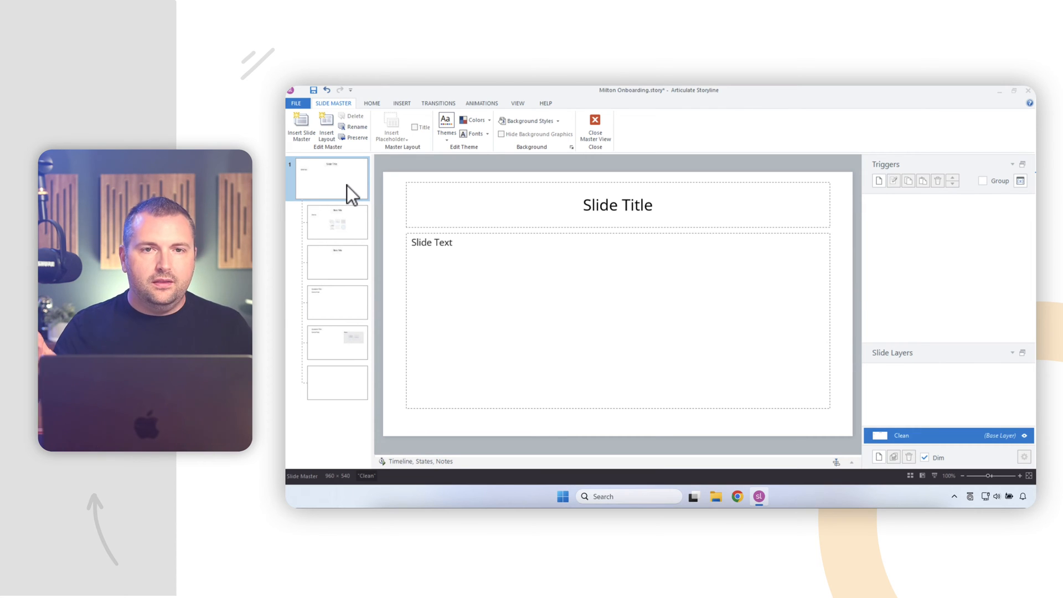
mouse_move(337, 222)
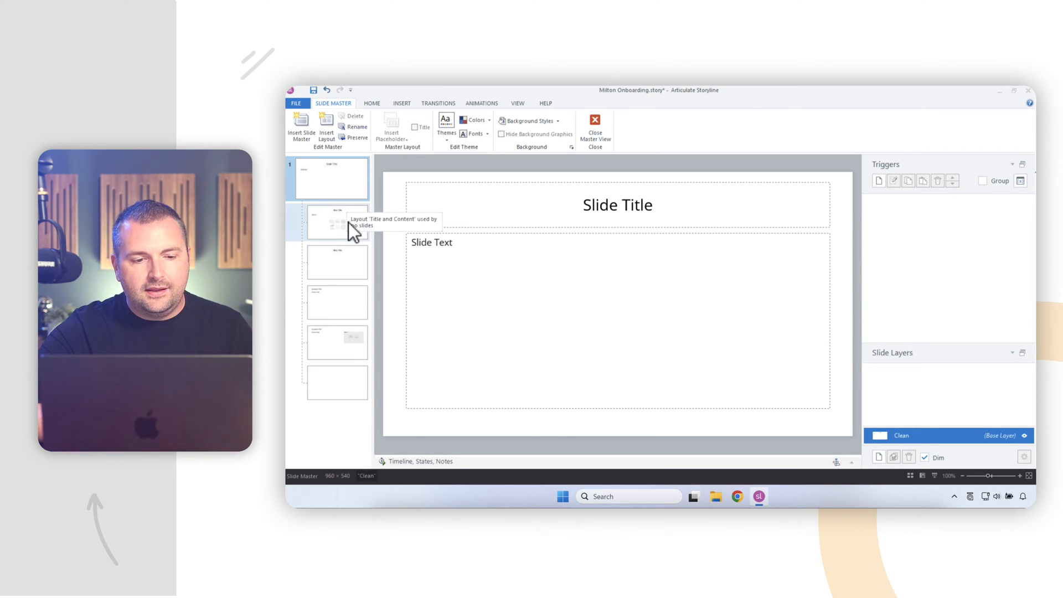
left_click(337, 342)
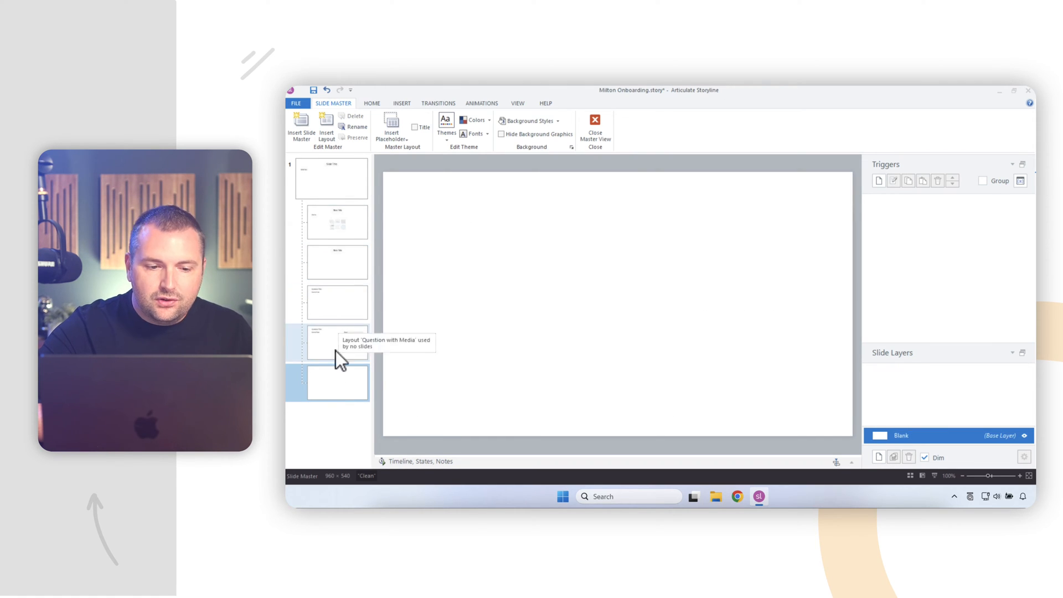
left_click(331, 178)
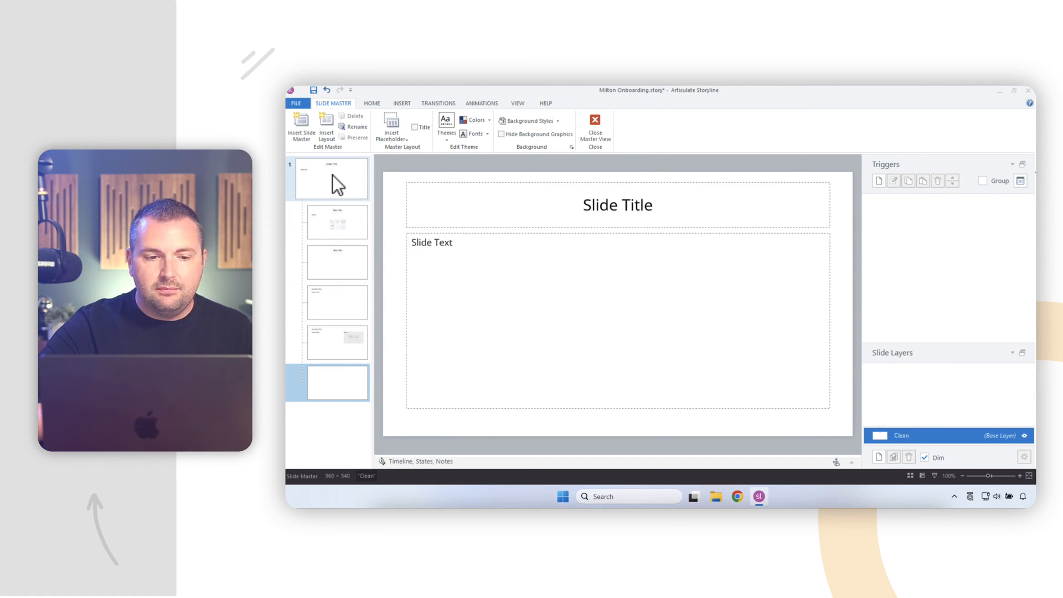
left_click(331, 179)
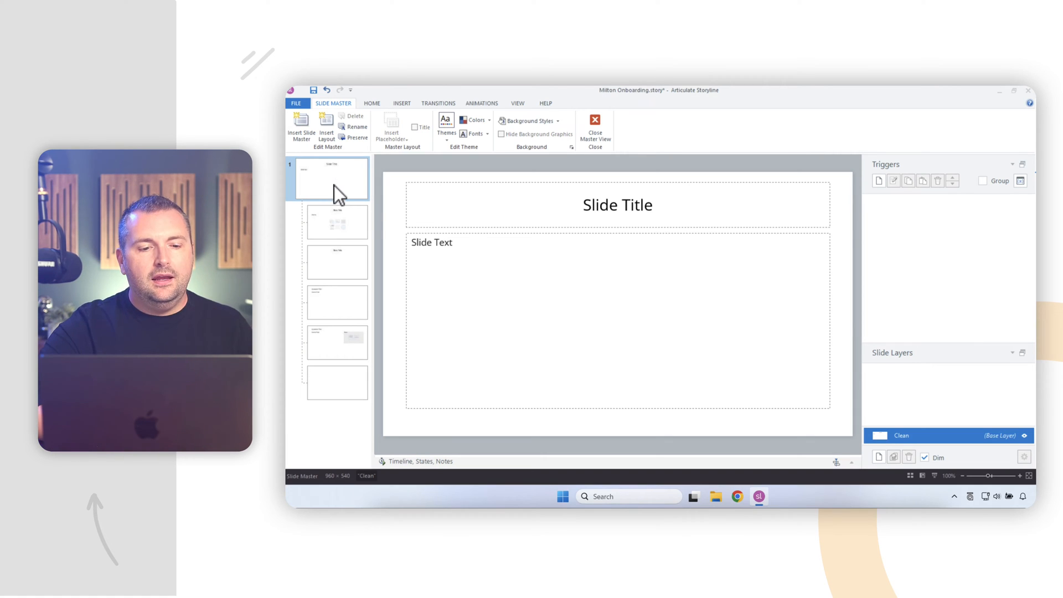
left_click(337, 302)
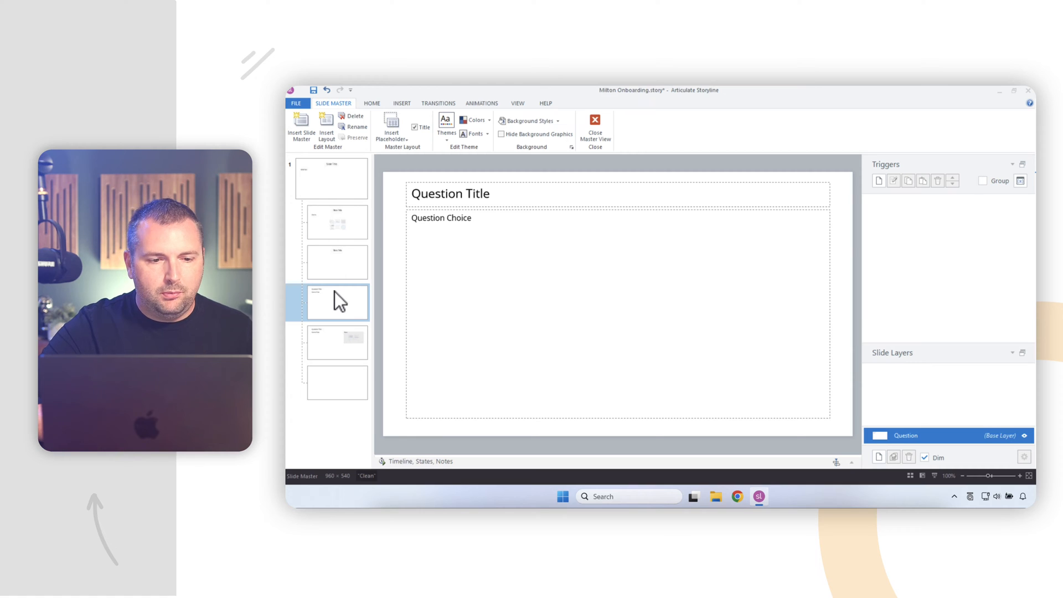
left_click(332, 178)
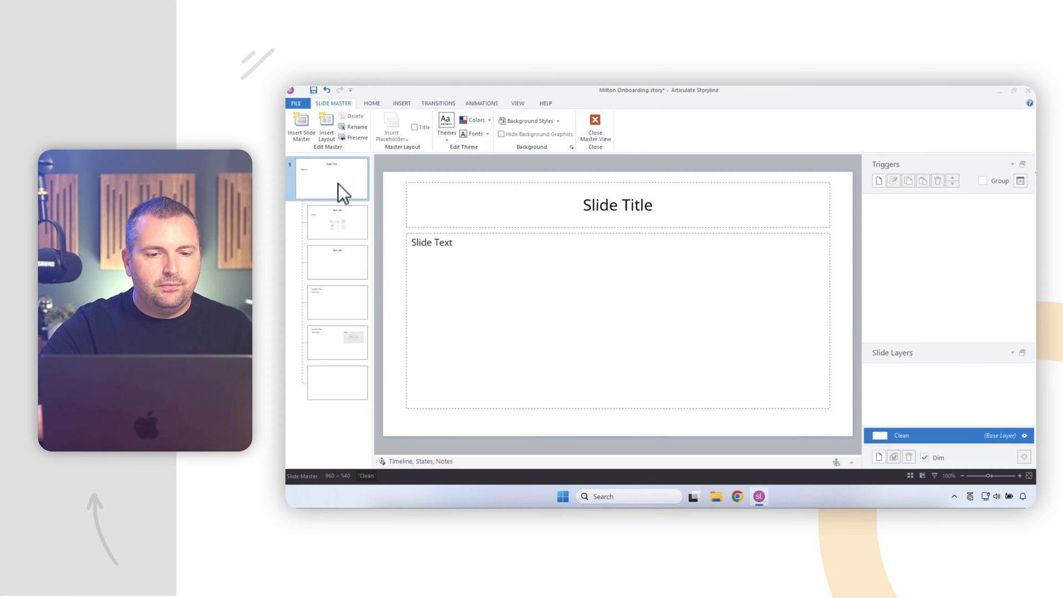
mouse_move(342, 423)
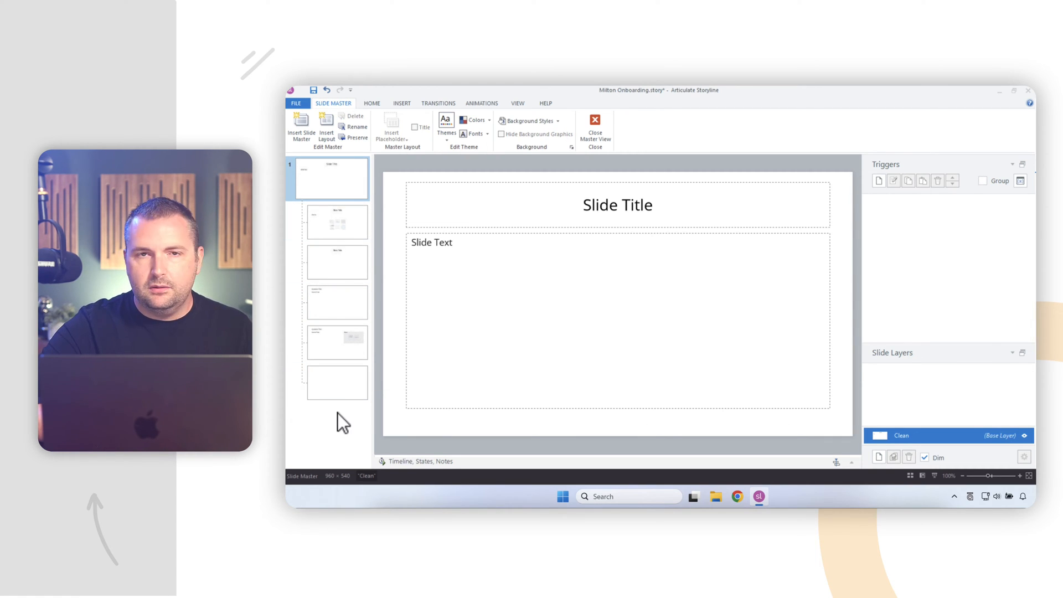
mouse_move(333, 189)
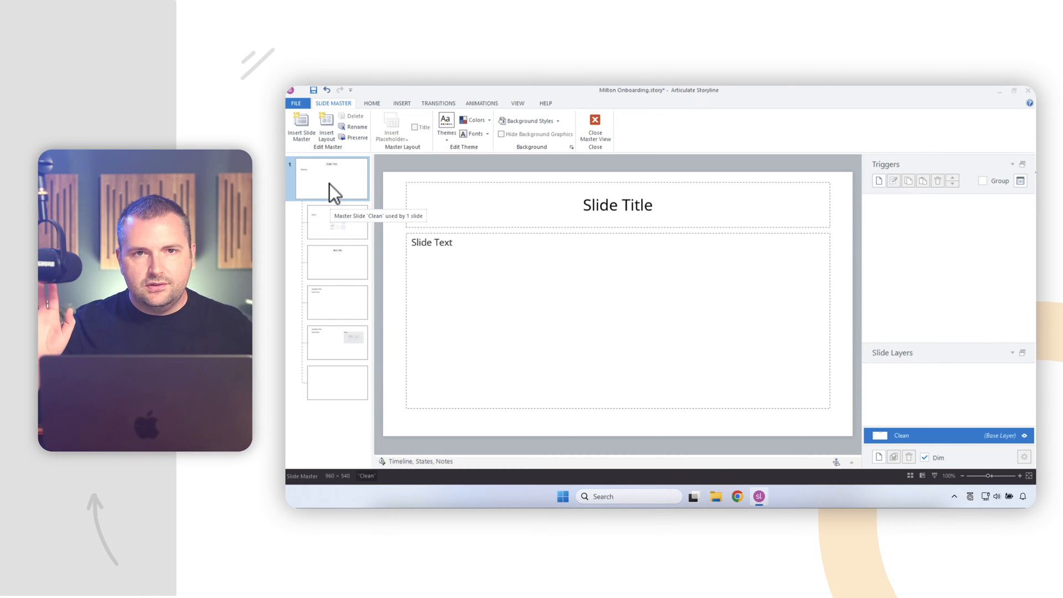
left_click(401, 103)
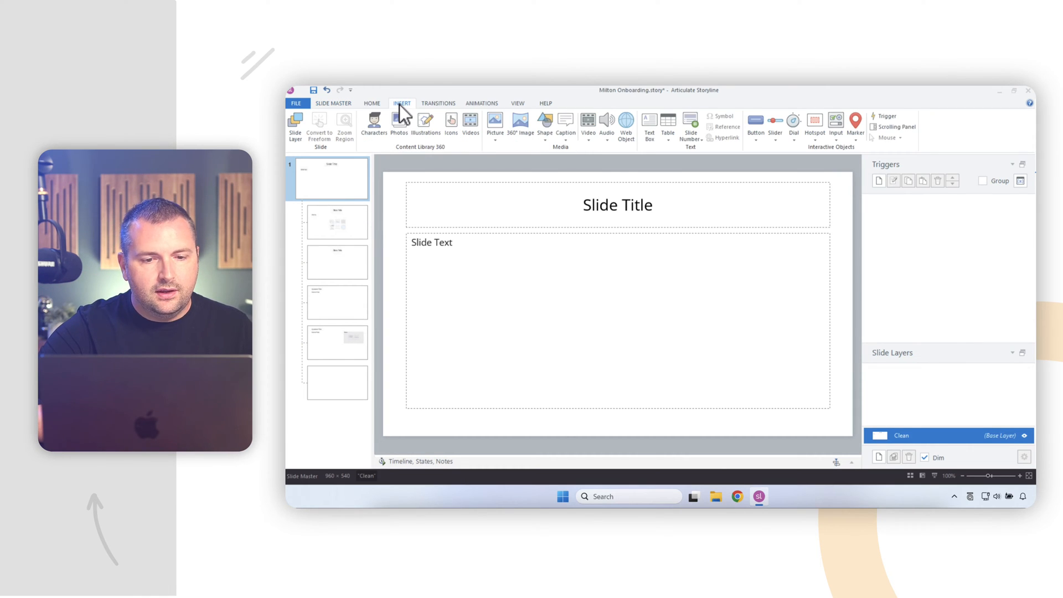
- Draw a blue rectangle in the master's top-left corner and confirm layouts inherit it
left_click(544, 126)
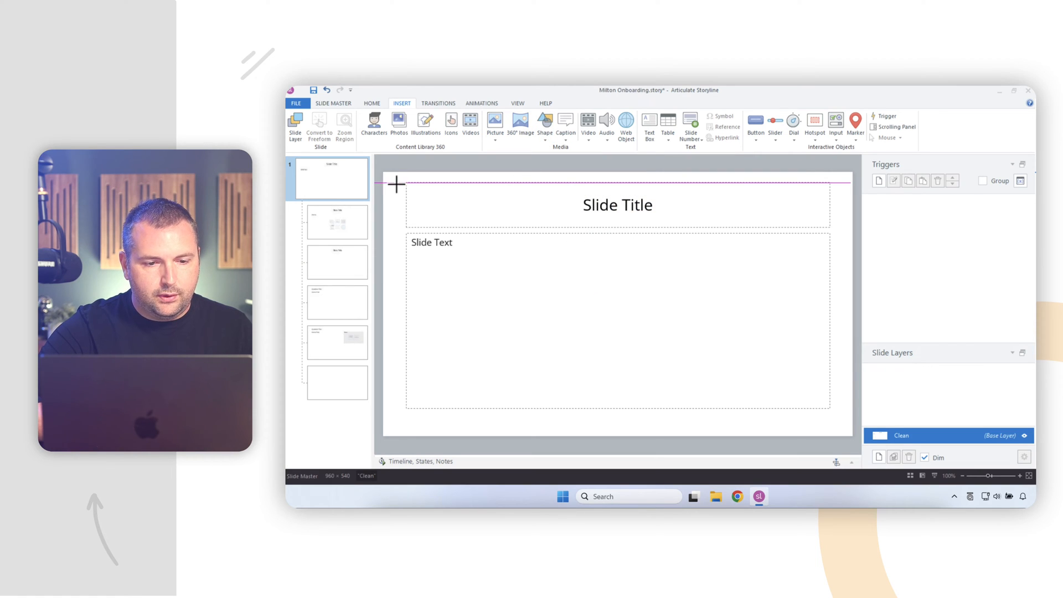
left_click_drag(393, 184, 534, 276)
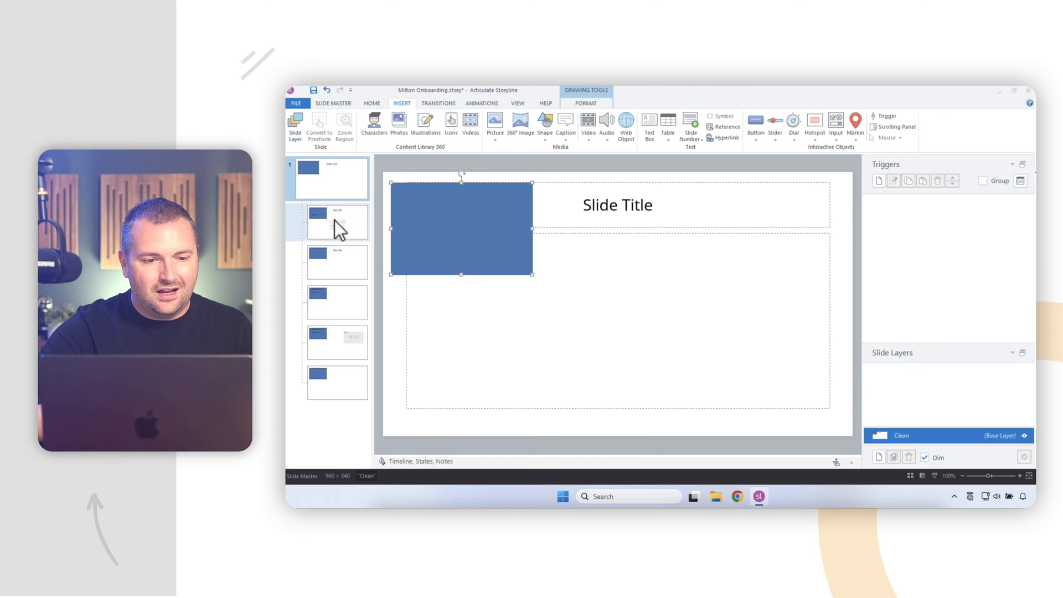
left_click(337, 381)
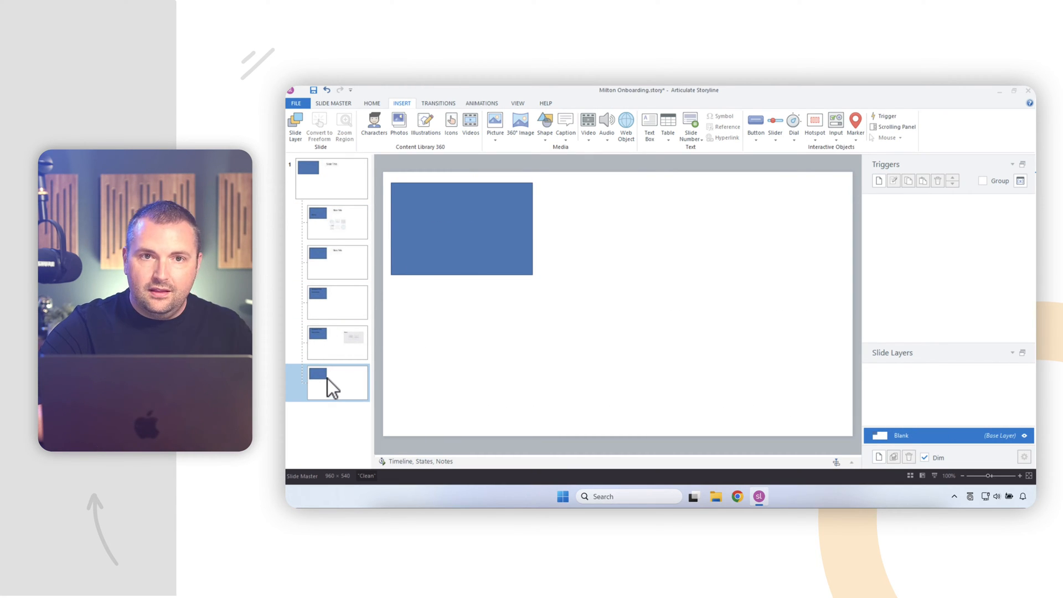
mouse_move(447, 224)
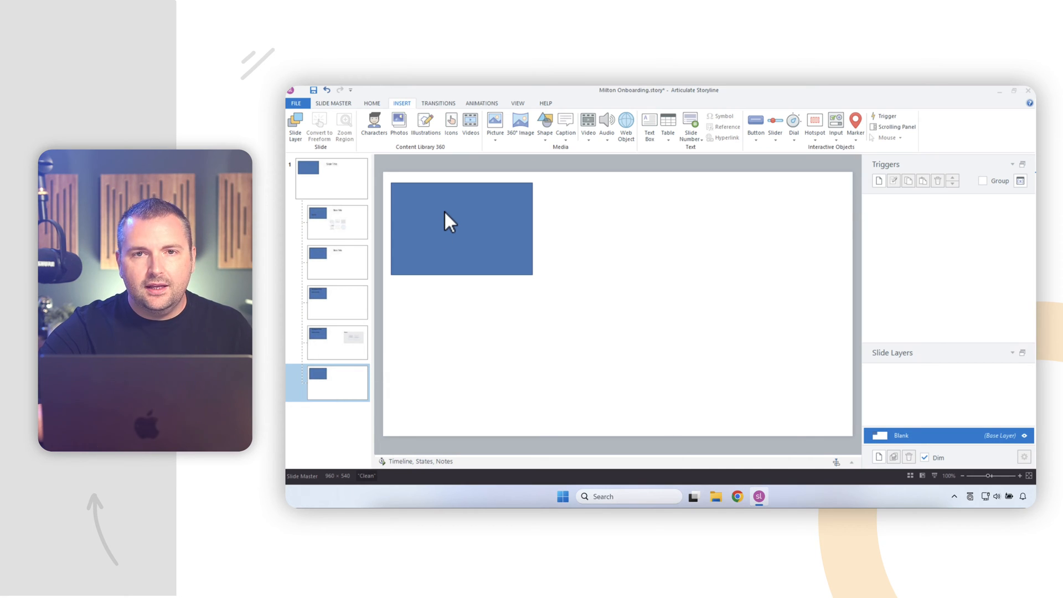
left_click(330, 178)
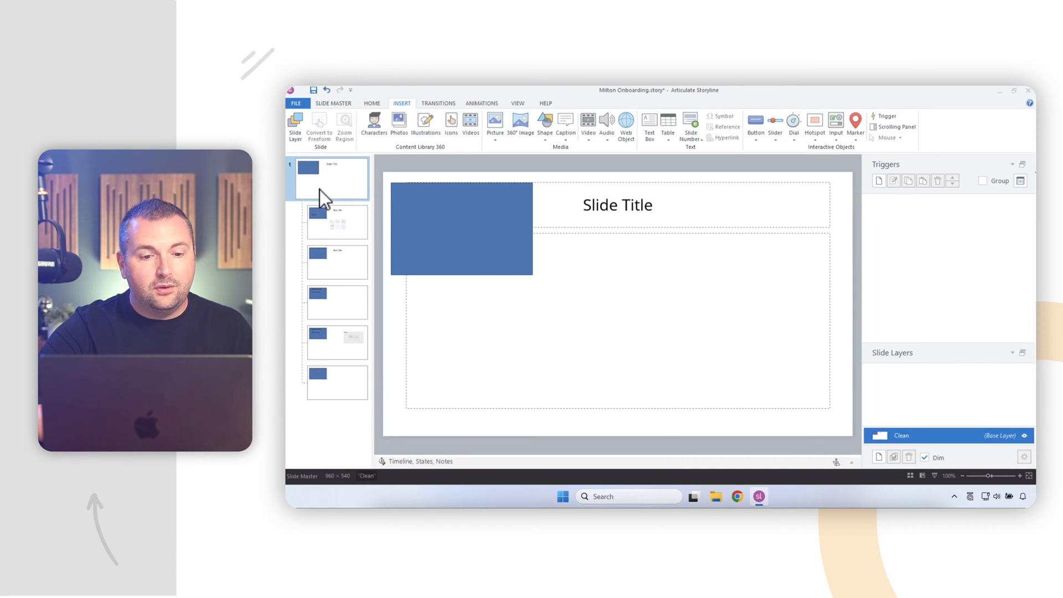
left_click(461, 229)
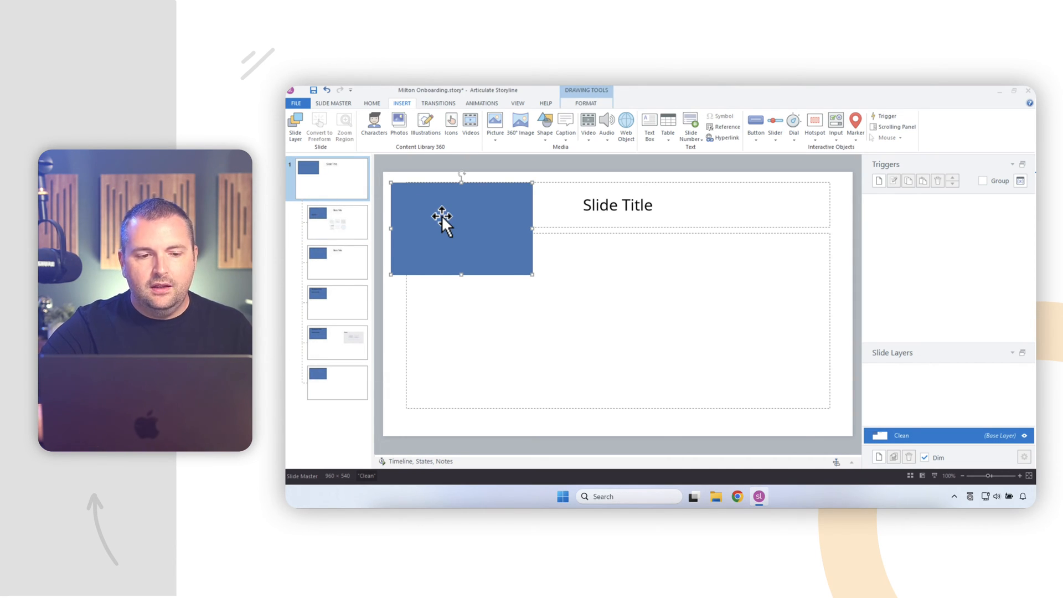
left_click(337, 221)
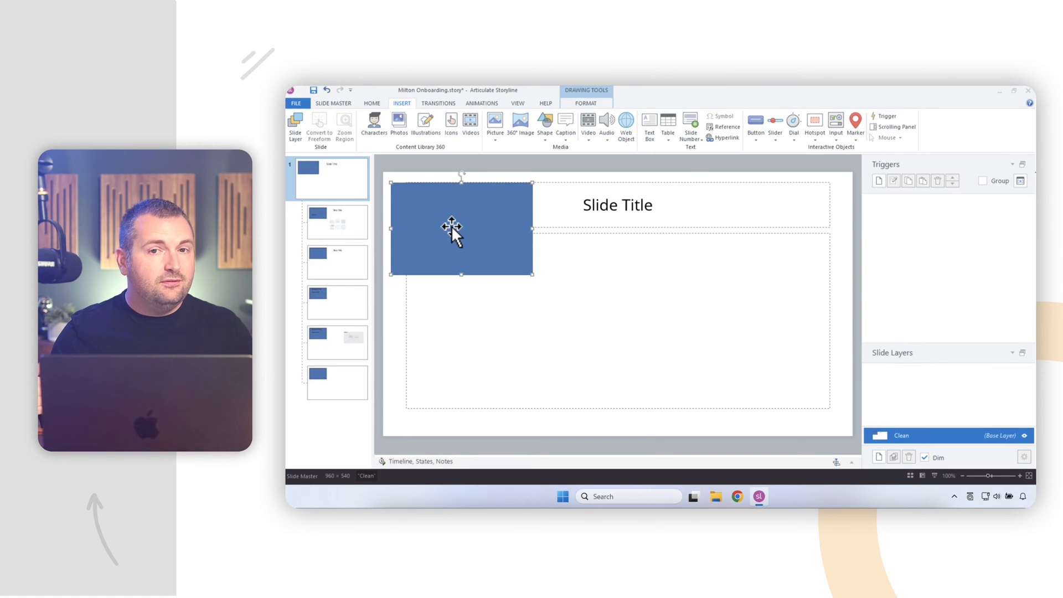
mouse_move(432, 243)
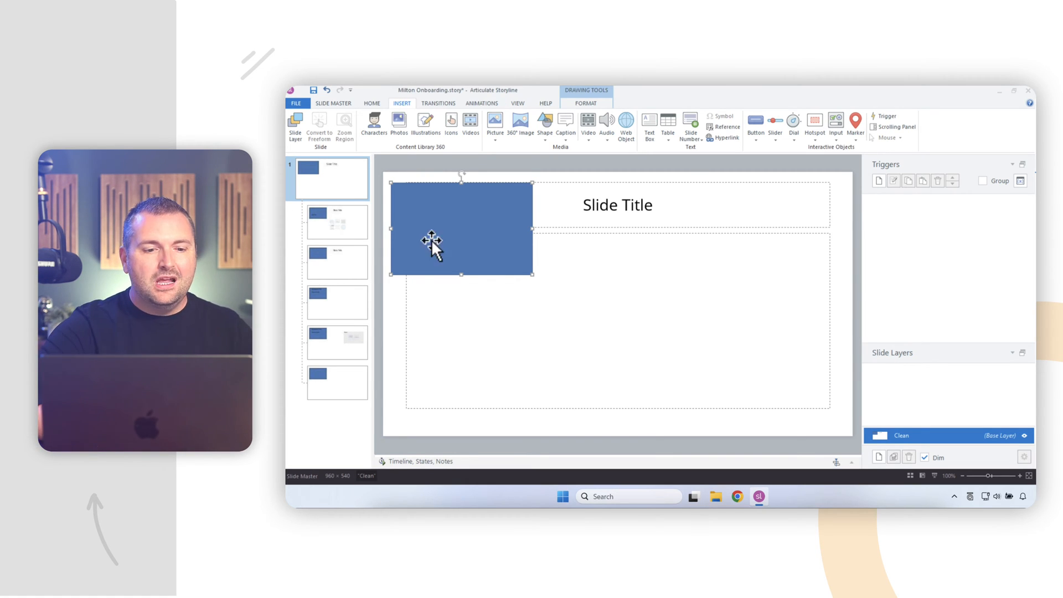
- Add practice shapes: a smiley on Title and Content, a lightning bolt on Question
left_click(337, 222)
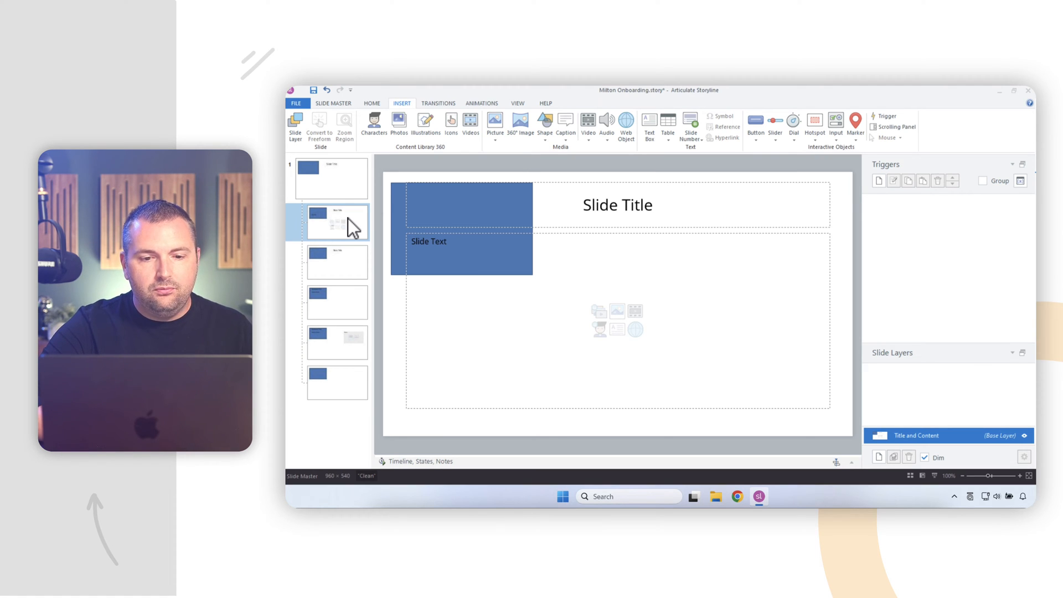
left_click(544, 122)
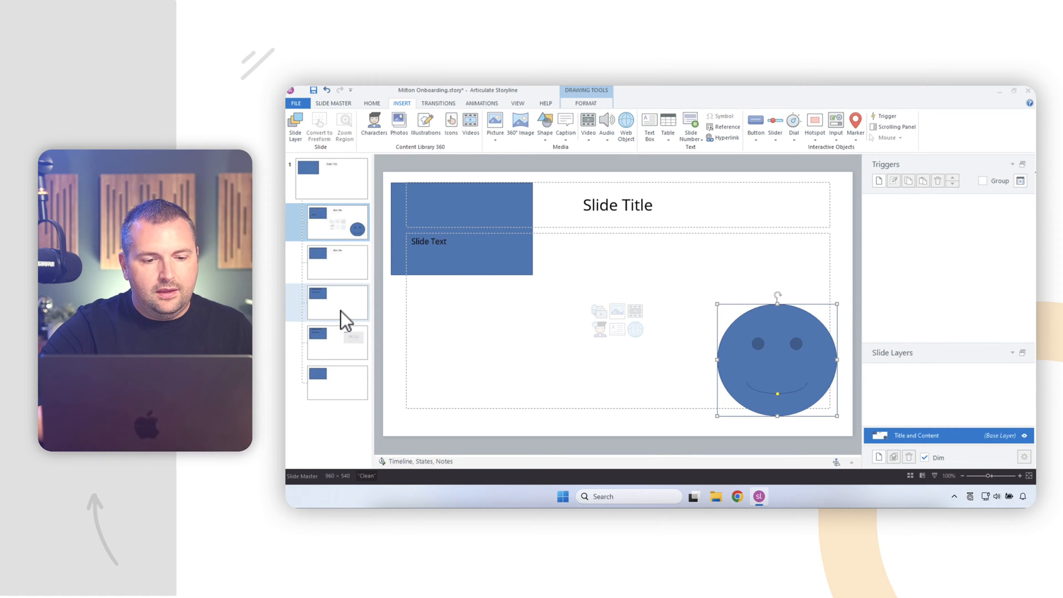
left_click(544, 126)
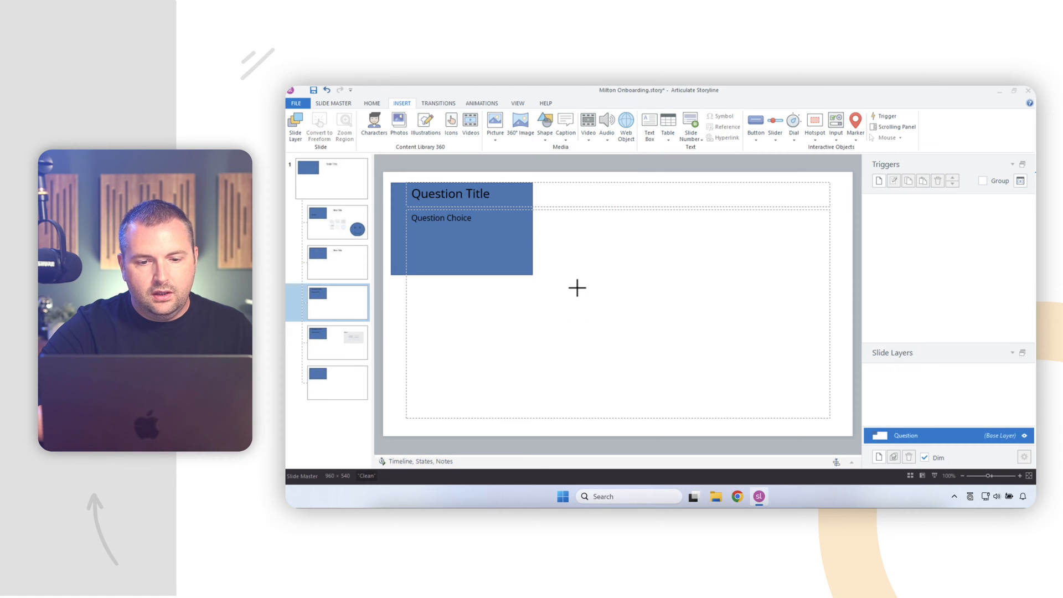
left_click_drag(571, 285, 694, 393)
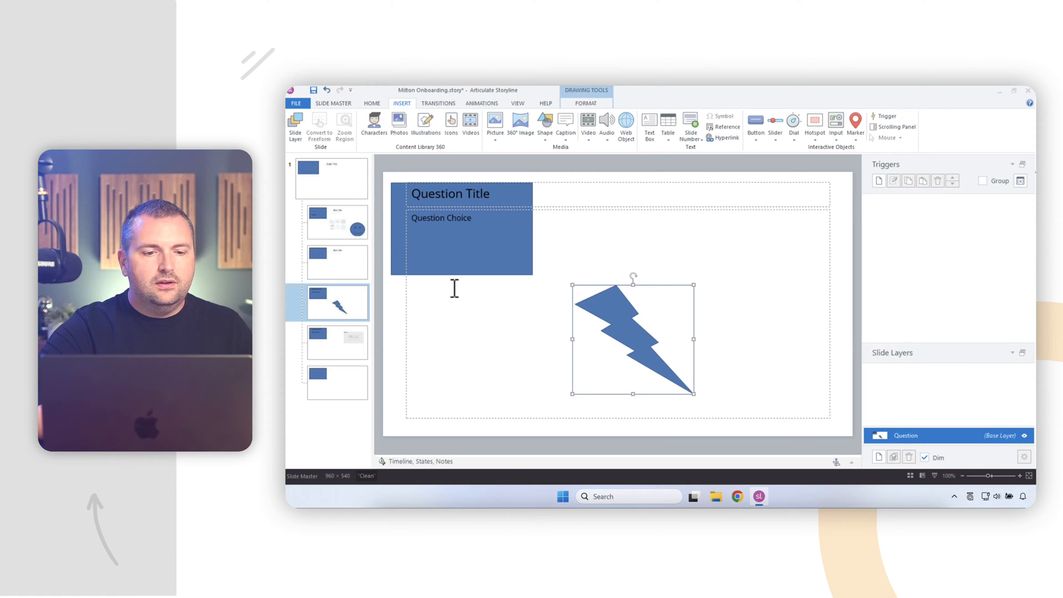
- Review the master, Title and Content, and Blank layouts in turn
left_click(332, 178)
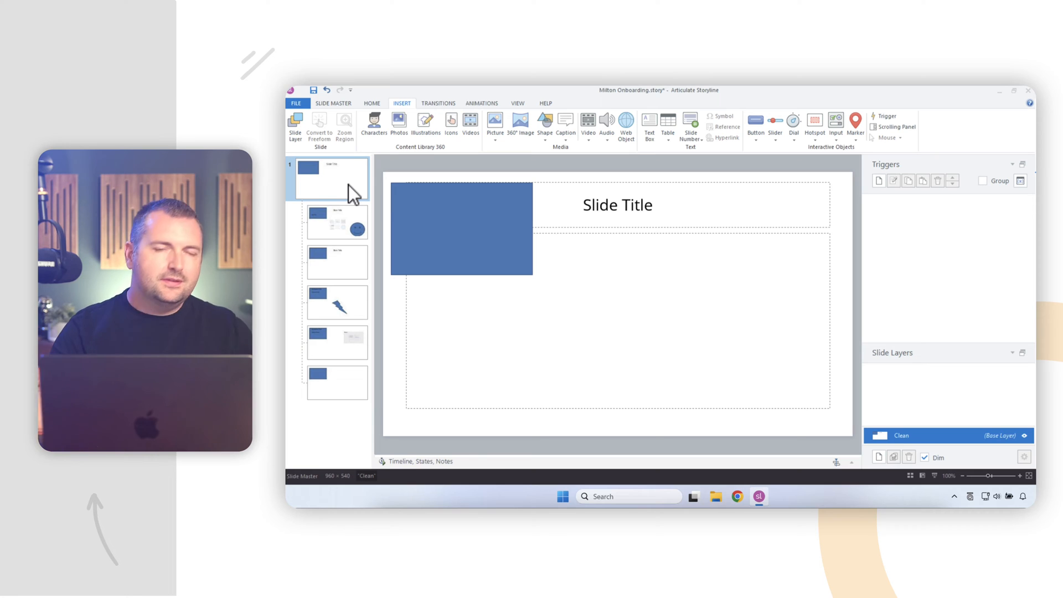
left_click(337, 222)
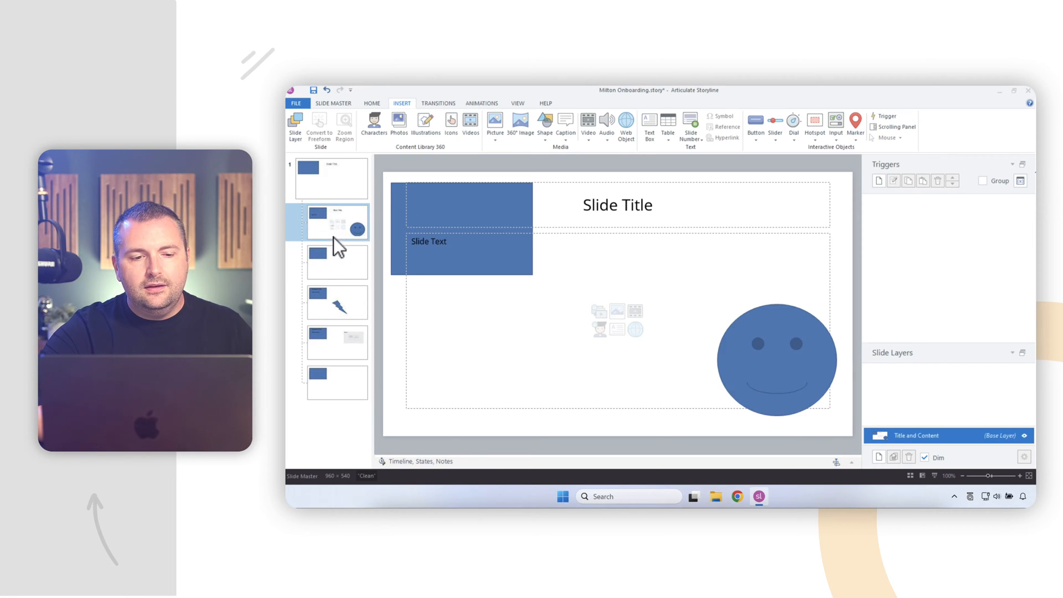
left_click(337, 383)
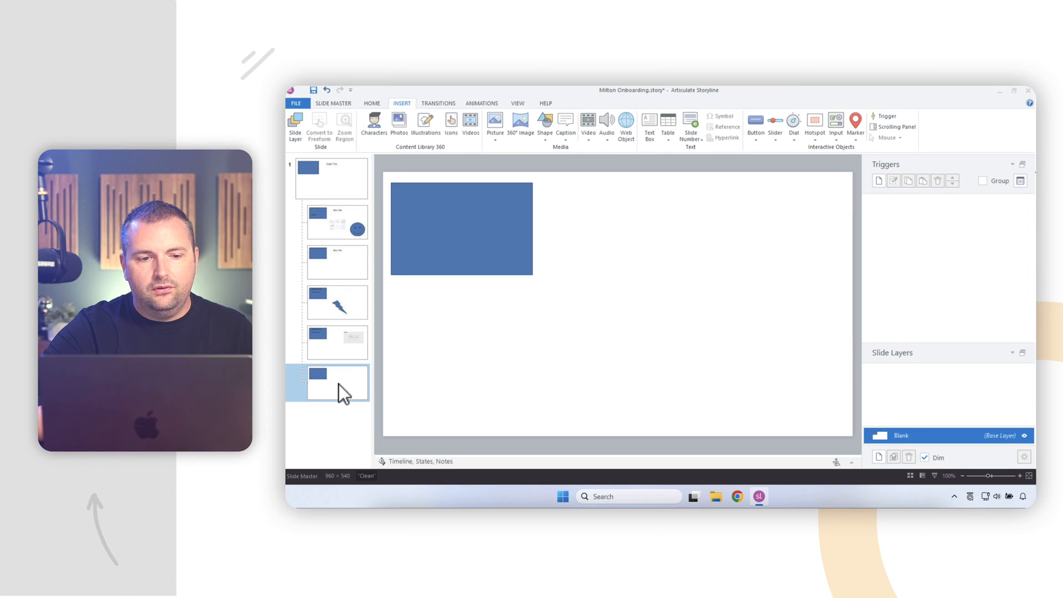
- Delete the smiley face, lightning bolt and blue rectangle from the layouts and master
left_click(337, 222)
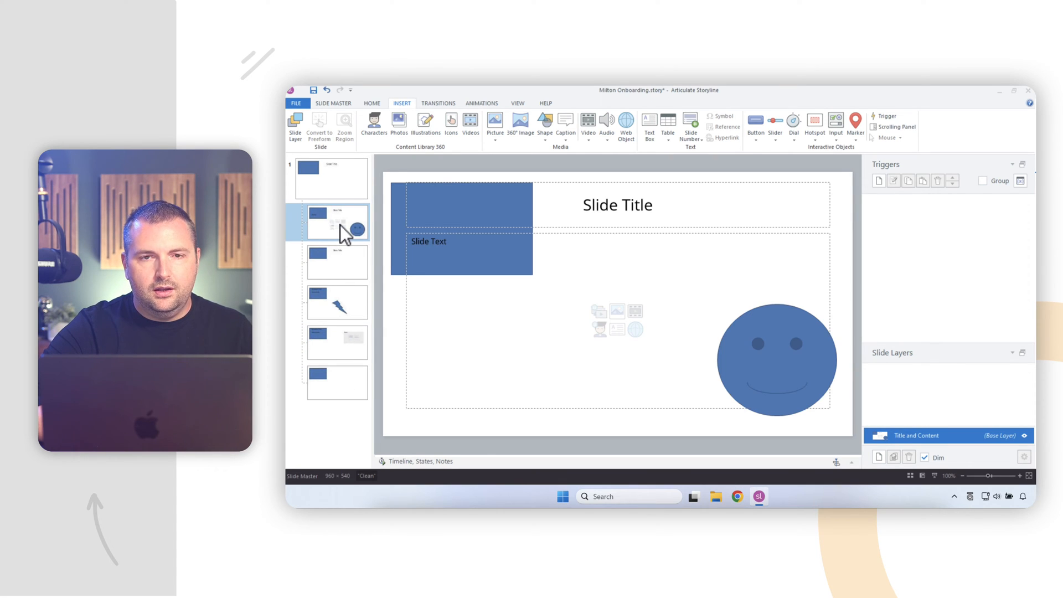
left_click(777, 359)
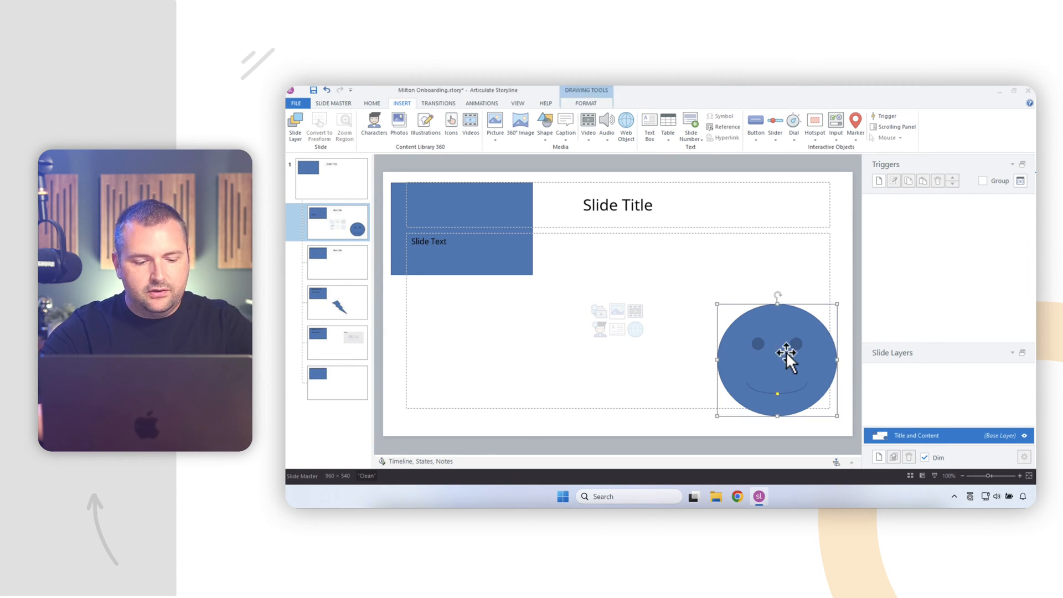
left_click(337, 302)
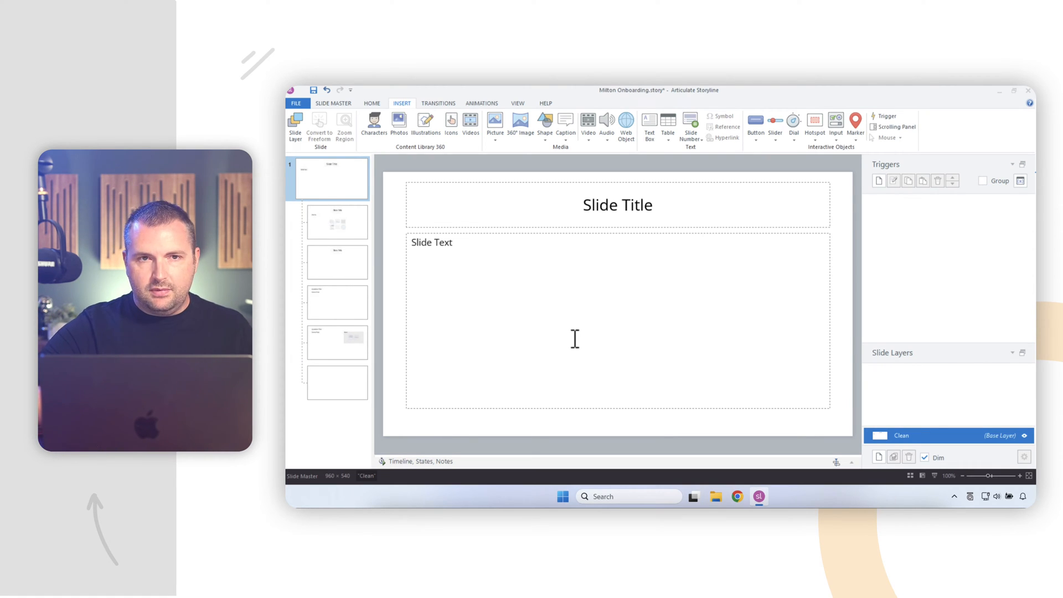
mouse_move(507, 184)
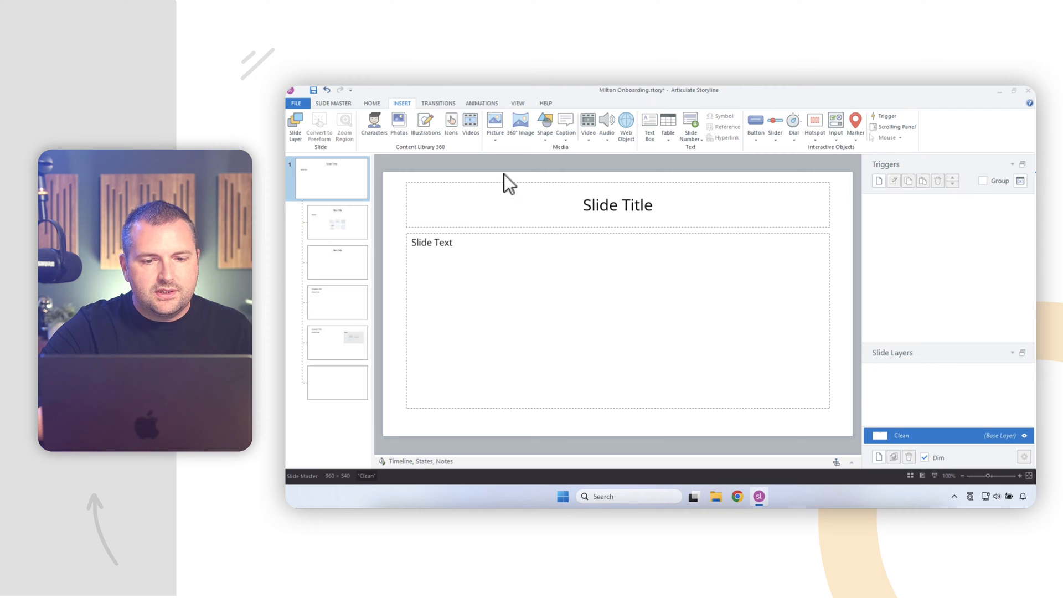
- Insert background_fade.png from the Backgrounds folder onto the Clean master slide
left_click(495, 124)
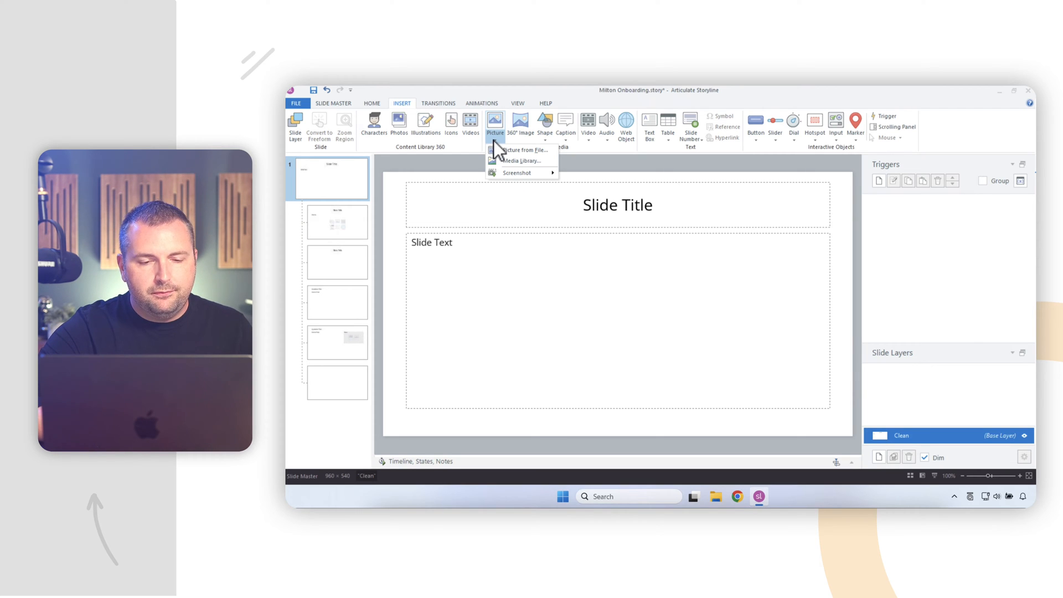
left_click(523, 150)
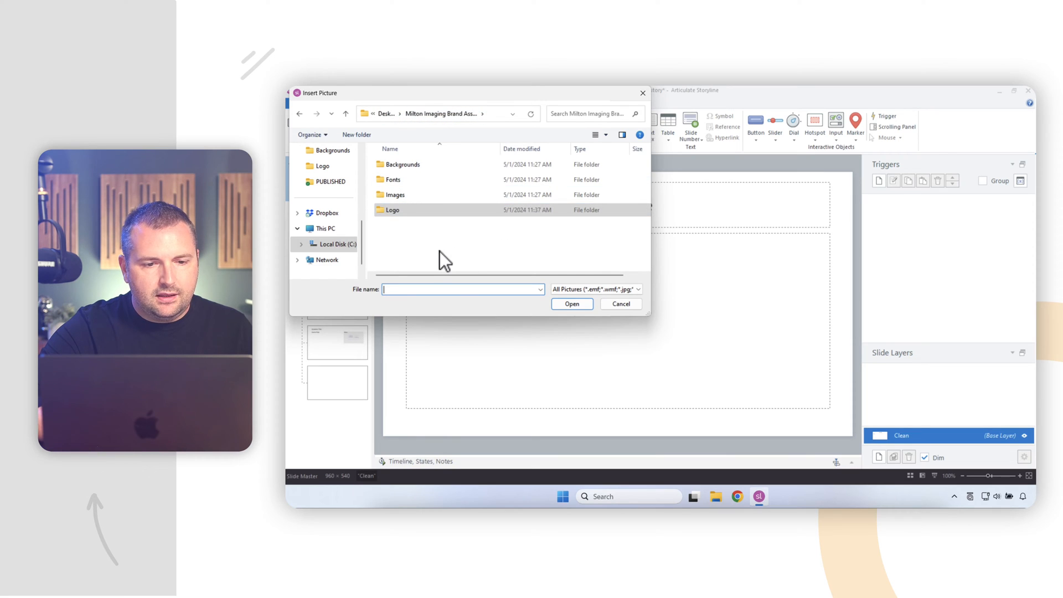
double_click(402, 163)
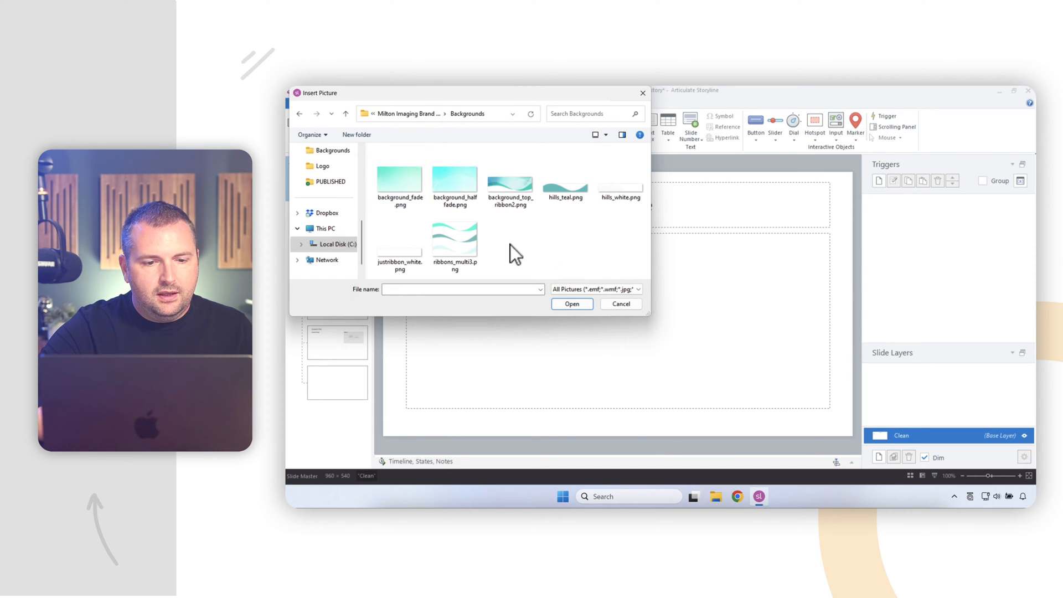
left_click(399, 181)
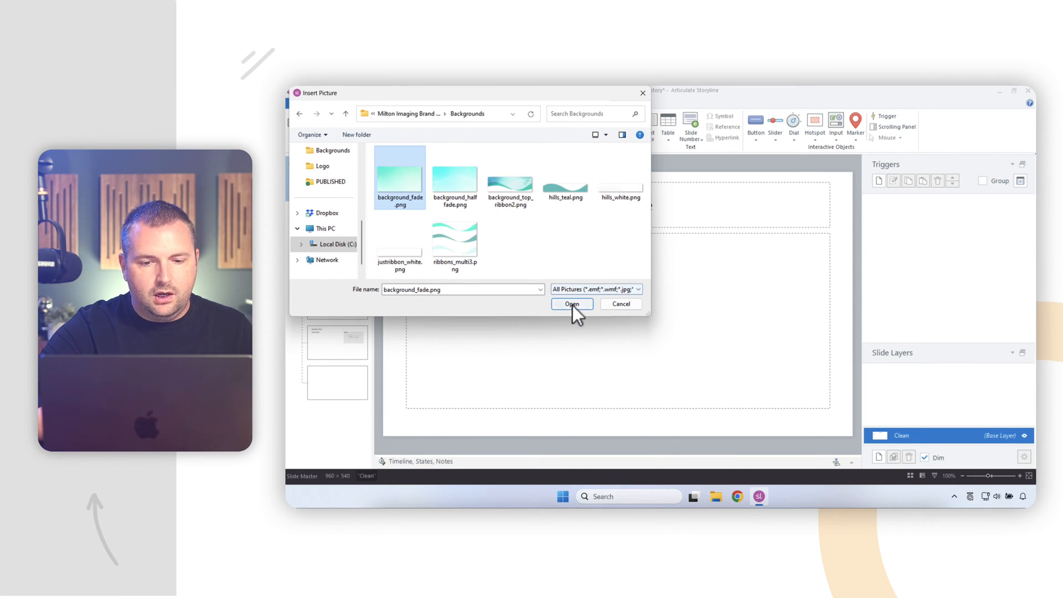
left_click(571, 304)
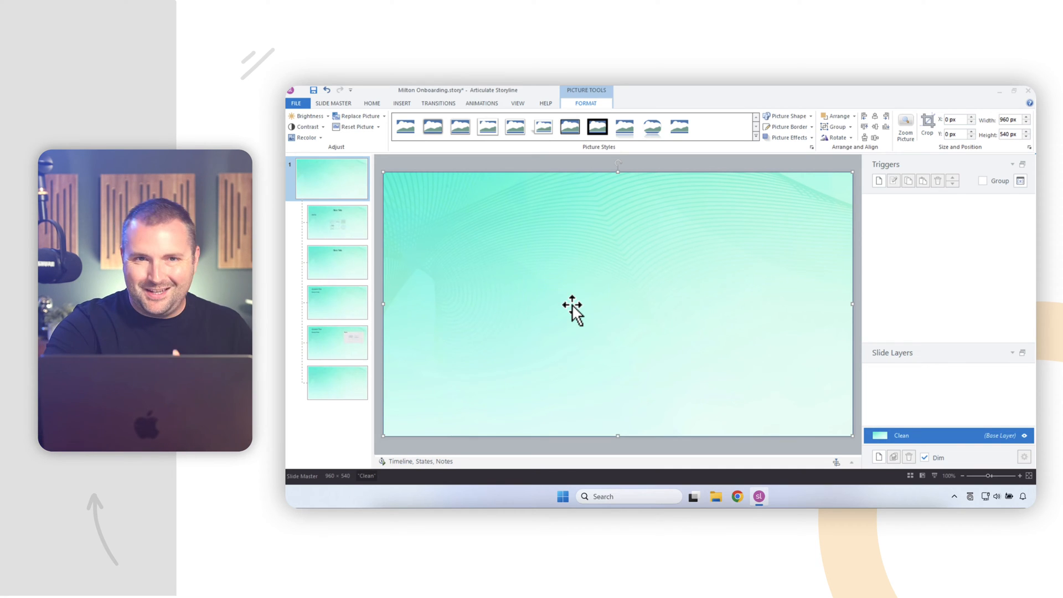
mouse_move(552, 237)
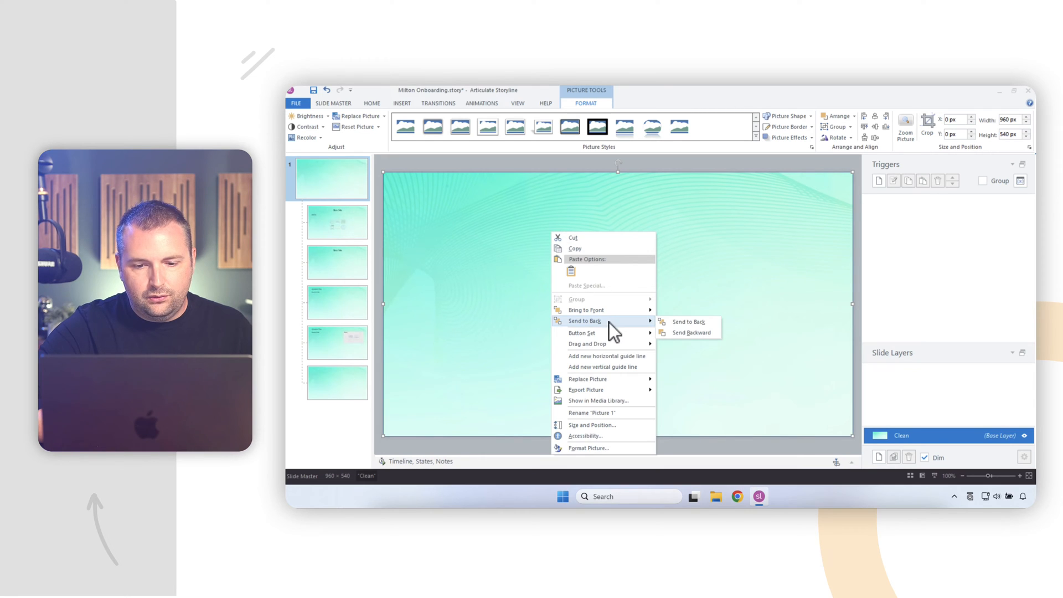
- Send the background picture to back, then view the Question, Blank and Title Only layouts
left_click(685, 321)
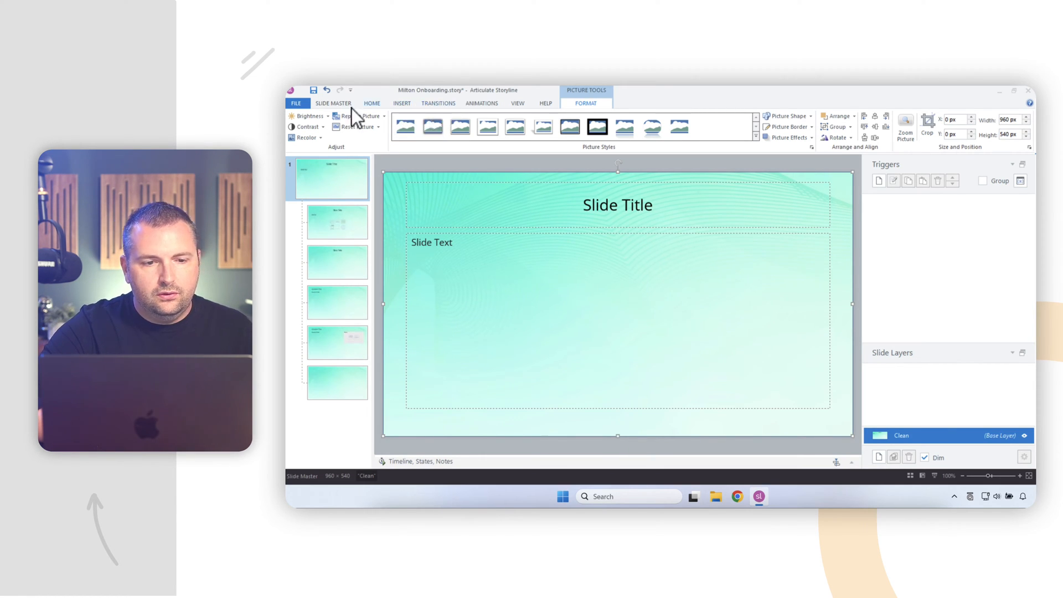
left_click(333, 102)
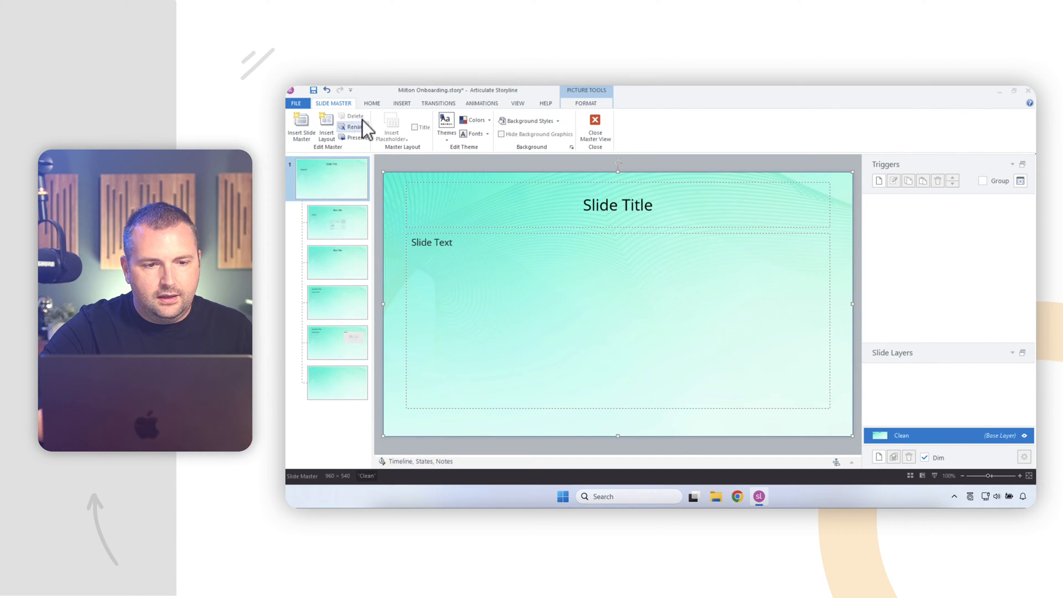
left_click(530, 121)
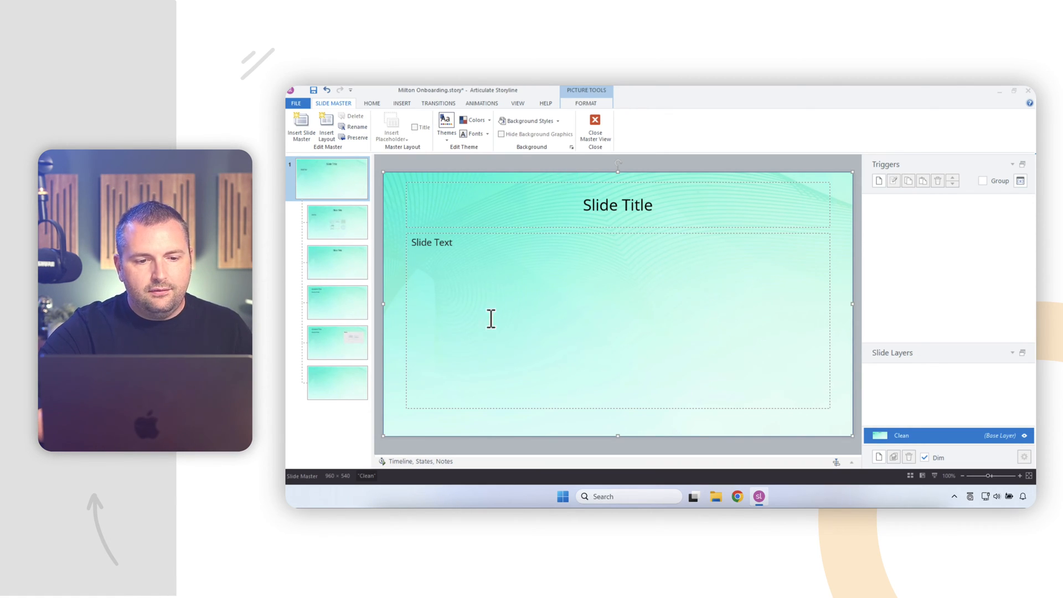
left_click(337, 302)
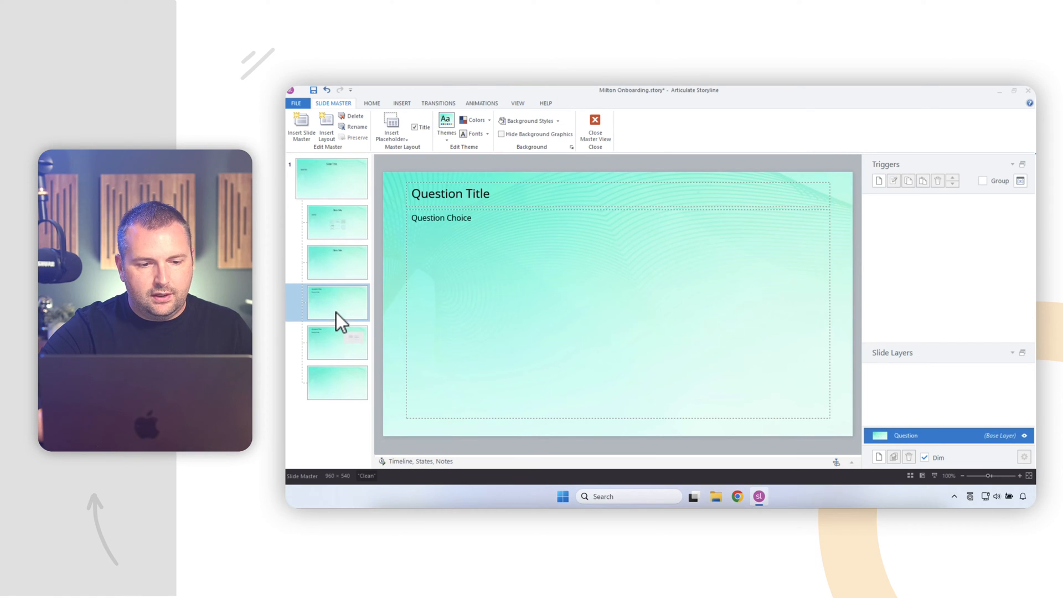
left_click(337, 382)
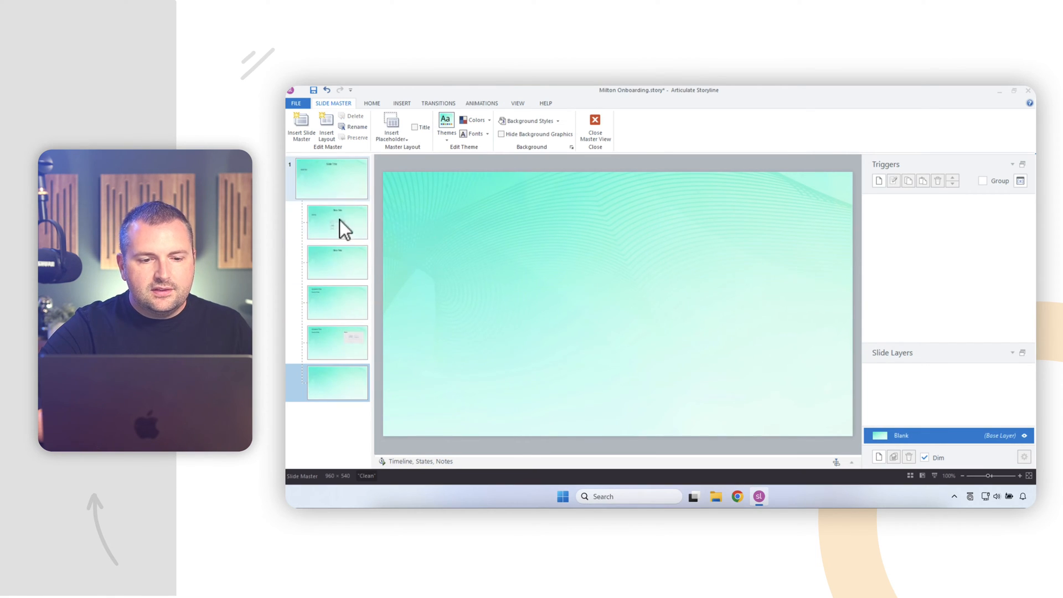
mouse_move(335, 178)
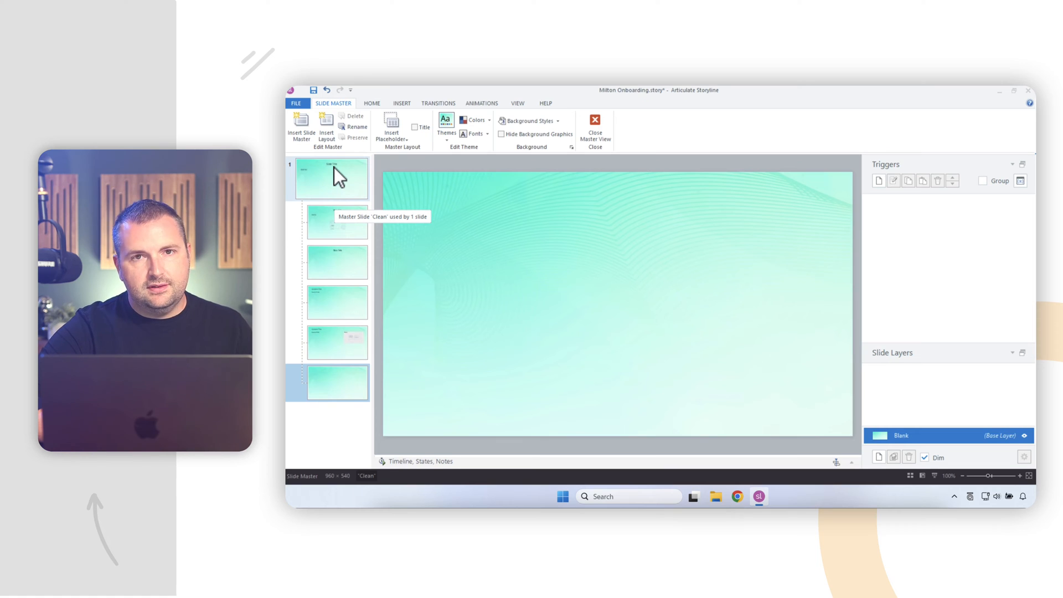
mouse_move(386, 271)
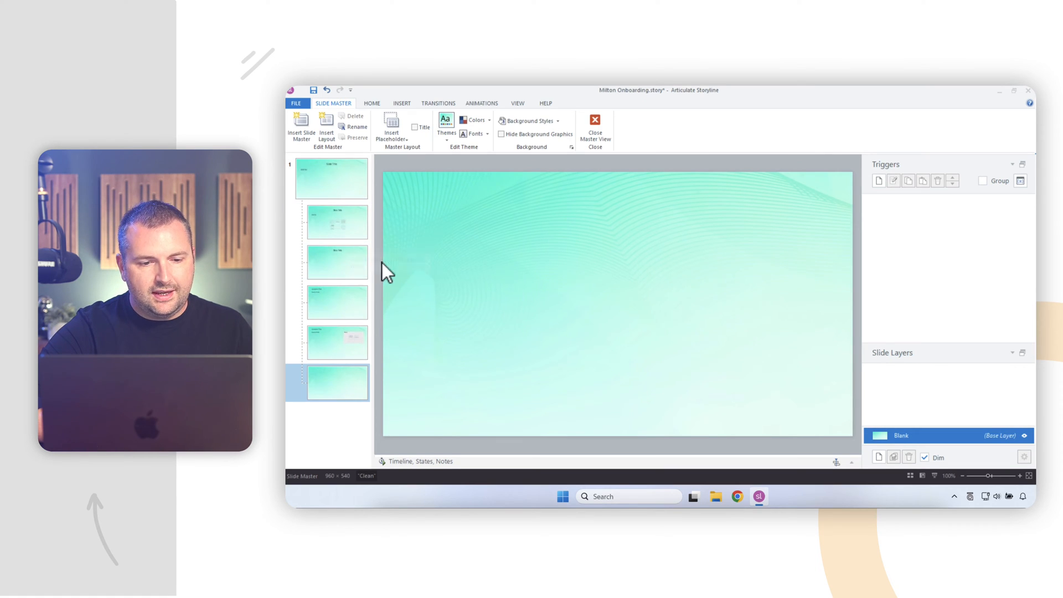
left_click(337, 262)
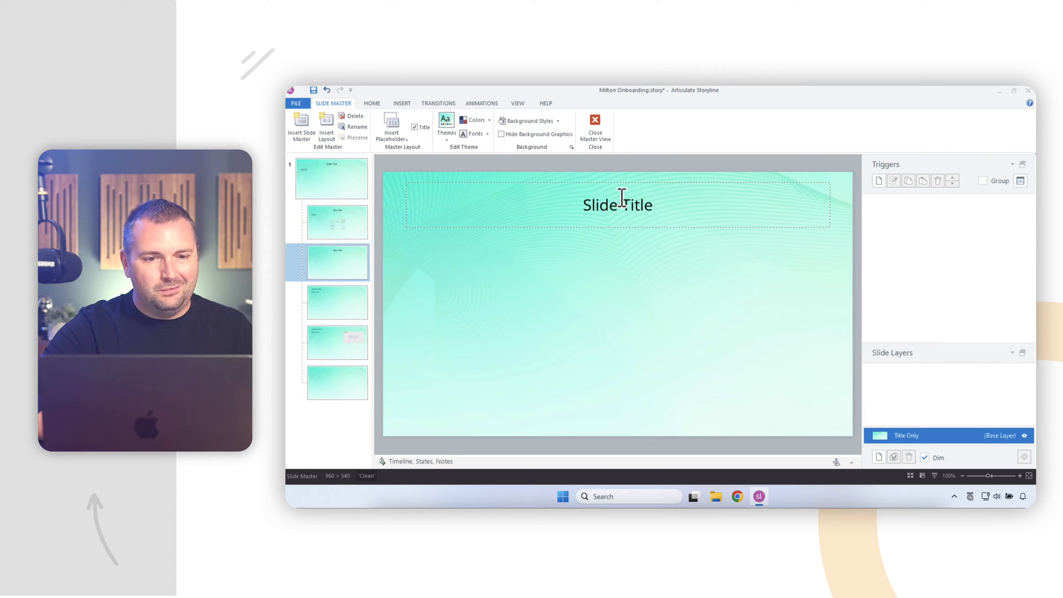
- Insert Milton Icon.png from the Logo folder, shrink it and move it left
left_click(401, 103)
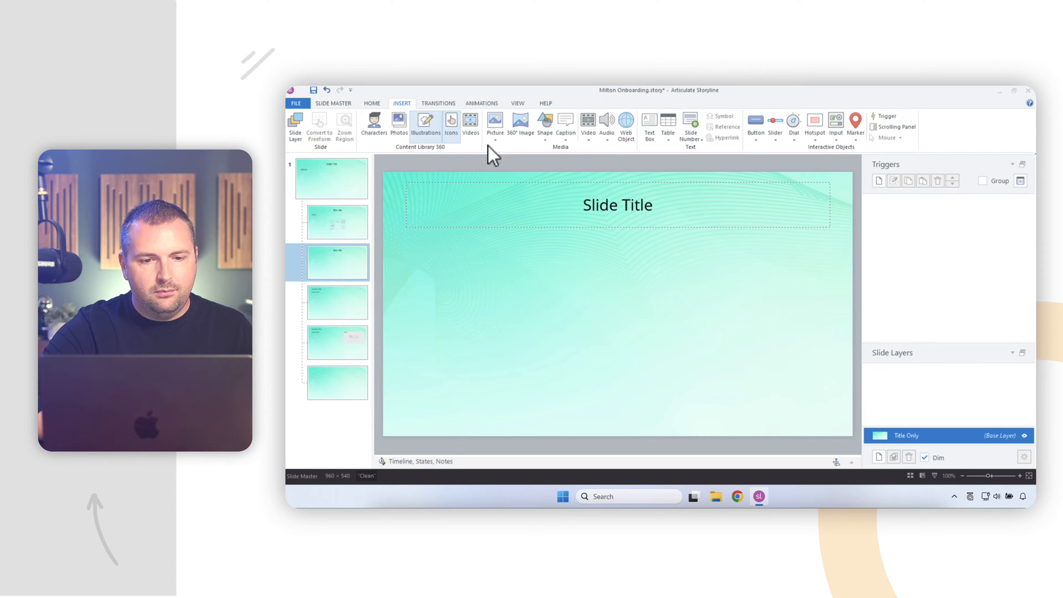
left_click(495, 124)
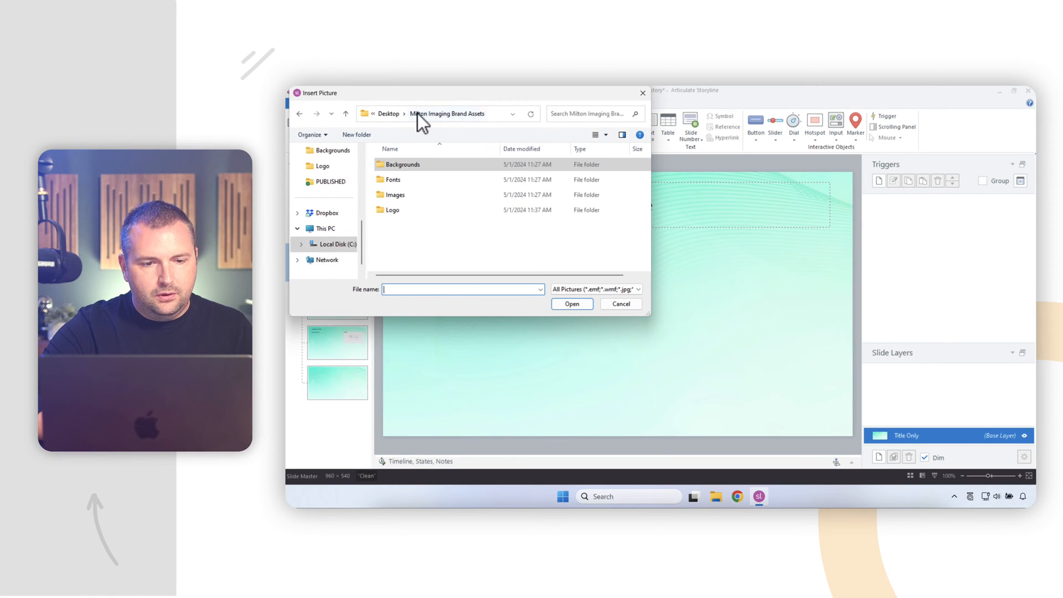
left_click(454, 172)
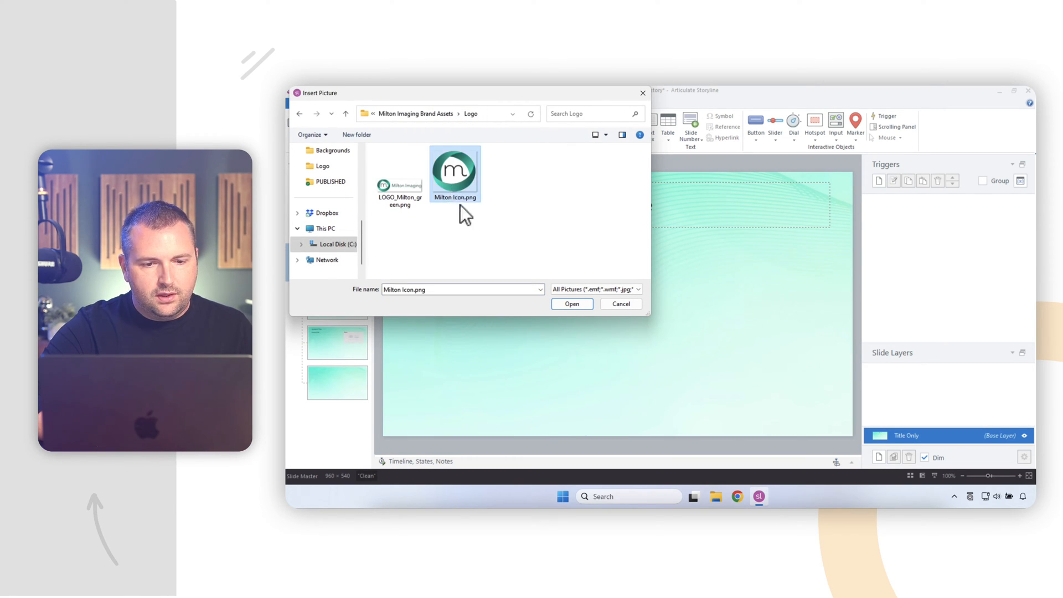
left_click(571, 302)
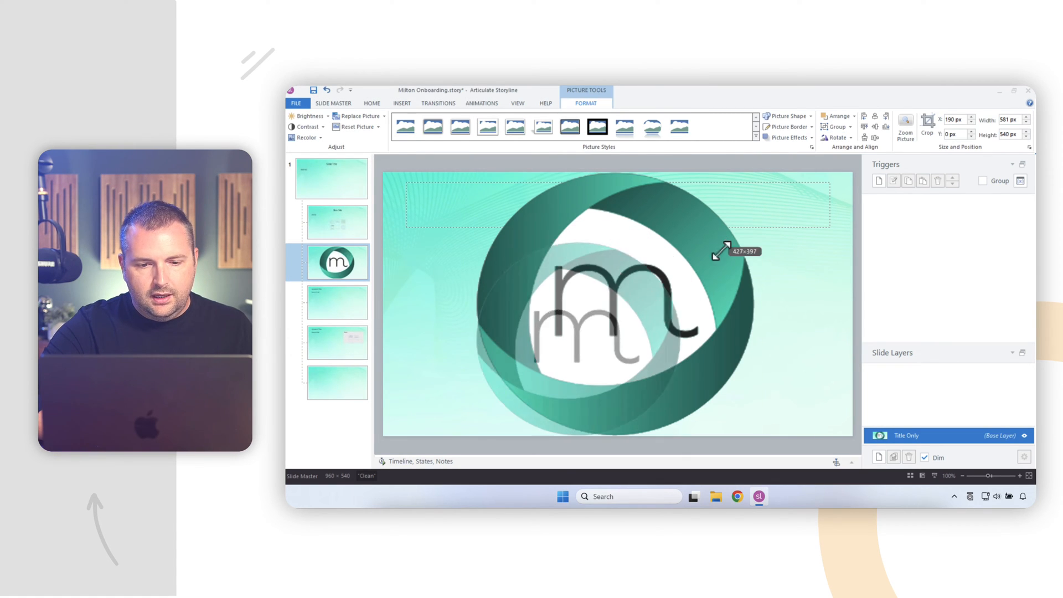
left_click_drag(720, 250, 607, 366)
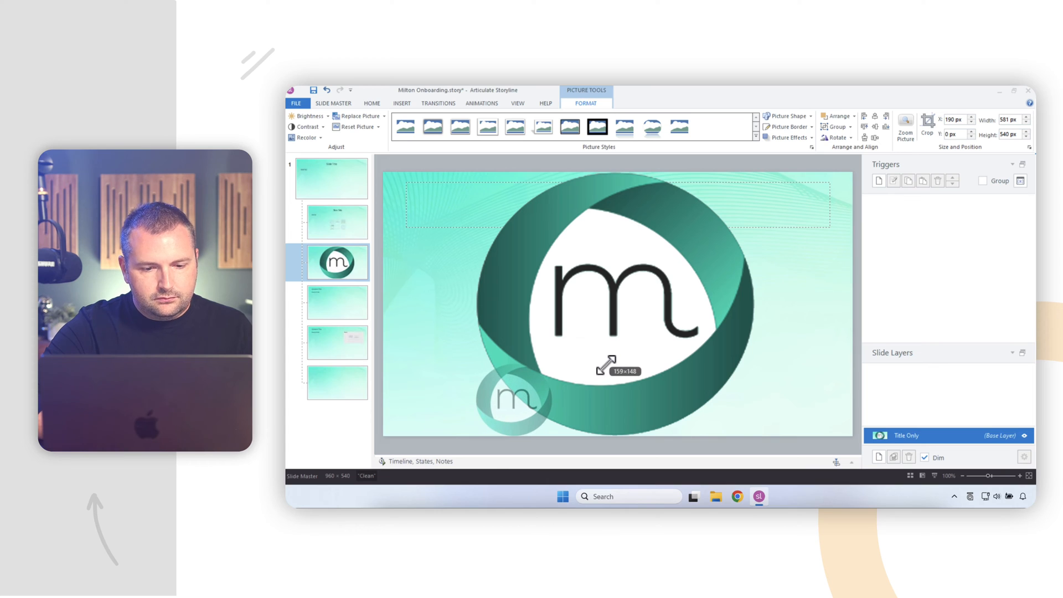
left_click_drag(607, 363, 485, 353)
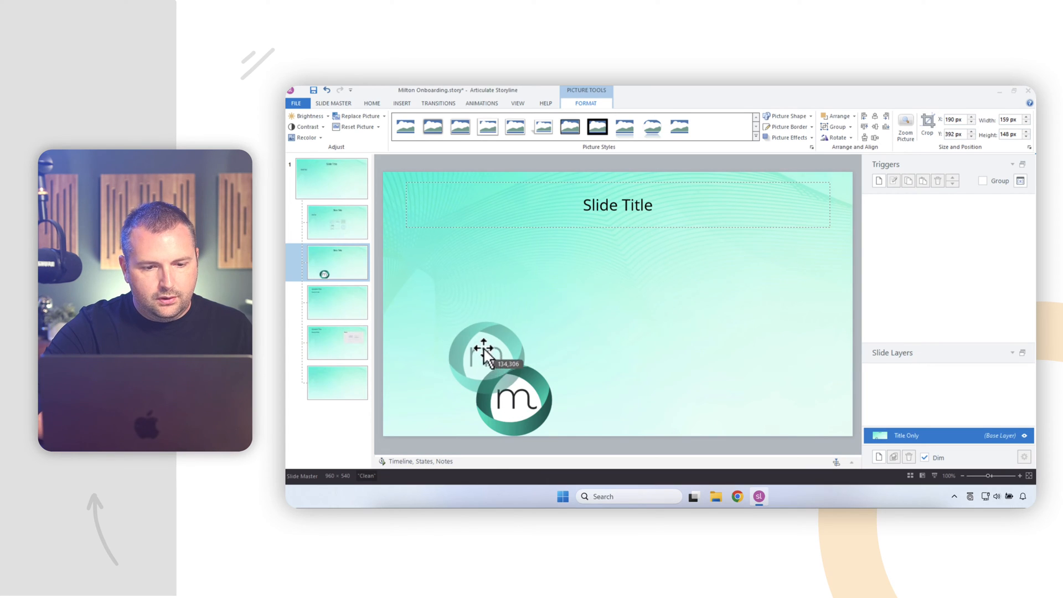
left_click_drag(484, 356, 464, 308)
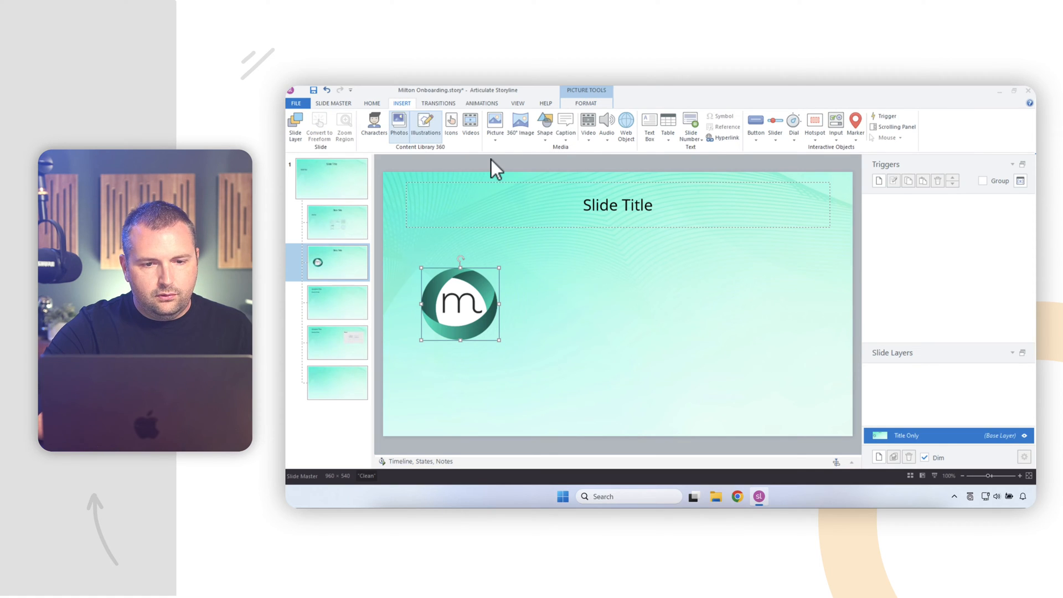
- Draw a white-filled banner rectangle across the logo area and bring the logo to front
left_click(544, 125)
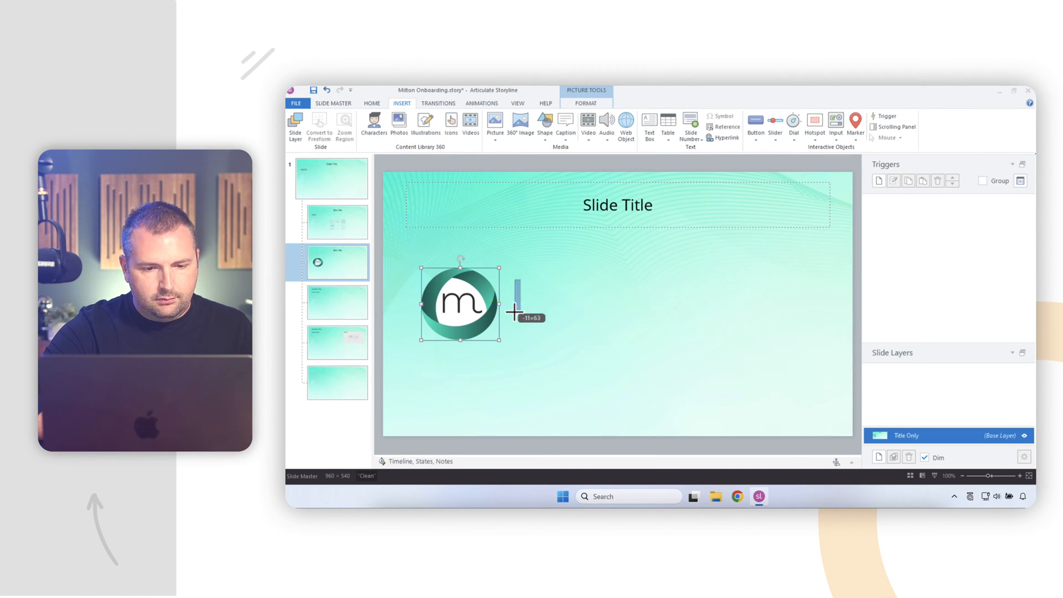
left_click_drag(513, 310, 384, 331)
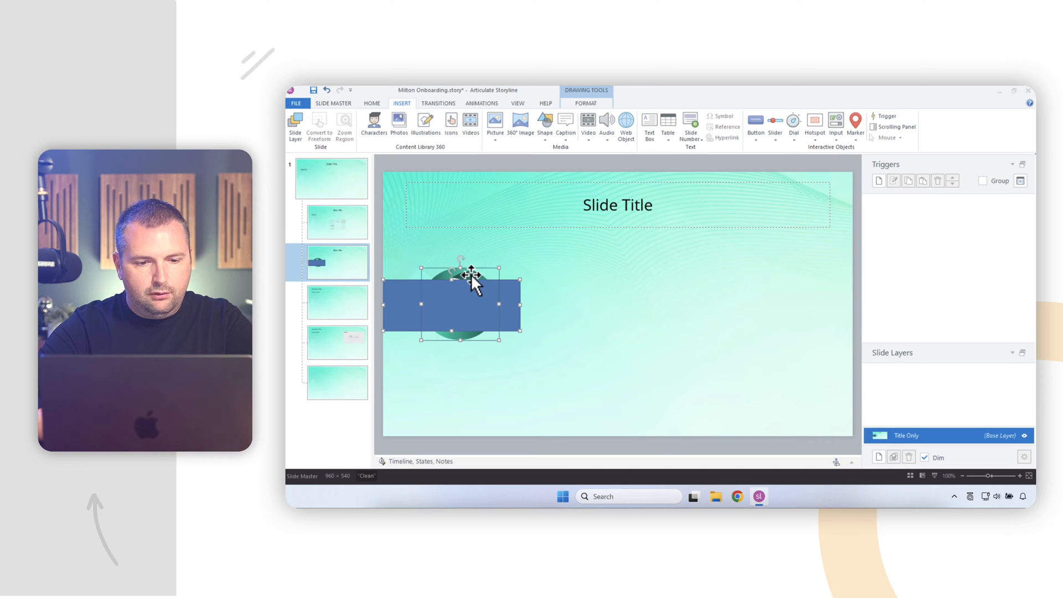
left_click(585, 103)
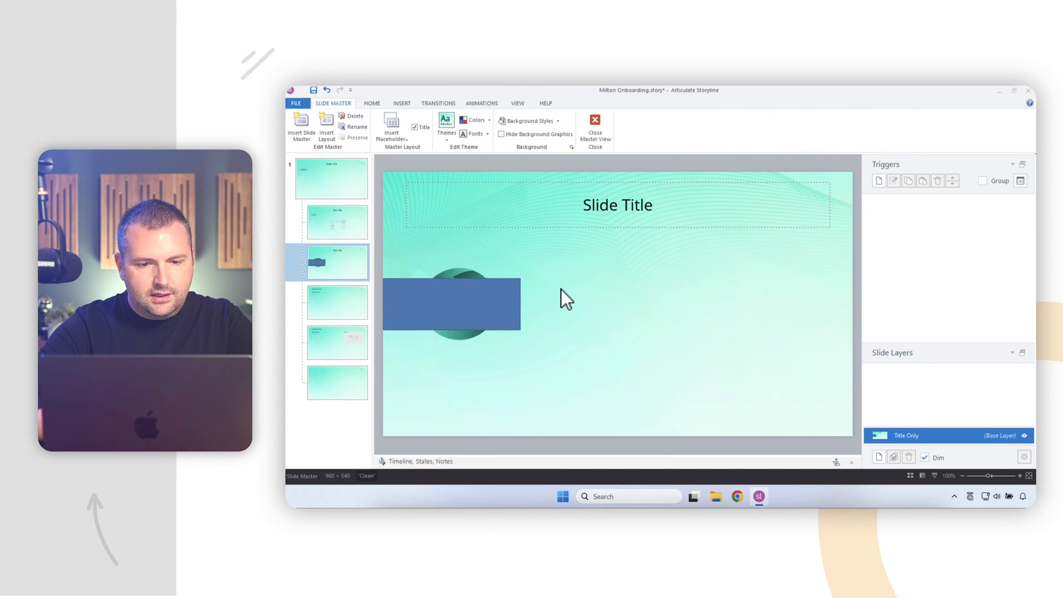
left_click(451, 303)
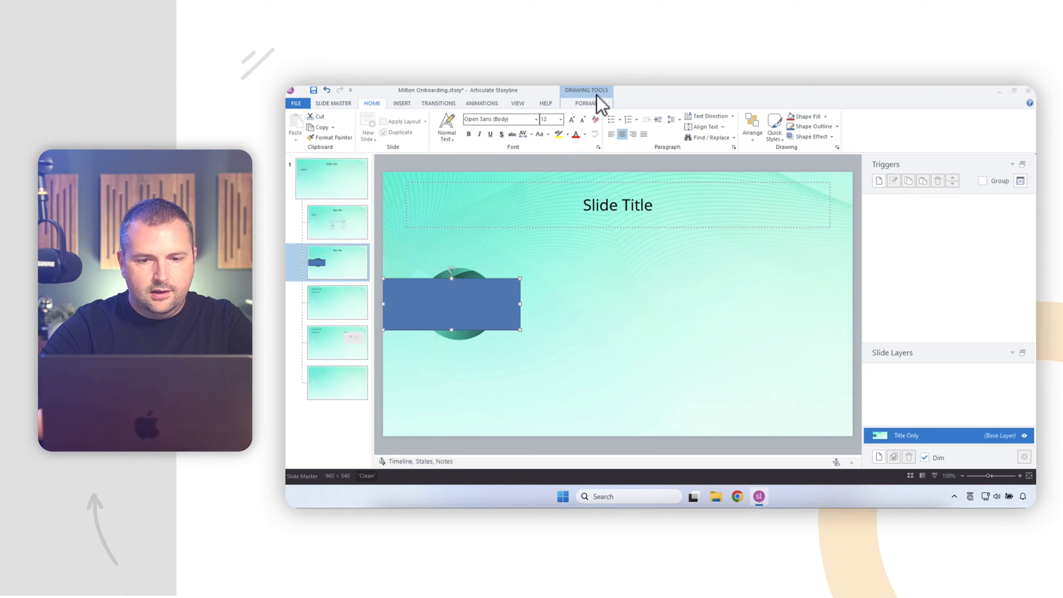
left_click(585, 103)
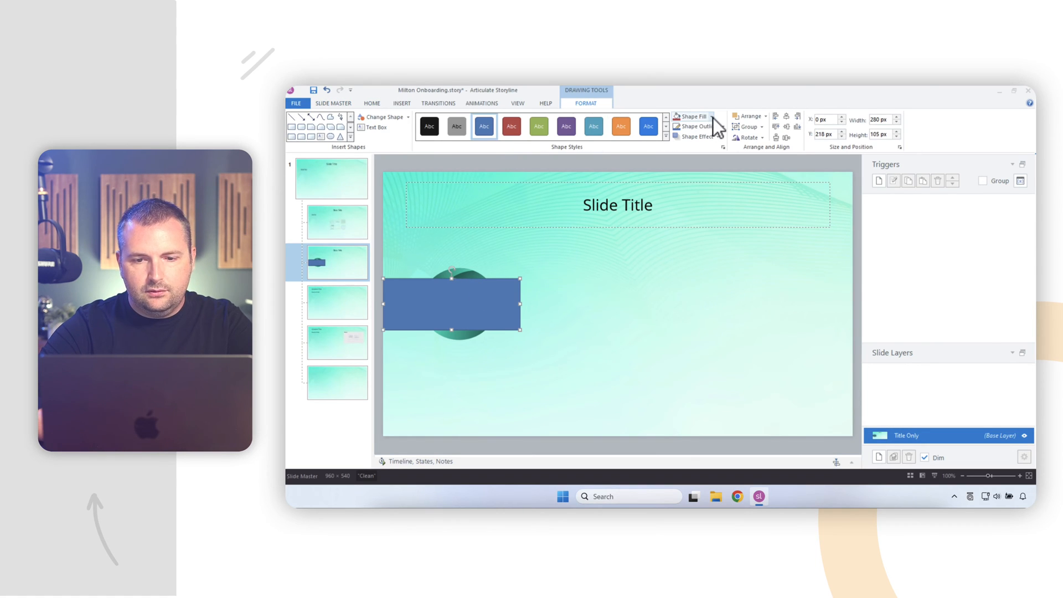
left_click(692, 116)
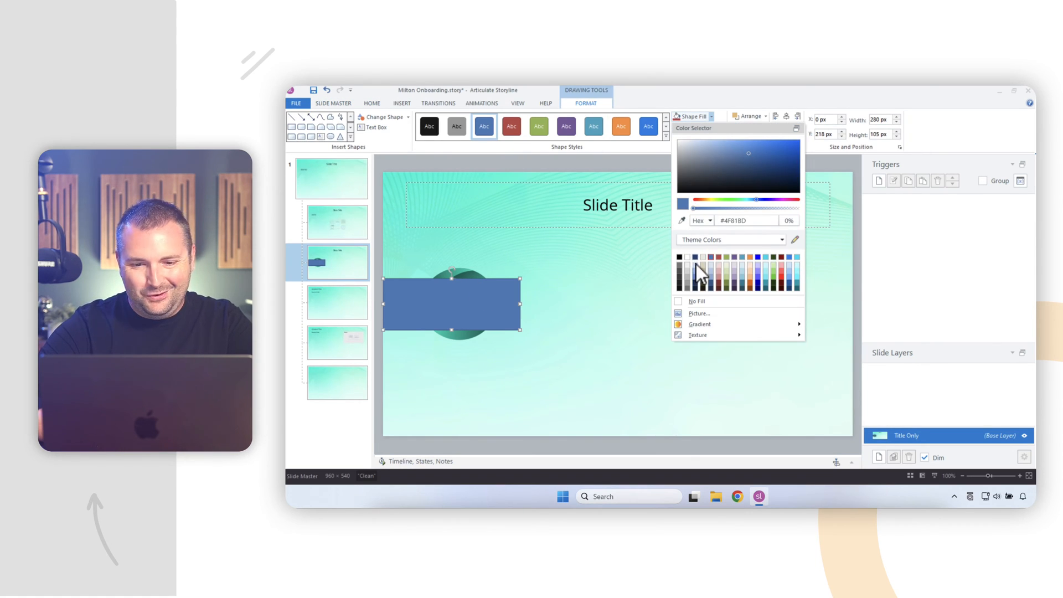
left_click(687, 256)
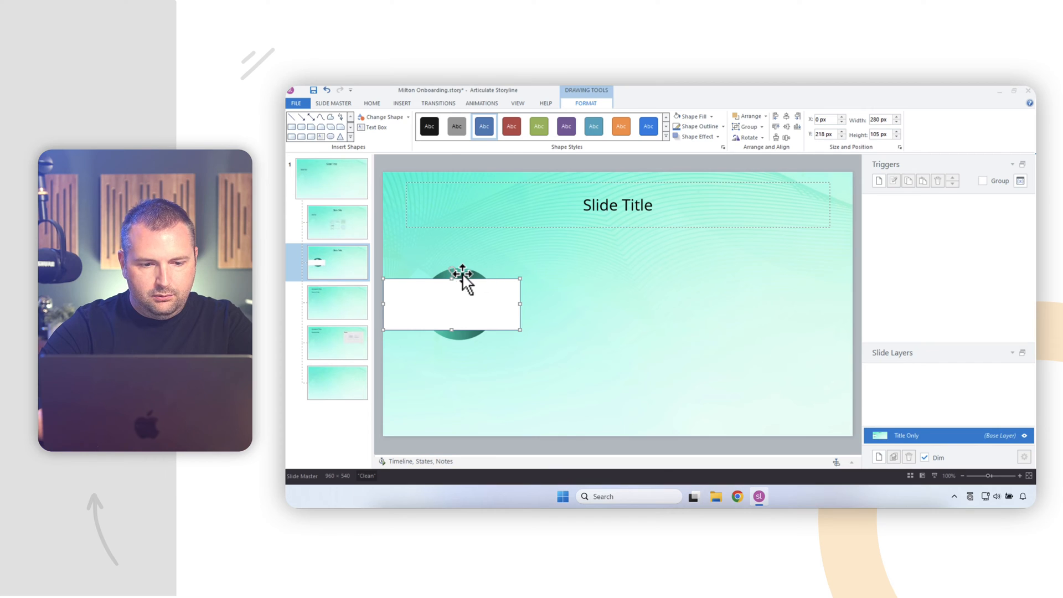
right_click(457, 271)
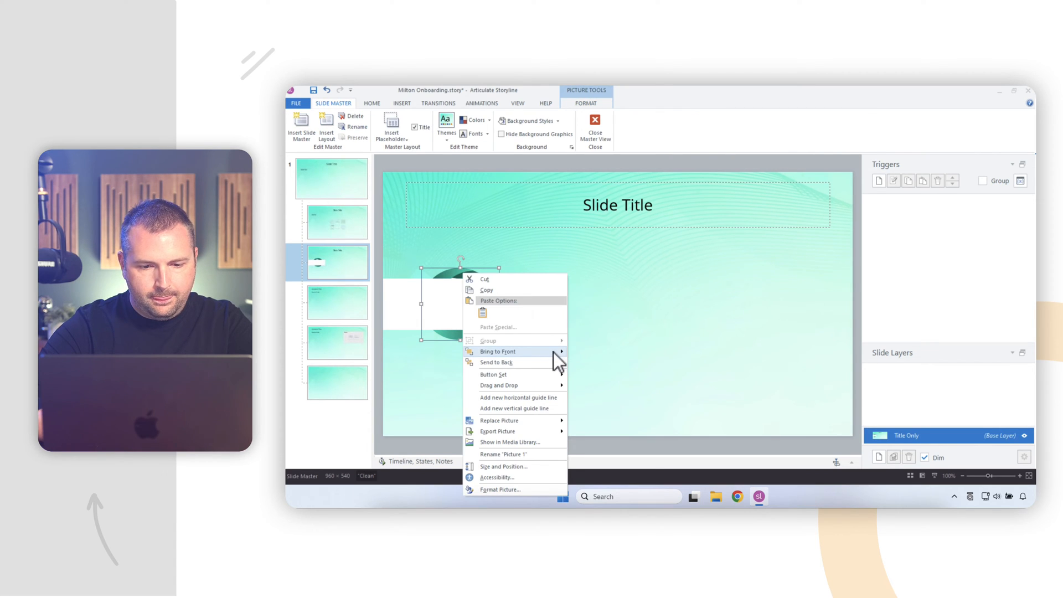
left_click(498, 351)
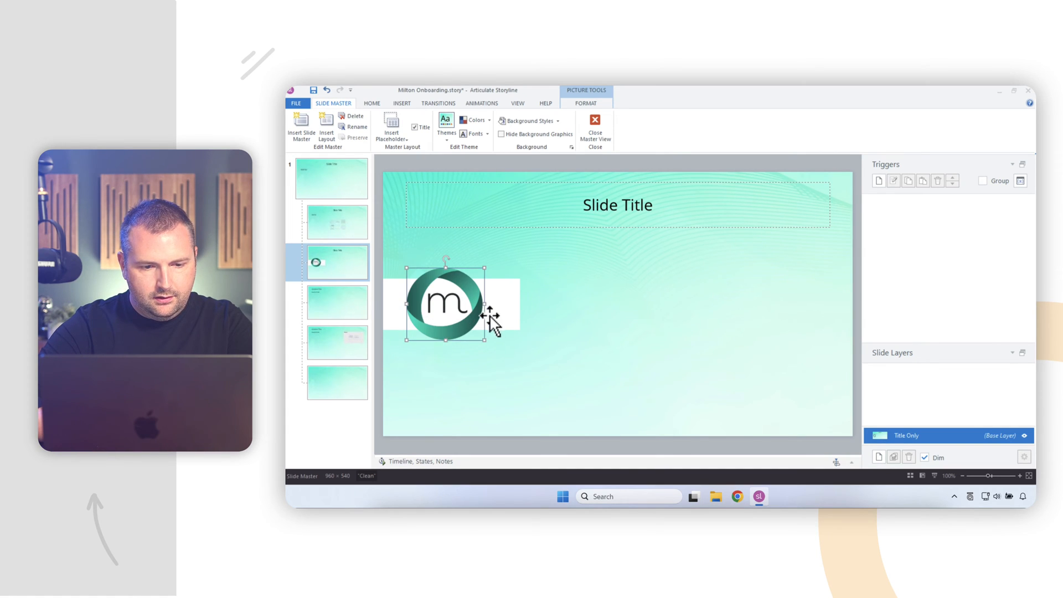
- Shorten the white banner and move the Slide Title beside the logo, left-aligned
left_click_drag(482, 304, 512, 304)
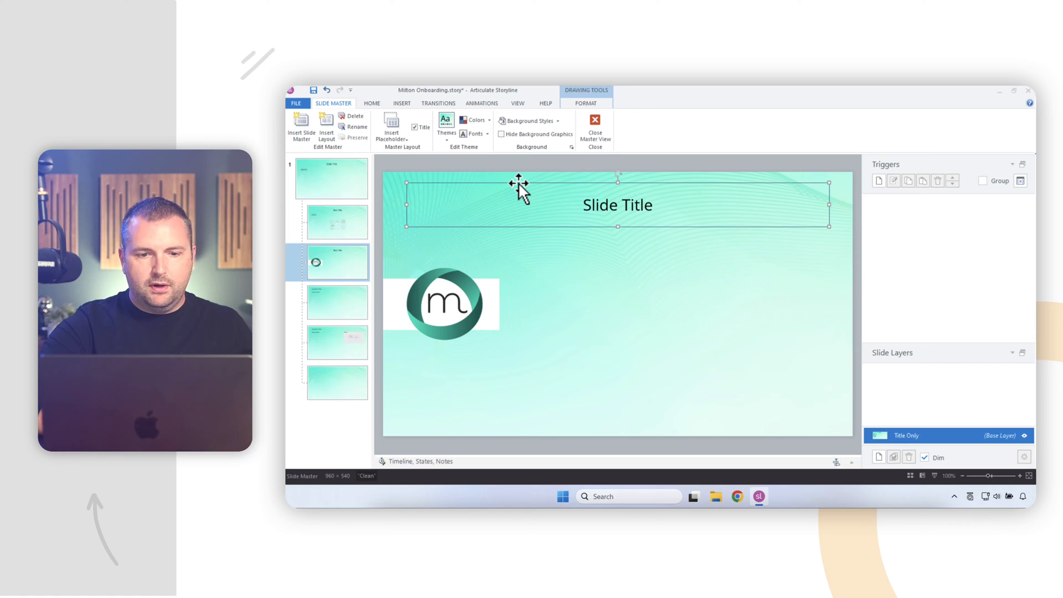
left_click_drag(406, 205, 515, 205)
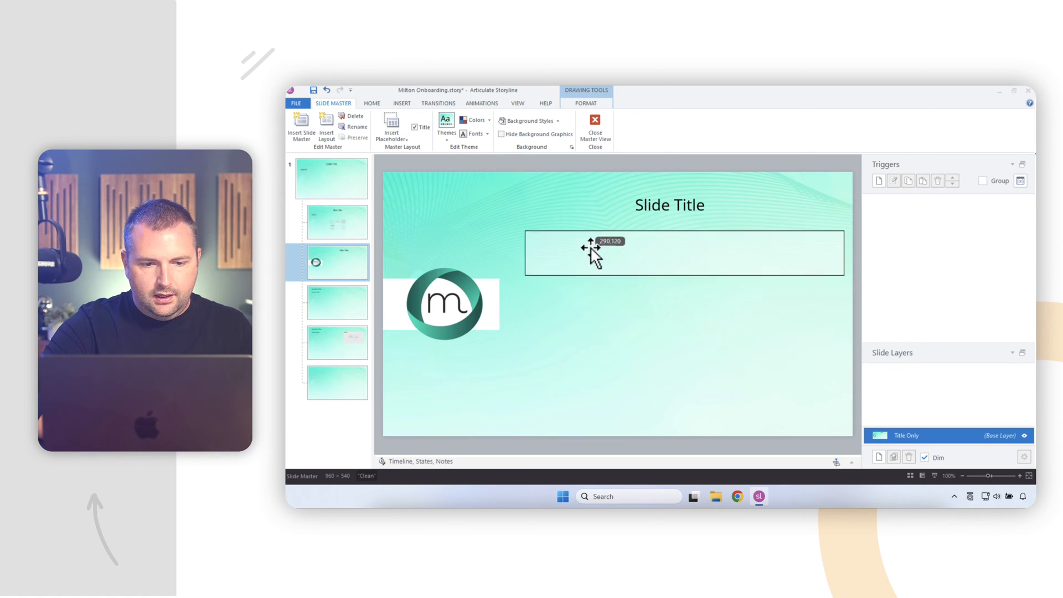
left_click_drag(590, 254, 576, 288)
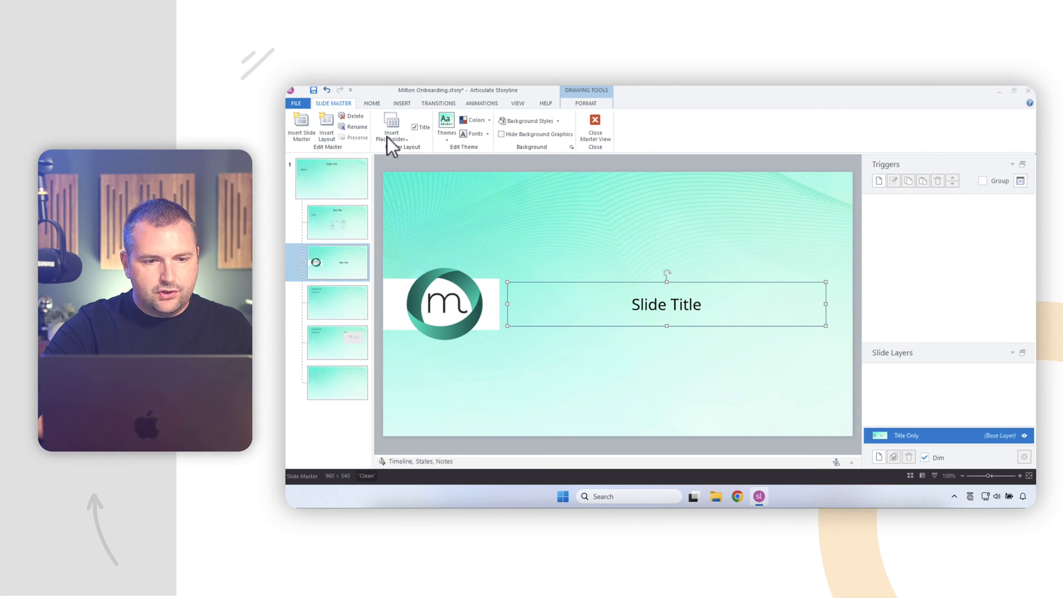
left_click(372, 103)
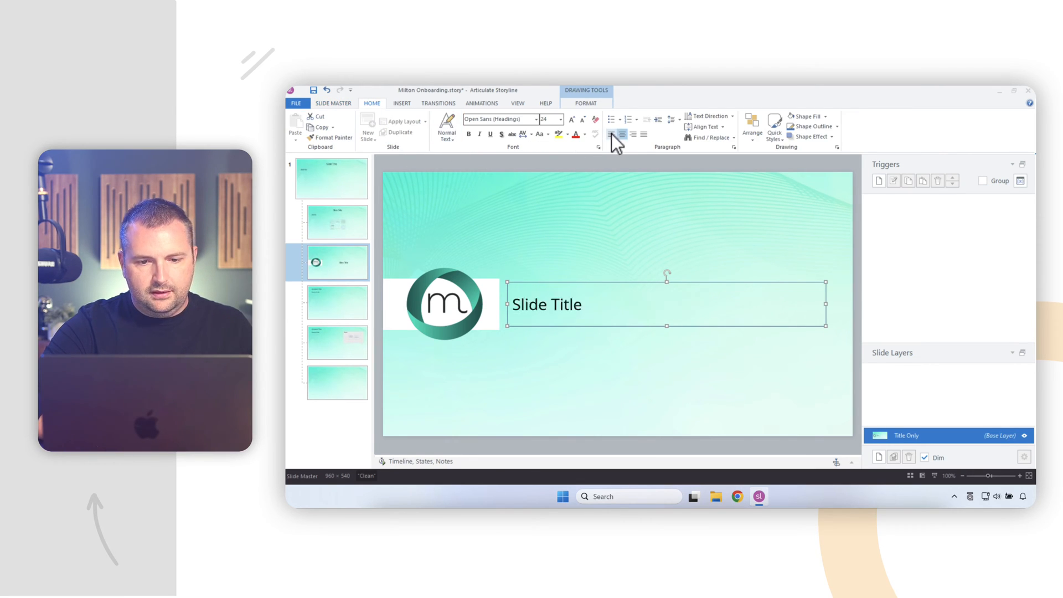
left_click(410, 241)
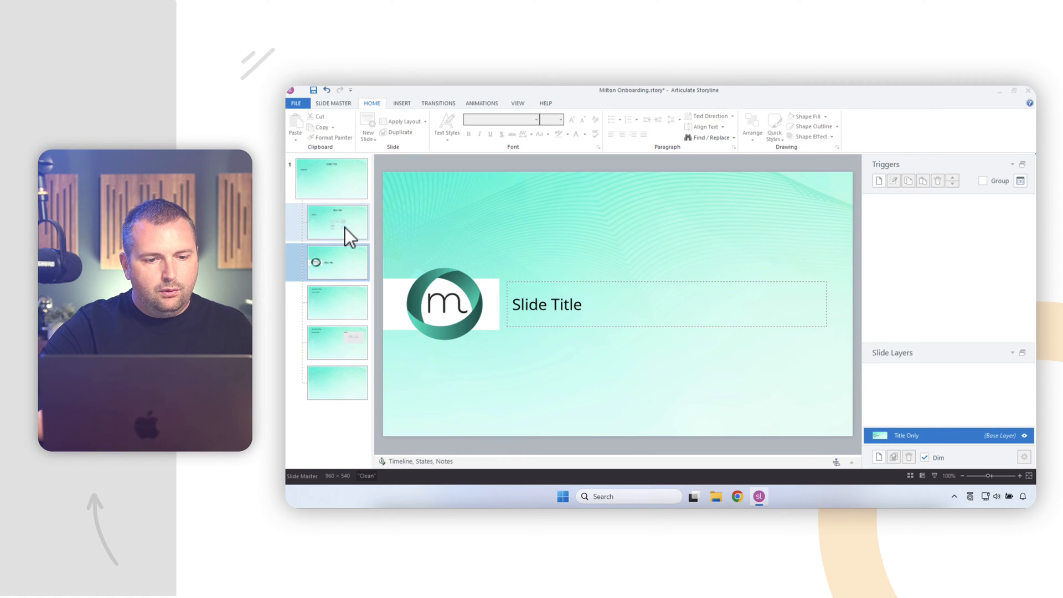
- Draw a white-filled, outlined rectangle on the Title and Content layout and send it to back
left_click(336, 223)
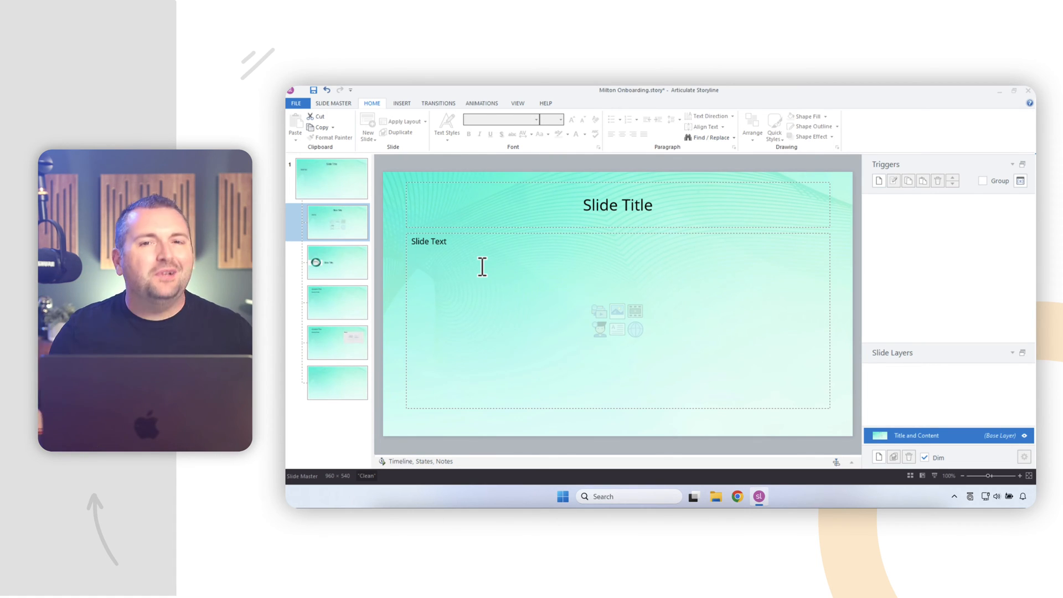
mouse_move(481, 263)
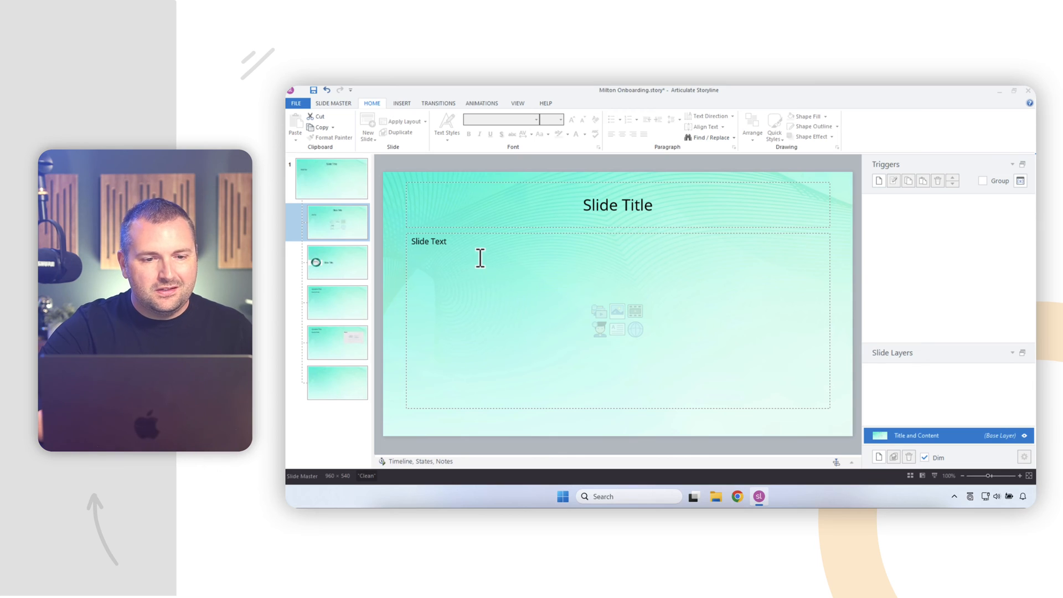
left_click(402, 103)
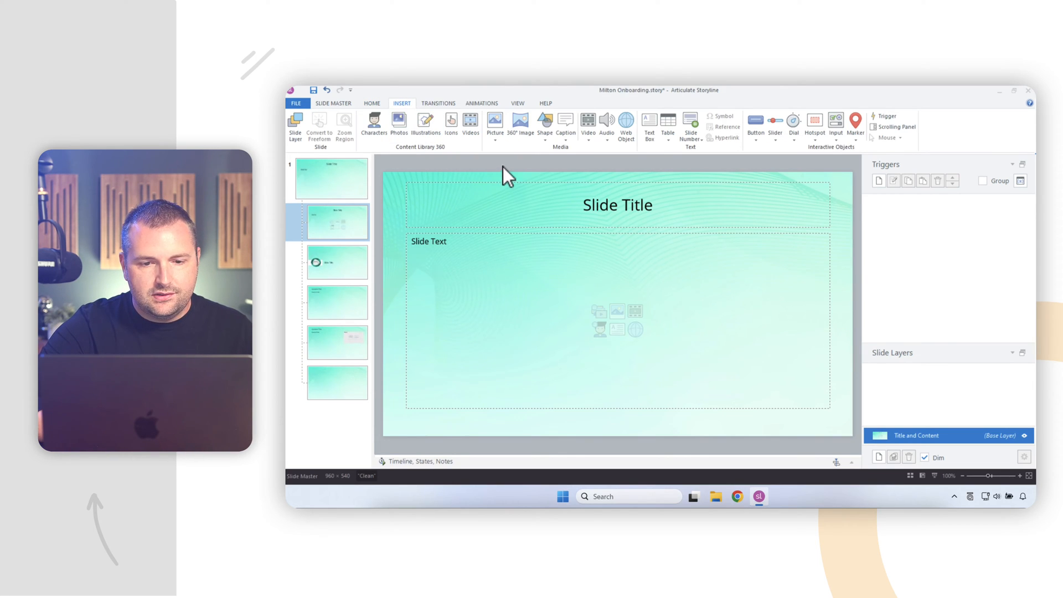
left_click(544, 125)
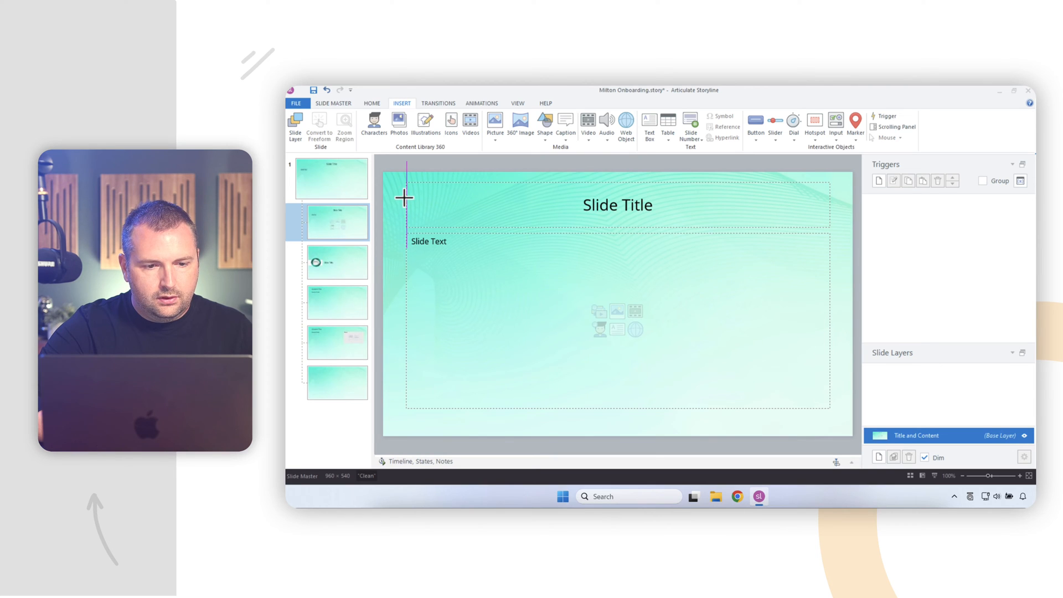
left_click_drag(405, 198, 817, 426)
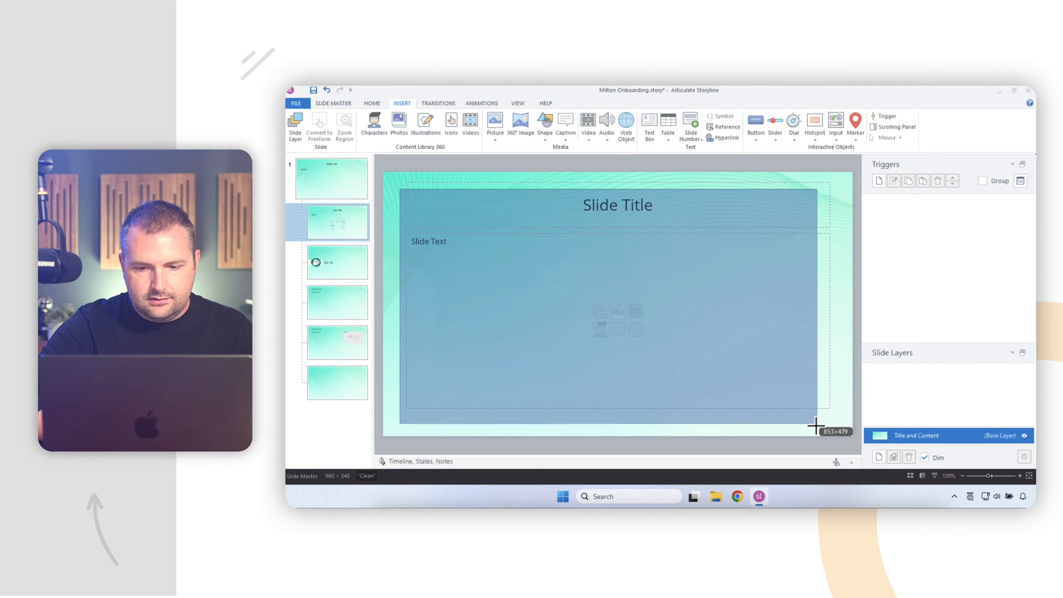
left_click_drag(817, 425, 836, 414)
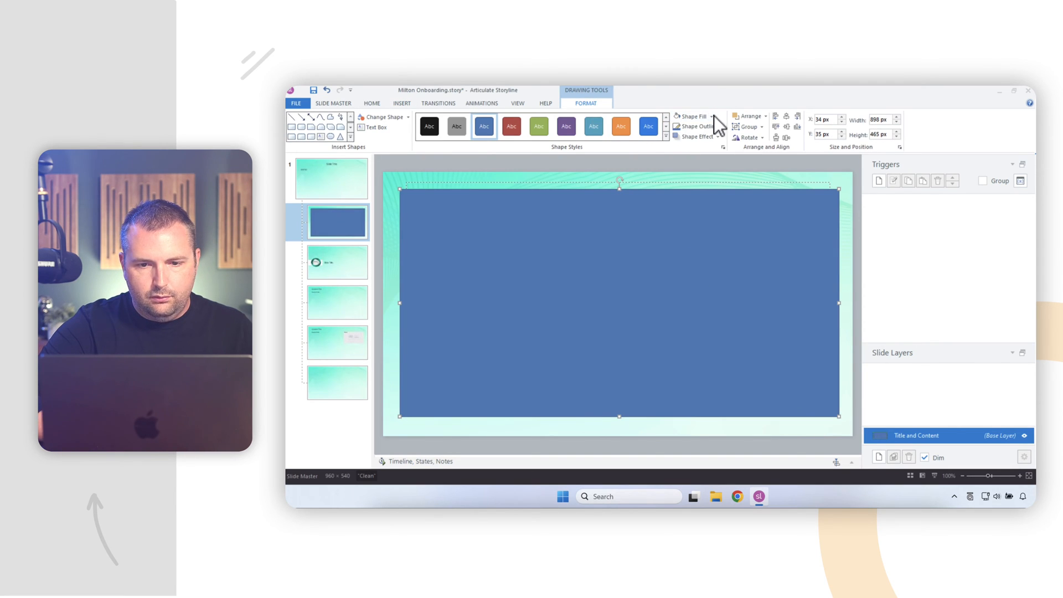
left_click(692, 116)
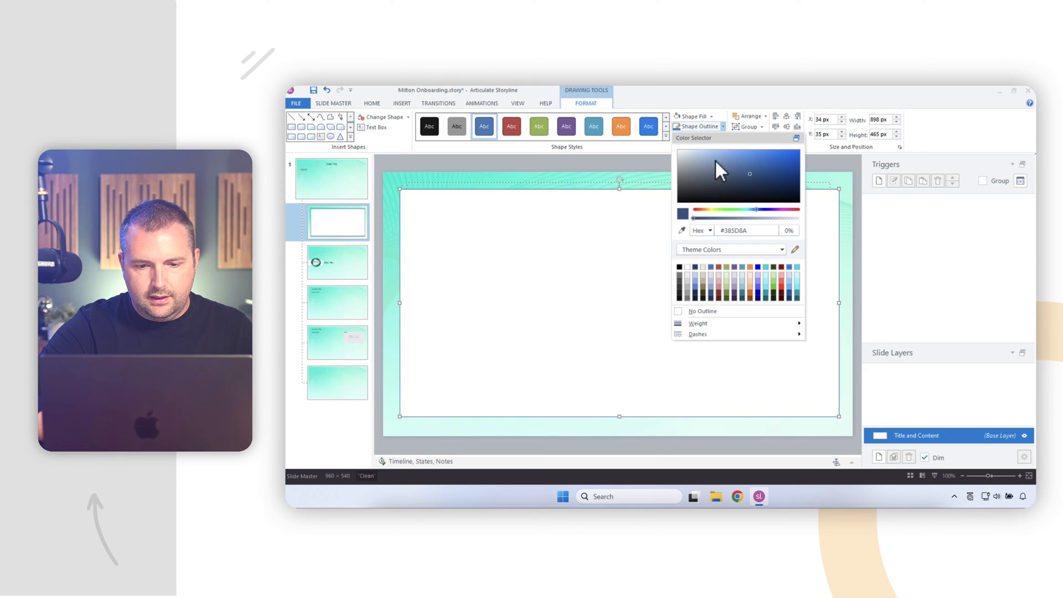
left_click(587, 260)
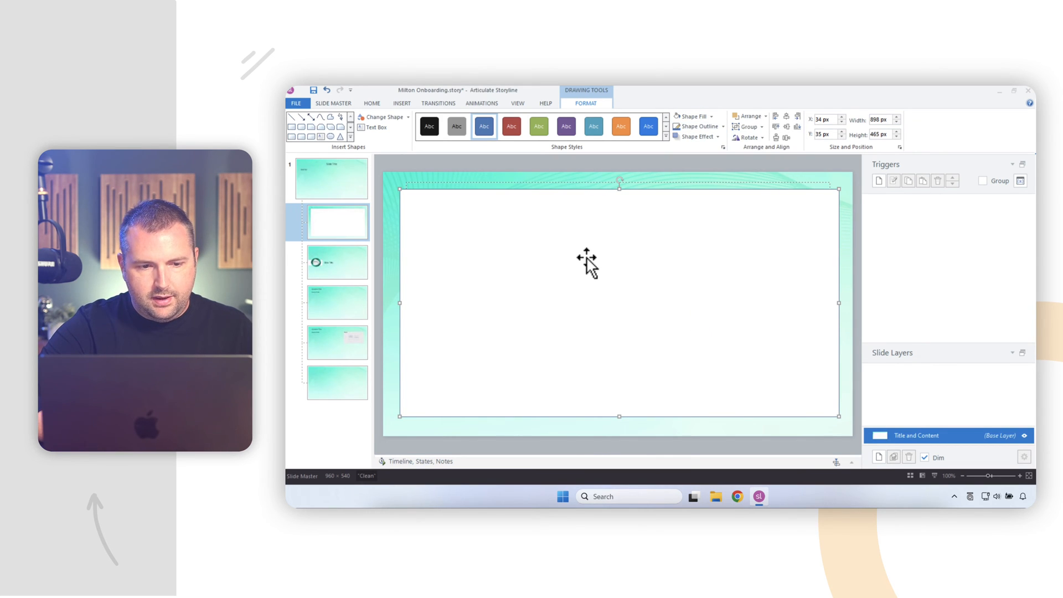
right_click(587, 261)
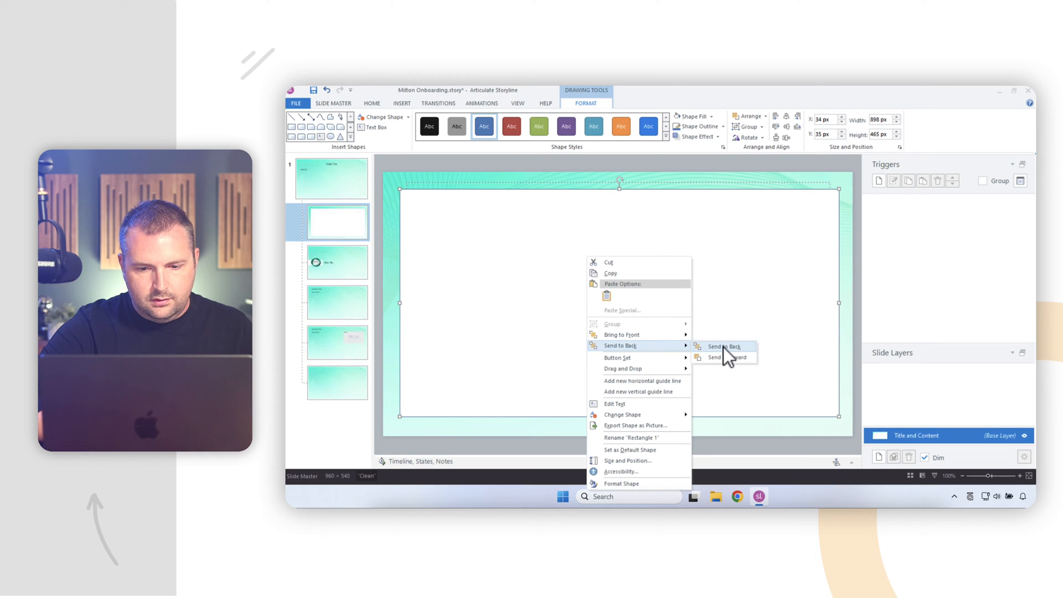
left_click(724, 346)
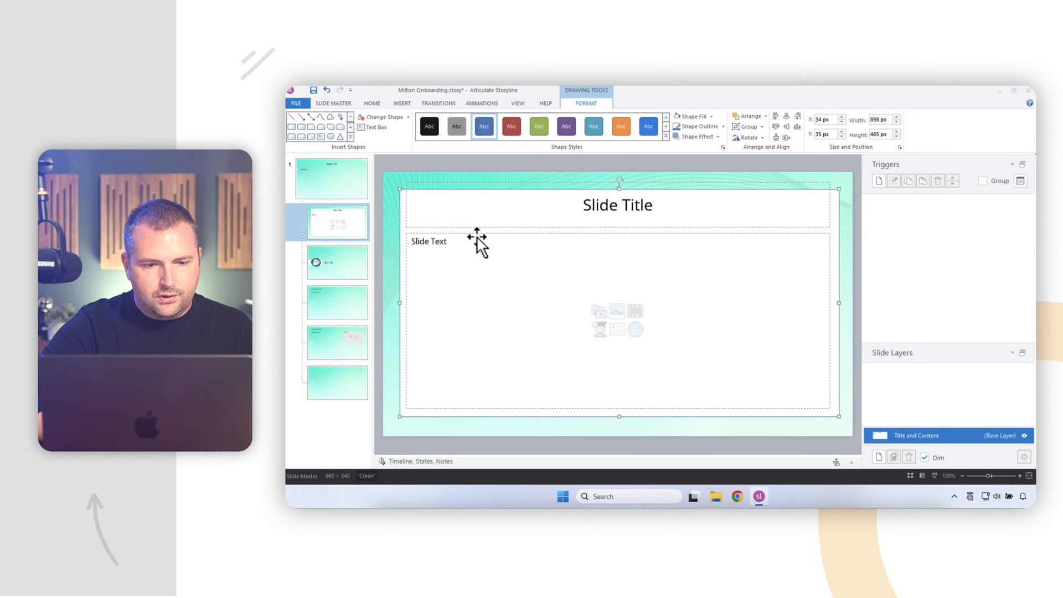
- Shift the placeholders lower inside the white panel and left-align the slide title
left_click_drag(618, 239, 618, 250)
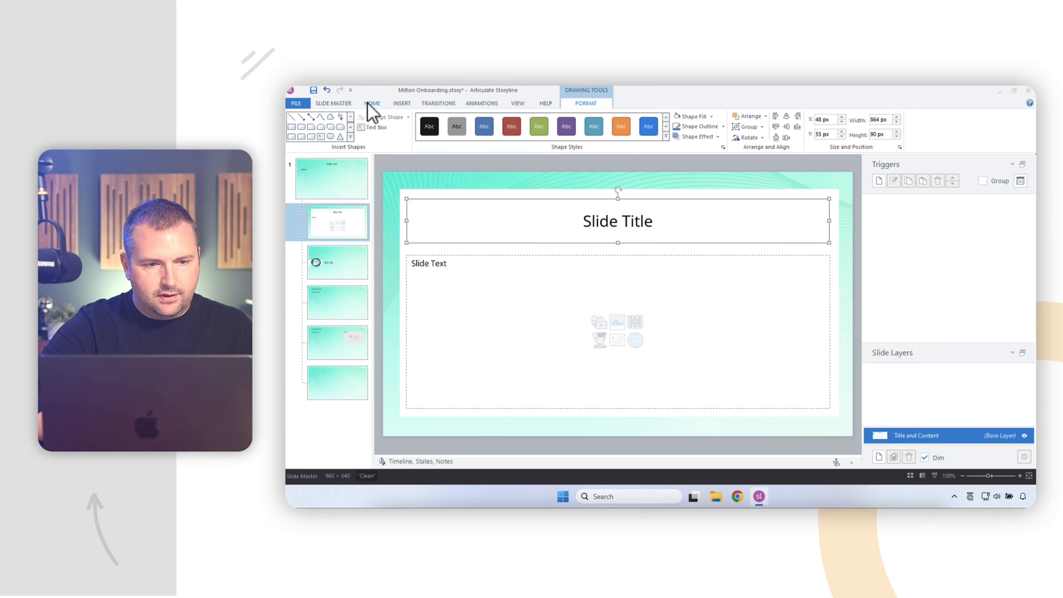
left_click(371, 103)
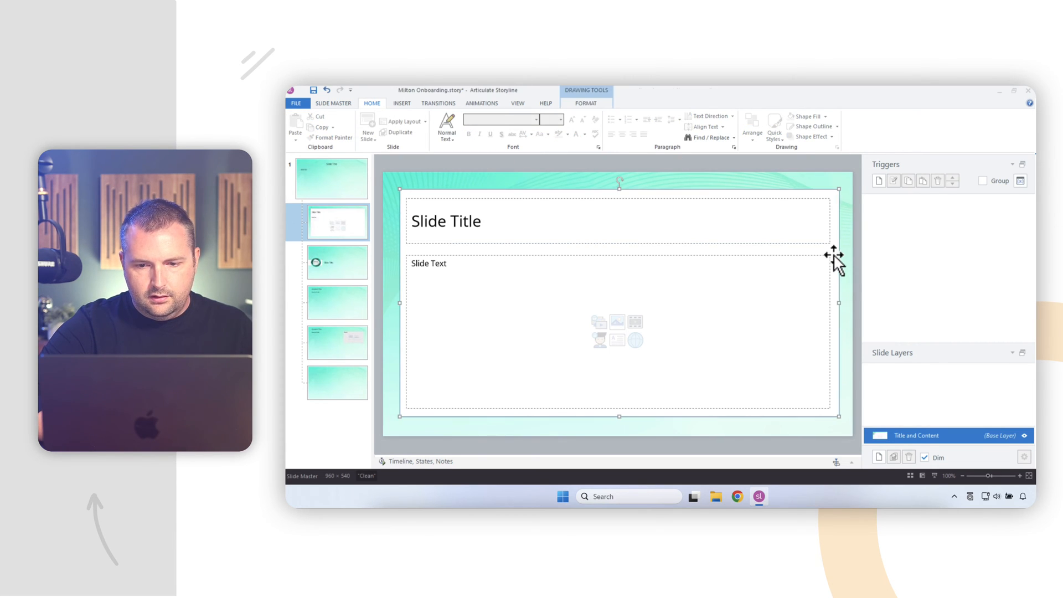
left_click(751, 128)
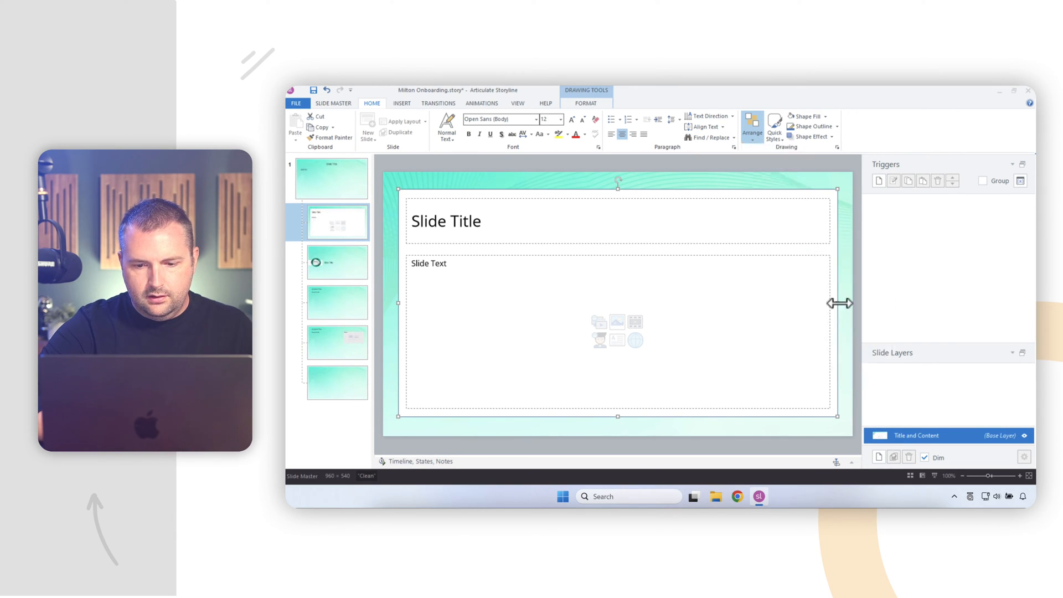
left_click(851, 320)
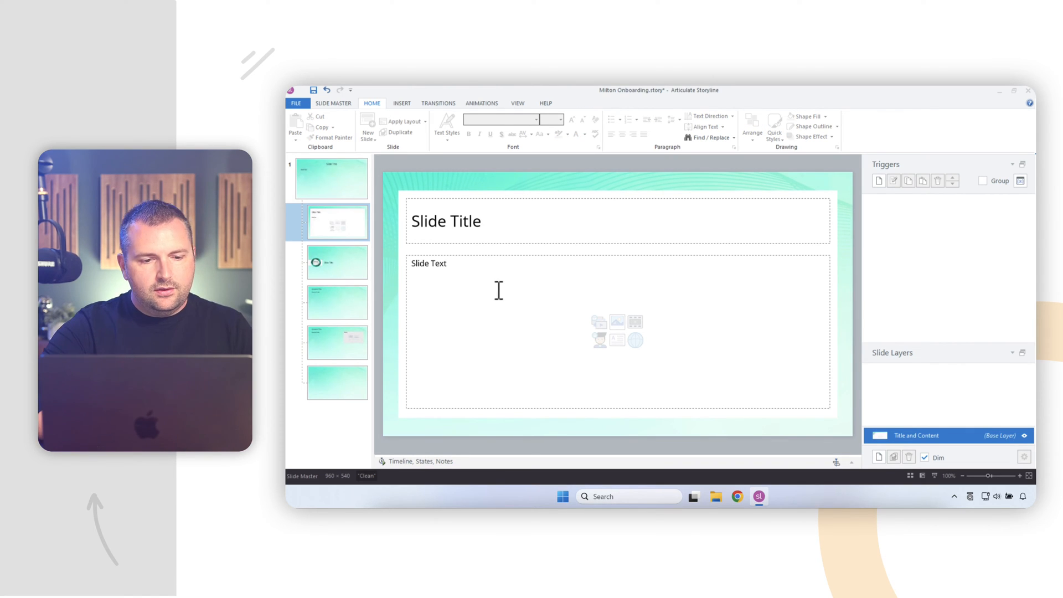
- Preview the Question and Question with Media layouts, then open the Blank layout
left_click(337, 302)
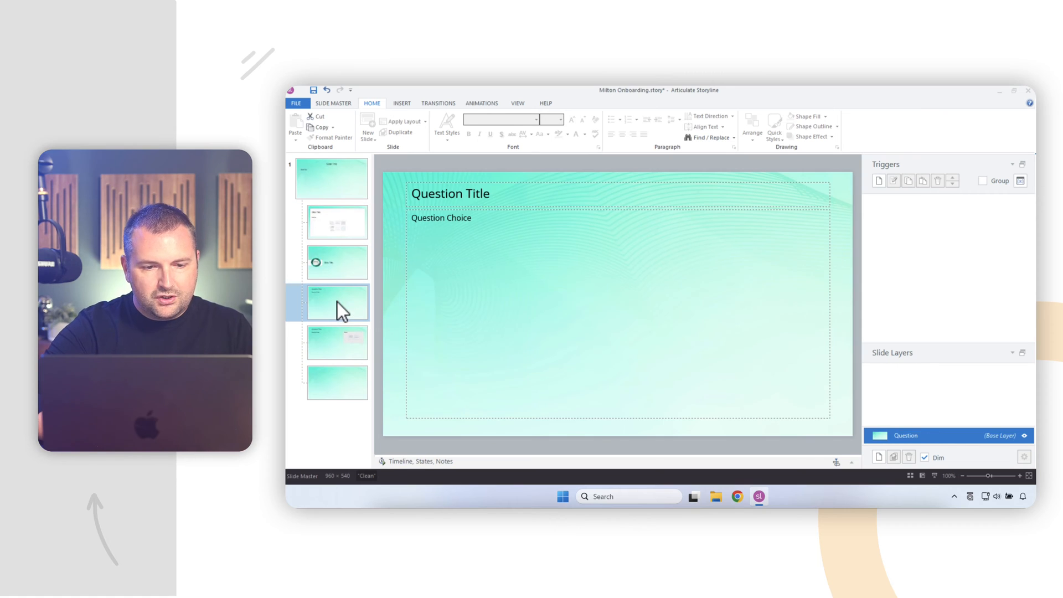
mouse_move(342, 351)
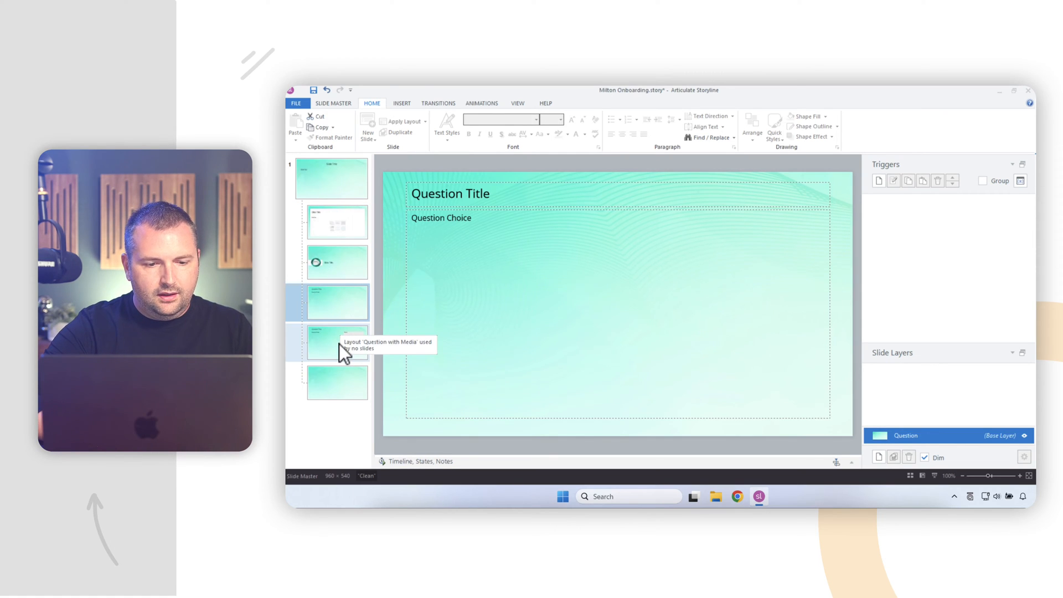
left_click(337, 383)
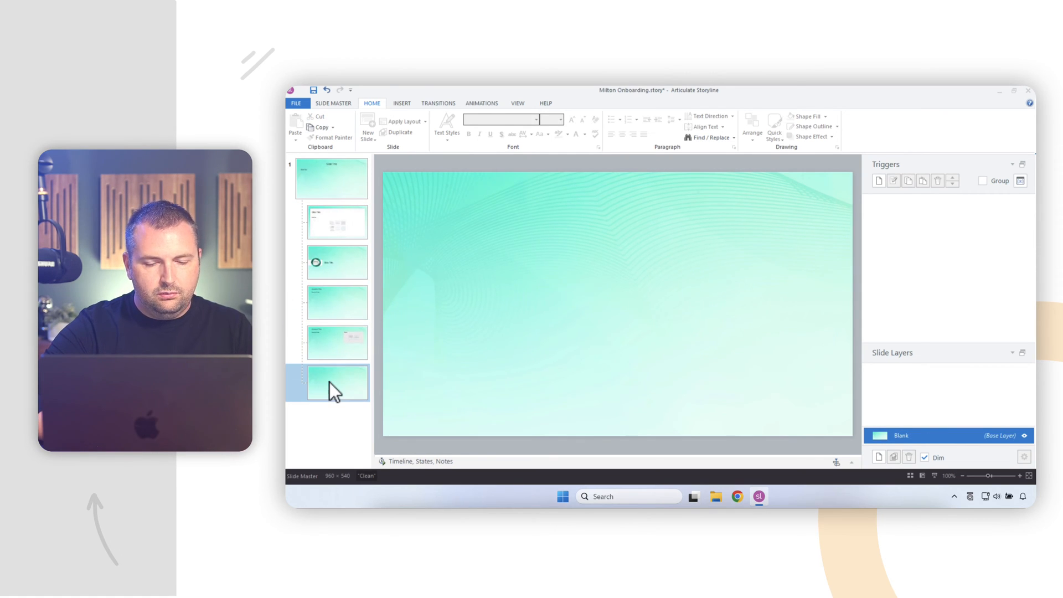
left_click(337, 222)
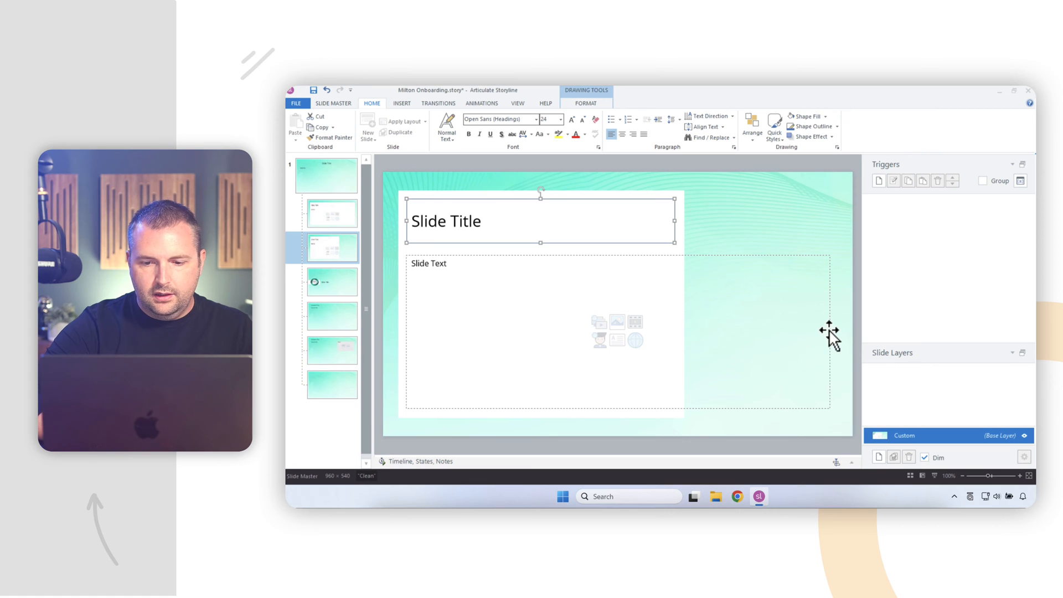
- Shrink the Slide Text and Slide Title placeholders to roughly half width on the left
left_click_drag(829, 332, 667, 336)
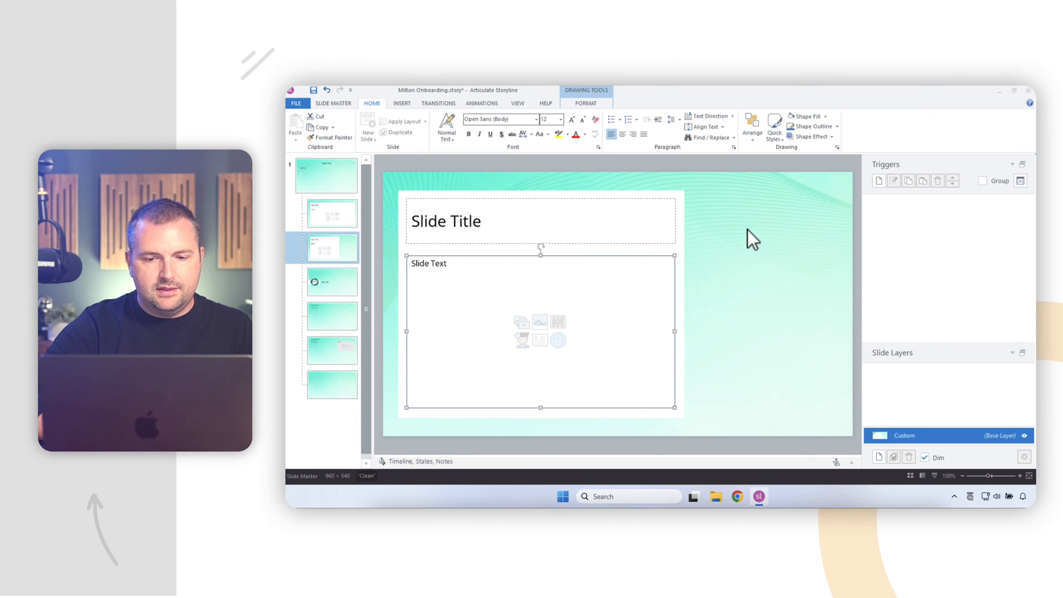
mouse_move(673, 334)
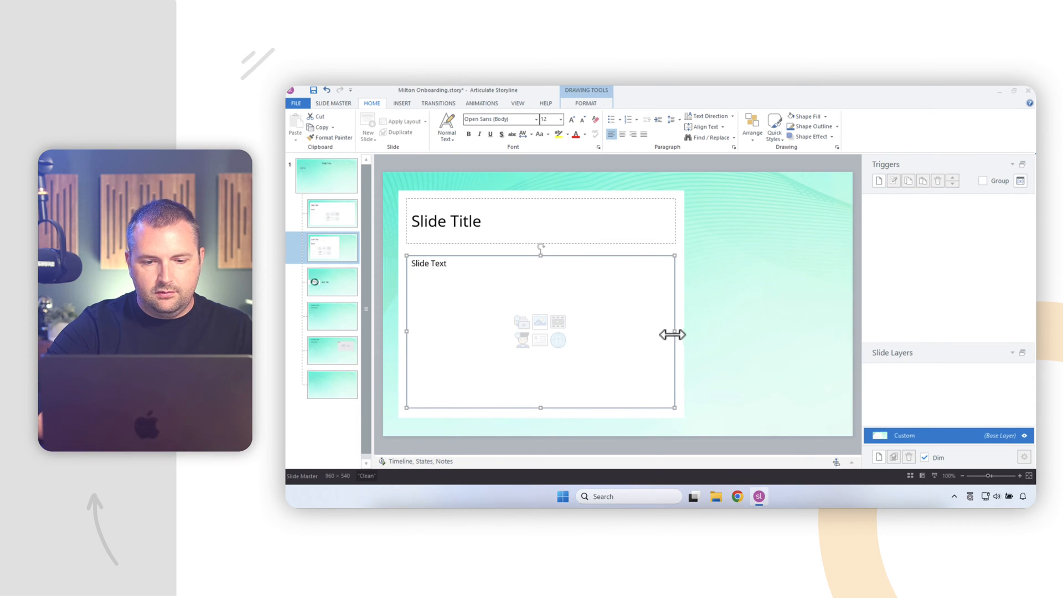
left_click(446, 220)
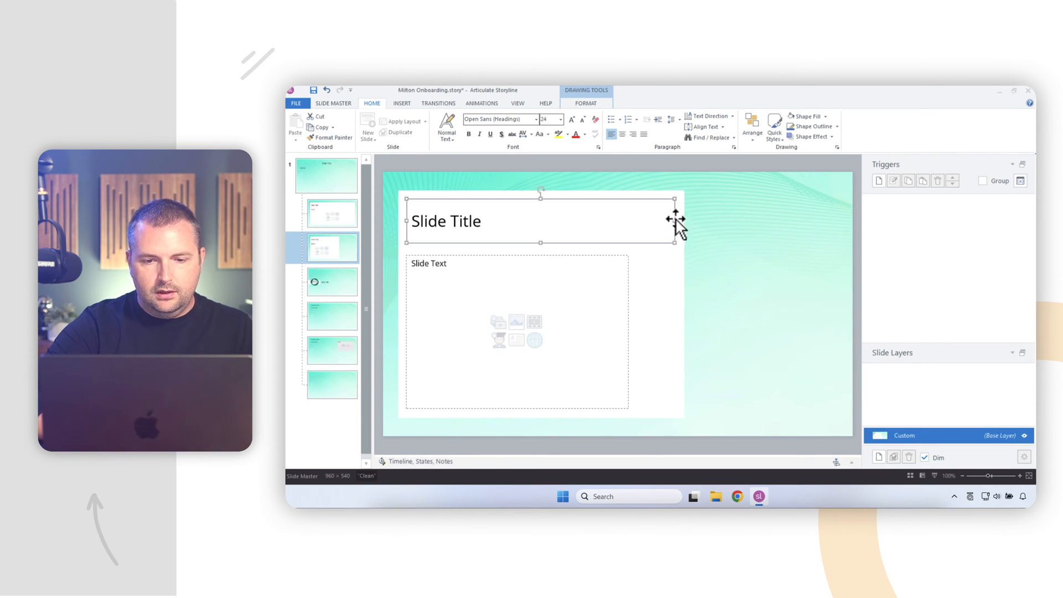
left_click_drag(674, 222, 627, 223)
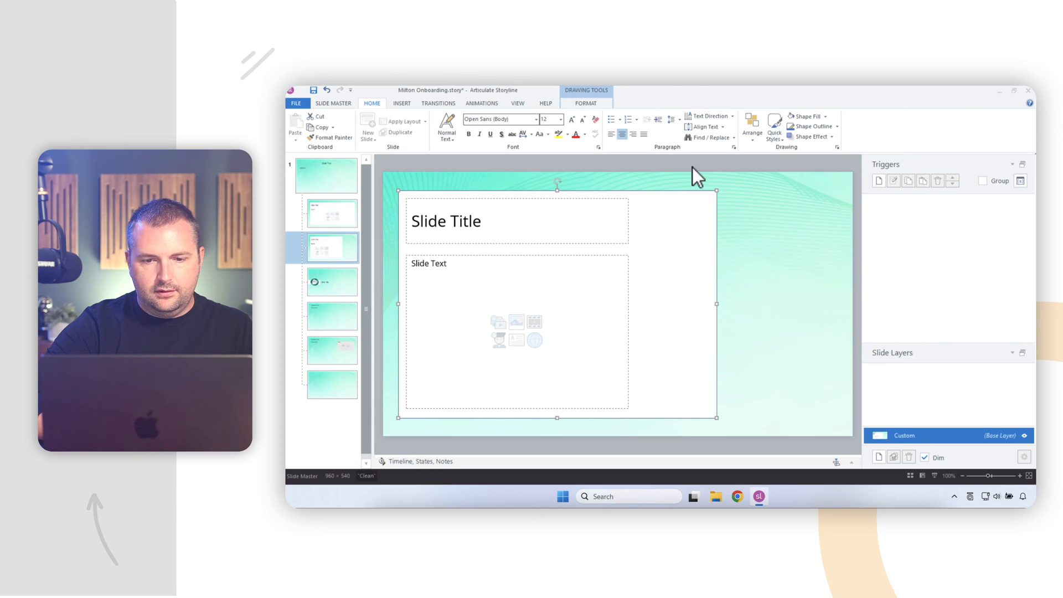
left_click(401, 103)
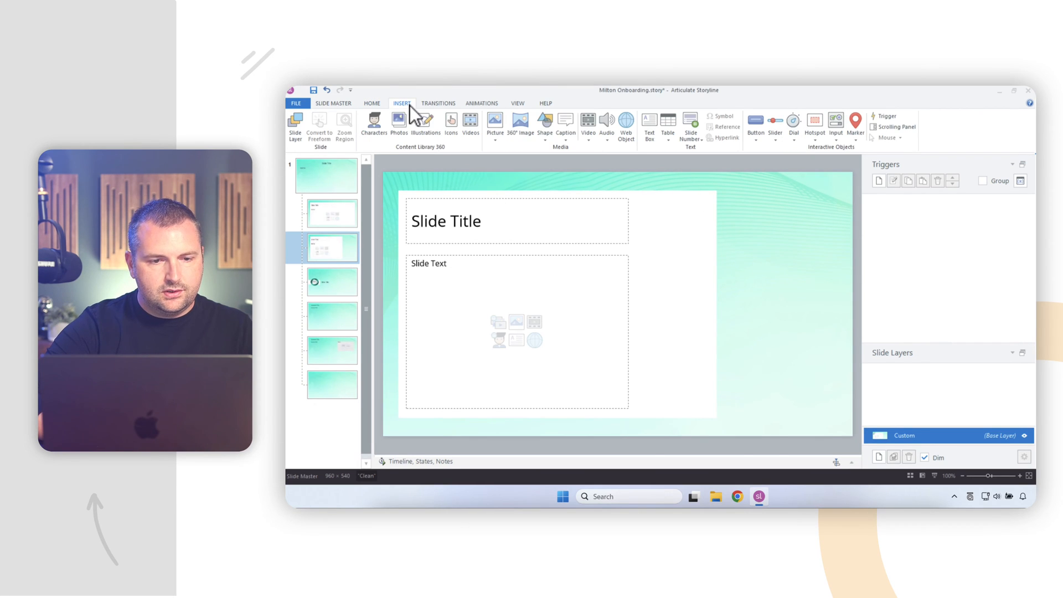
- Search stock photos for 'medical' and insert the scientist-at-microscope photo
left_click(399, 124)
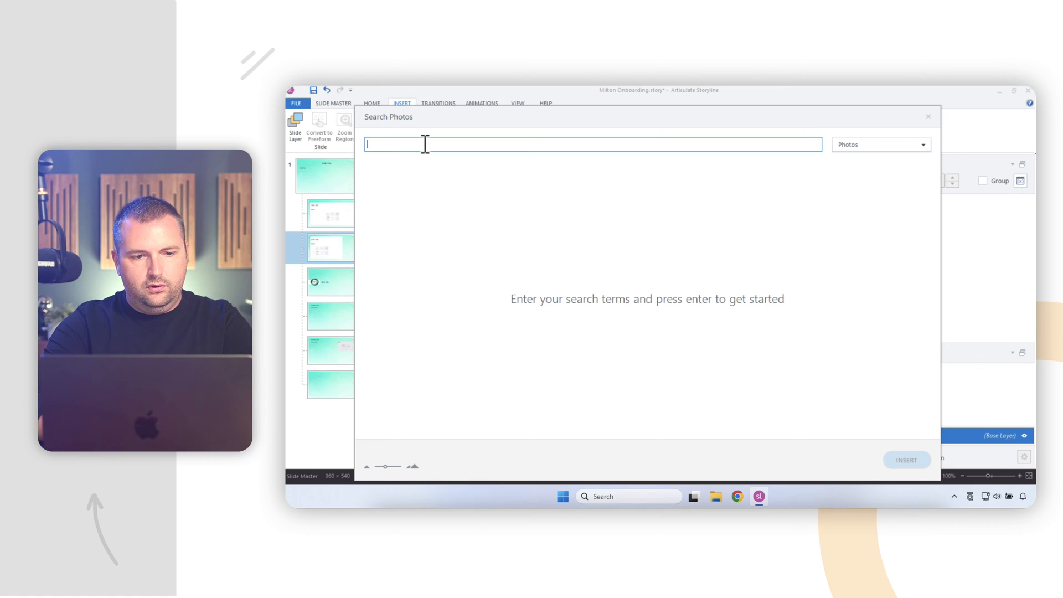
type("medical")
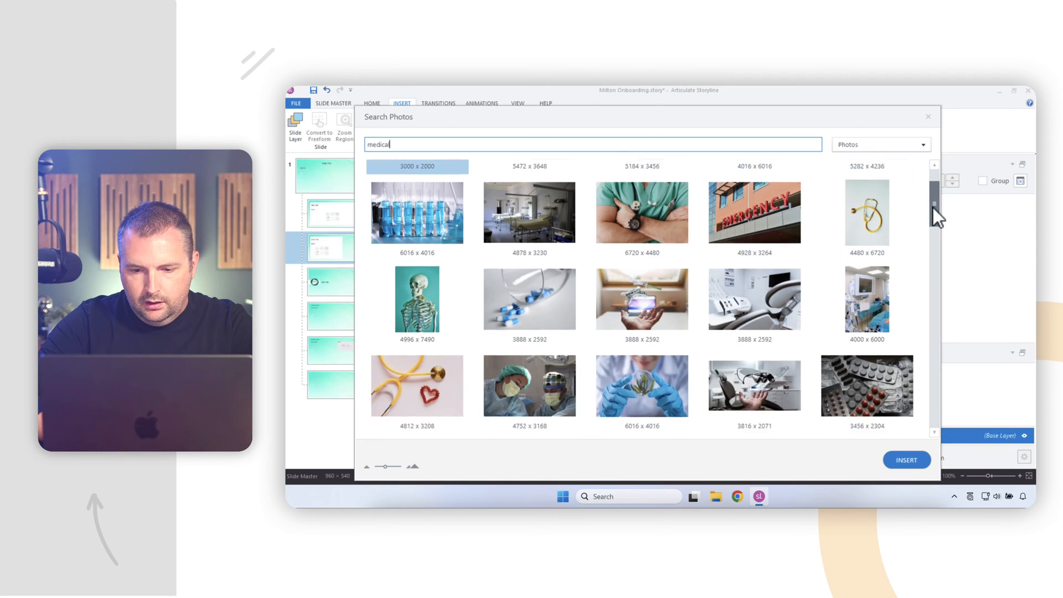
scroll("down", 3)
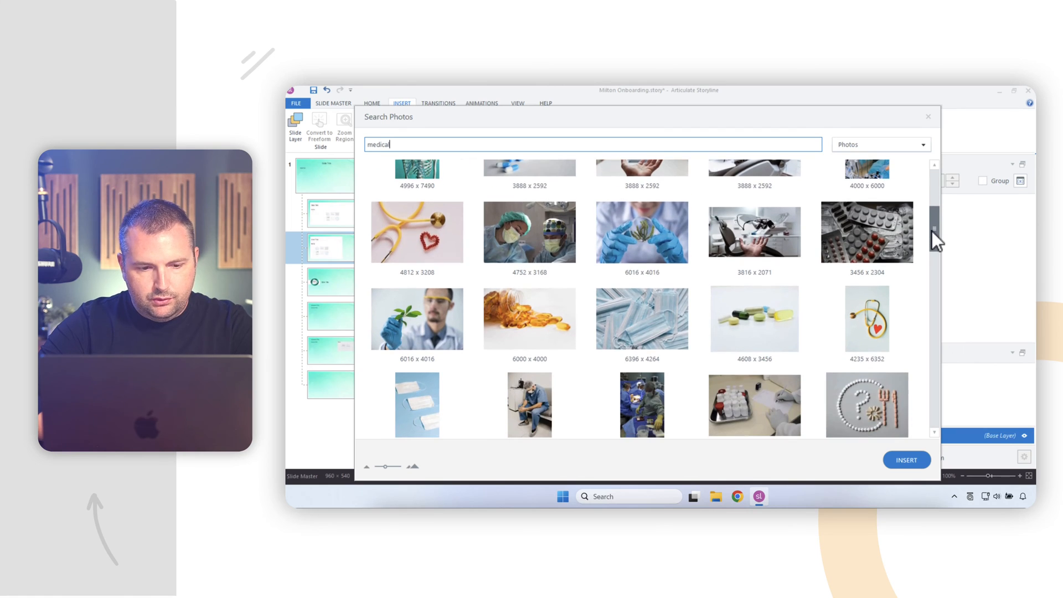
scroll("down", 3)
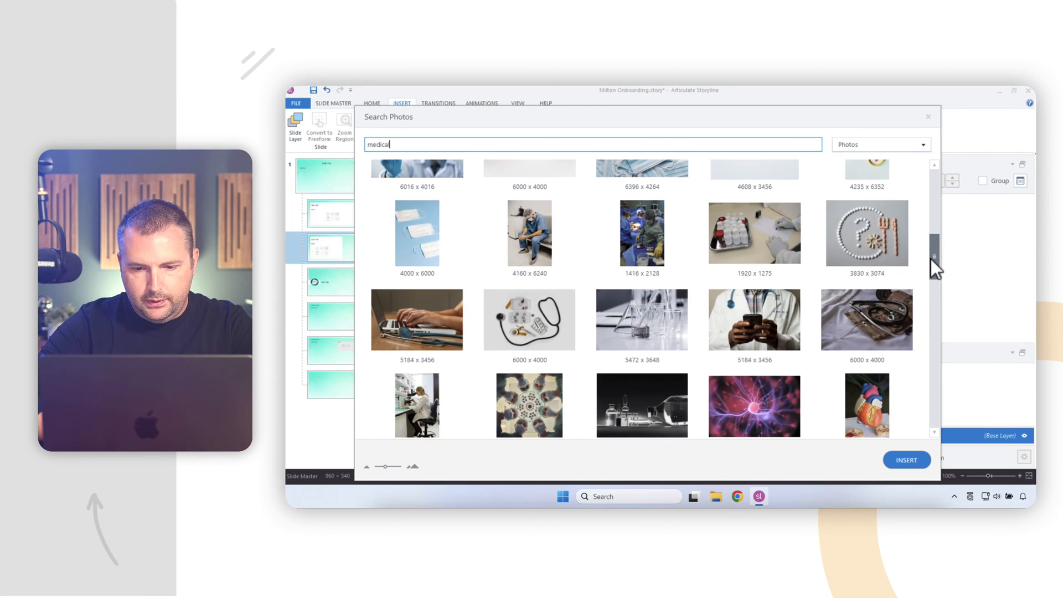
scroll("down", 3)
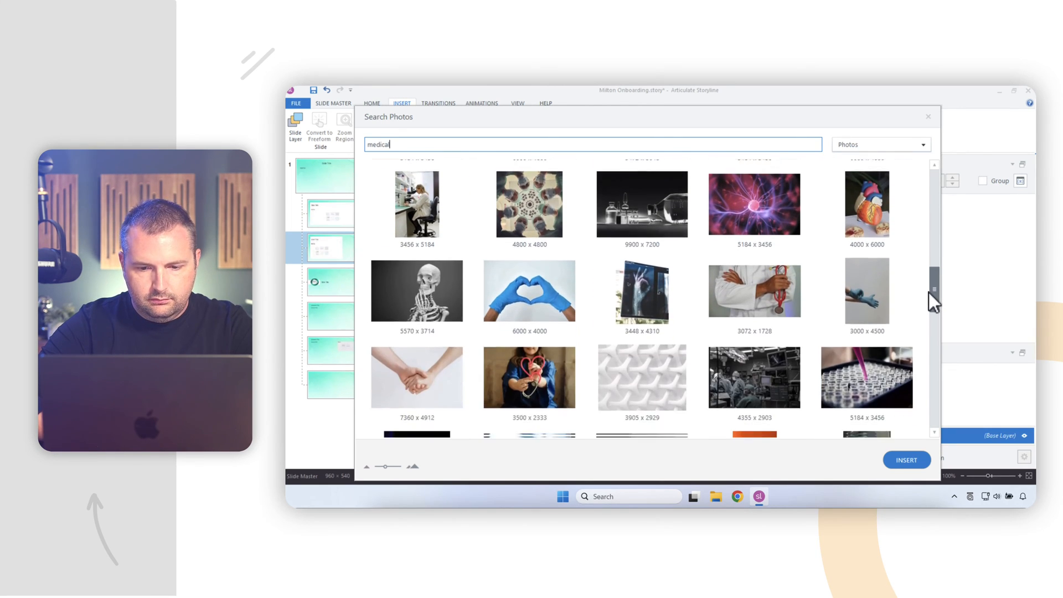
scroll("down", 3)
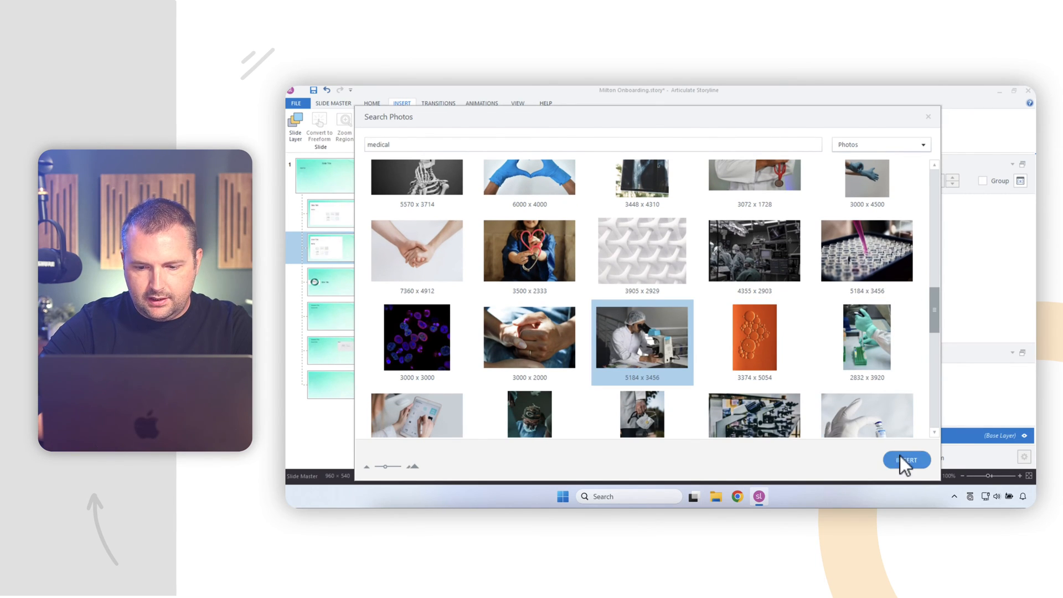
left_click(906, 459)
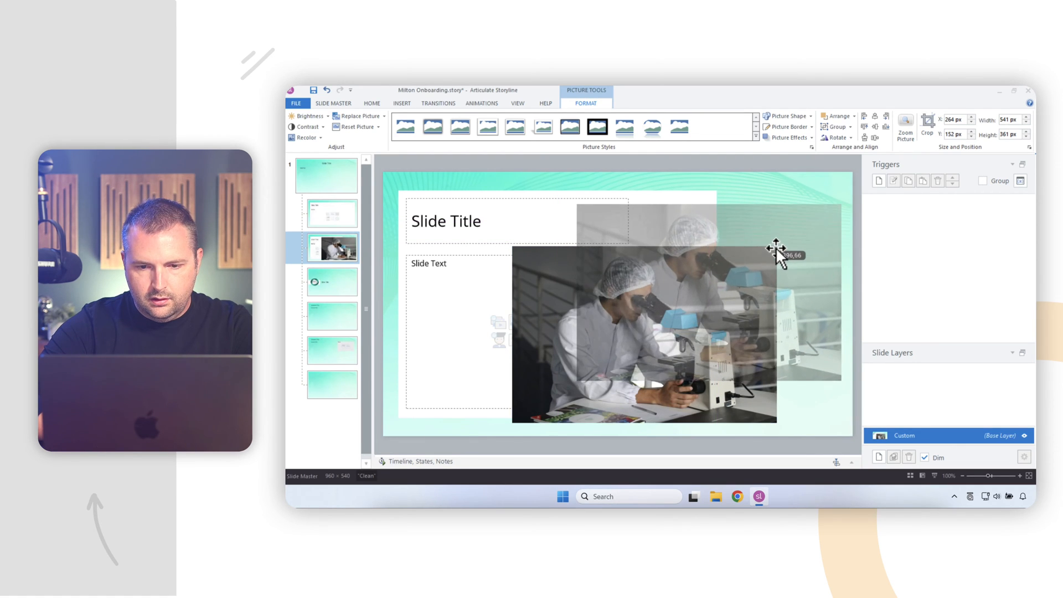
- Move, resize and crop the microscope photo so it sits on the slide's right side
left_click_drag(776, 251, 844, 261)
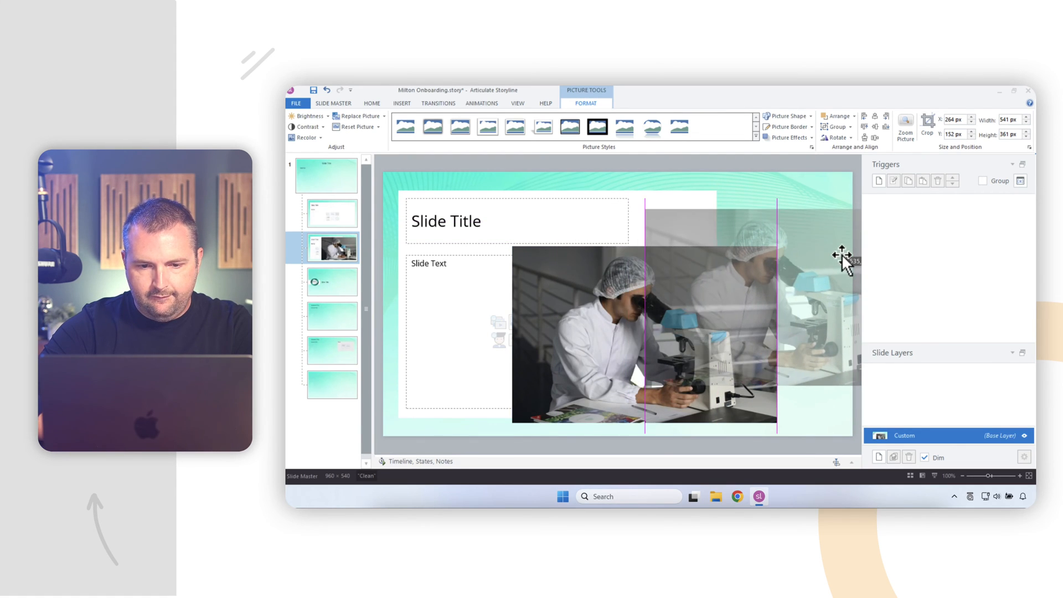
left_click_drag(843, 254, 616, 395)
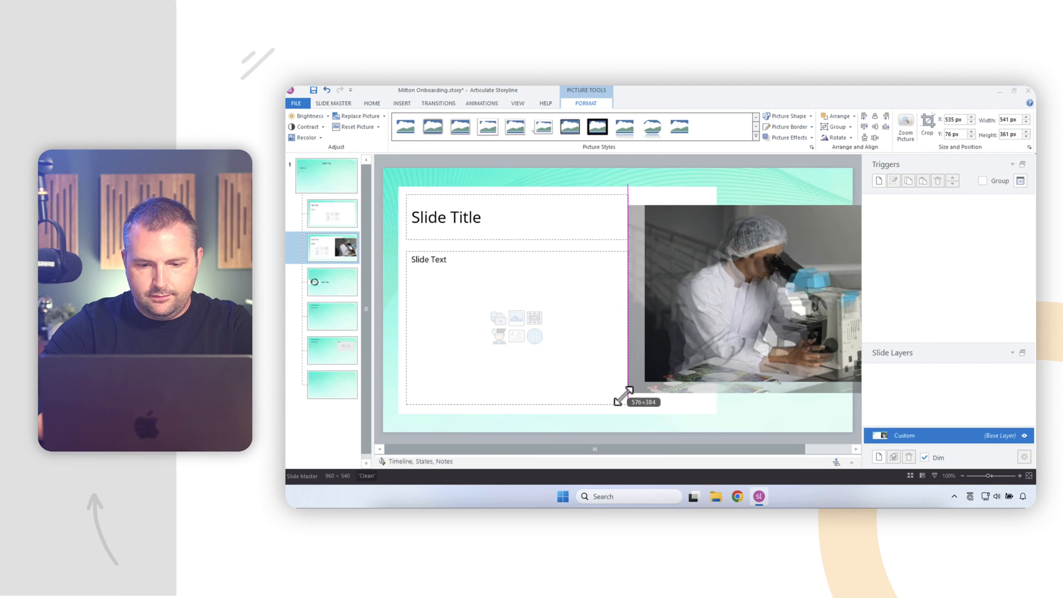
left_click_drag(620, 396, 717, 345)
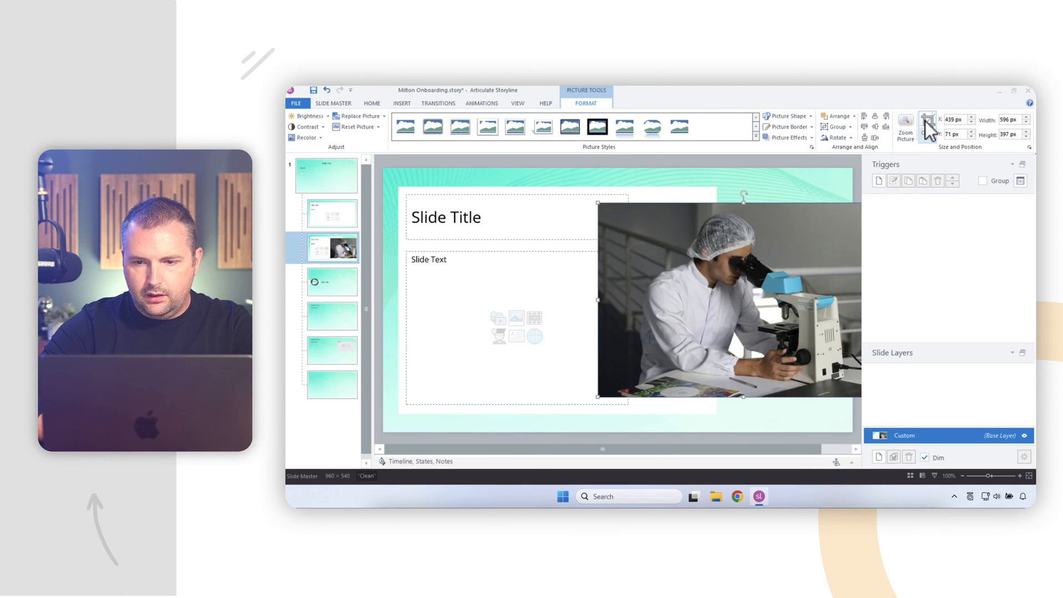
left_click(926, 122)
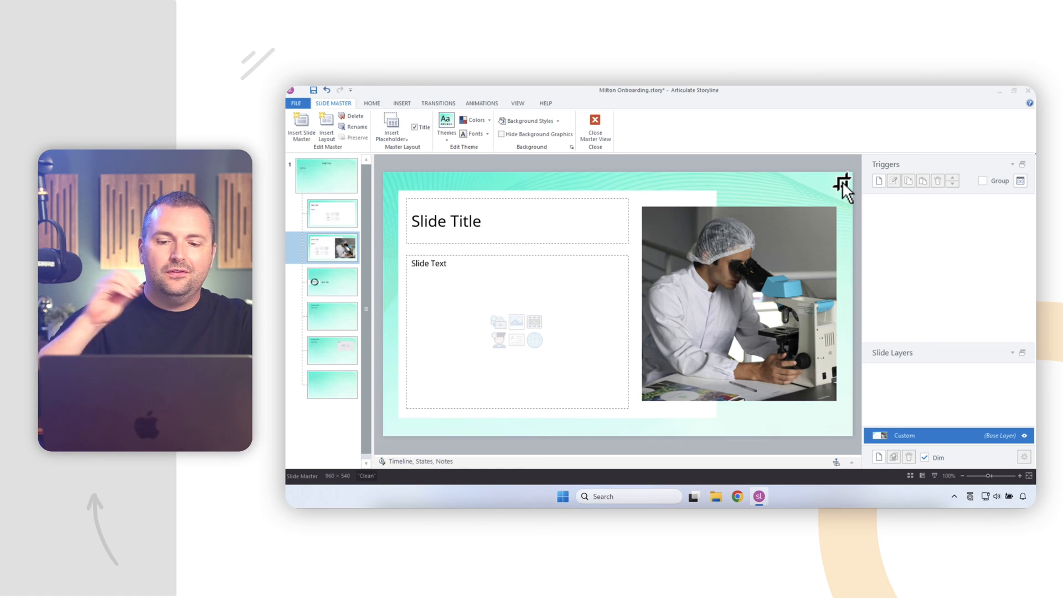
- Create the 1_Custom layout from the photo layout's context menu, keeping the narrowed placeholders
right_click(332, 248)
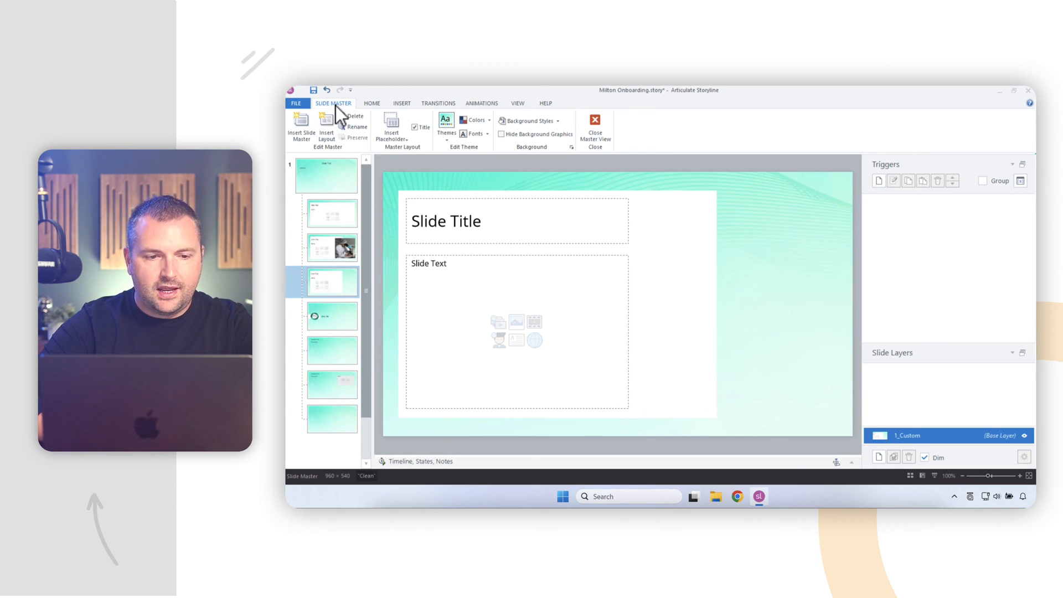
left_click(390, 129)
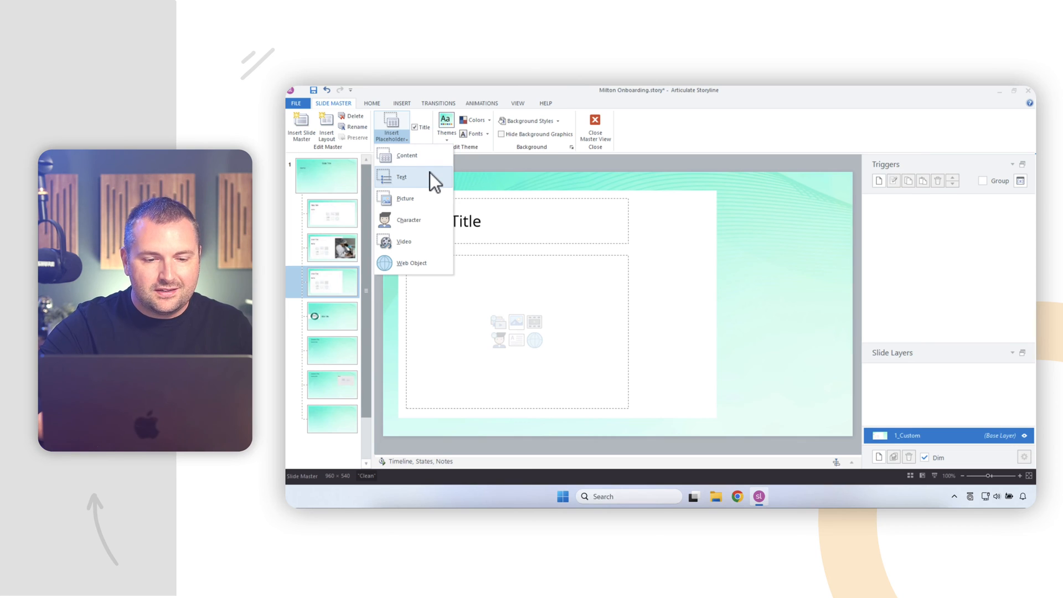
mouse_move(434, 207)
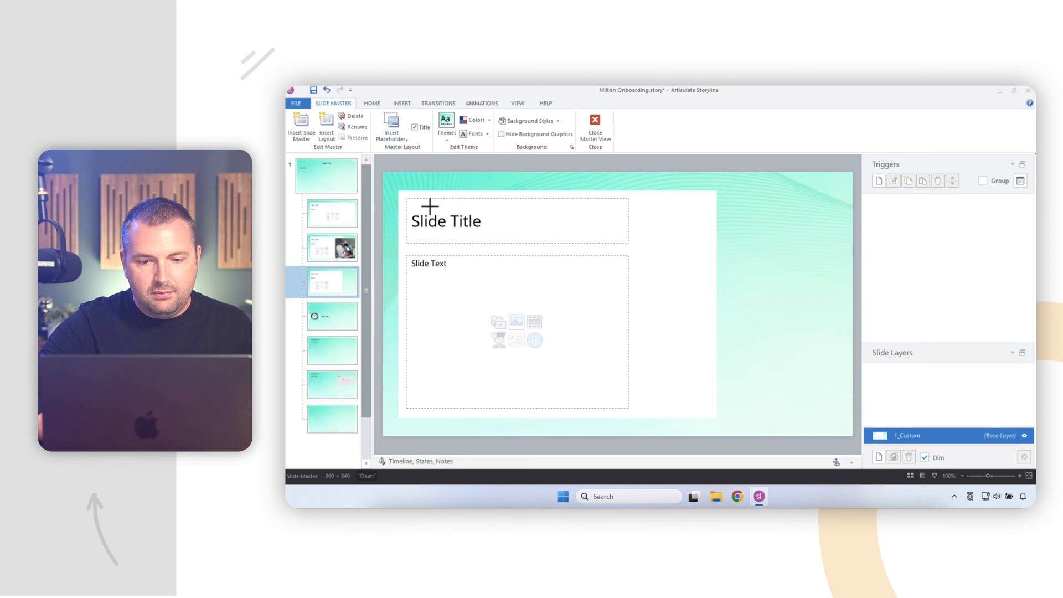
mouse_move(776, 259)
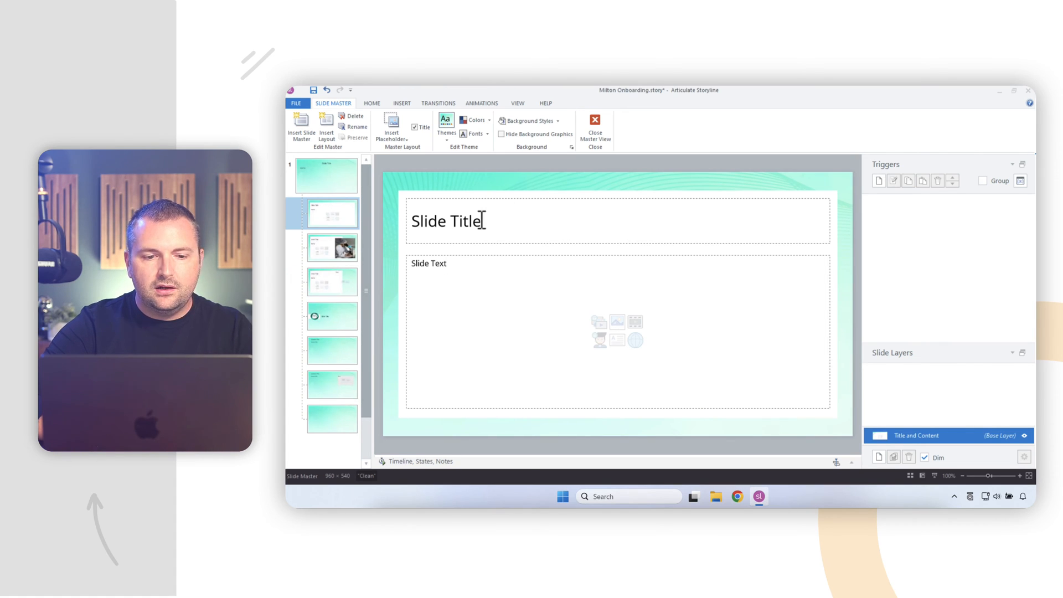
- Set the Slide Title text to teal ACIER BAT TEXT SOLID
left_click(474, 220)
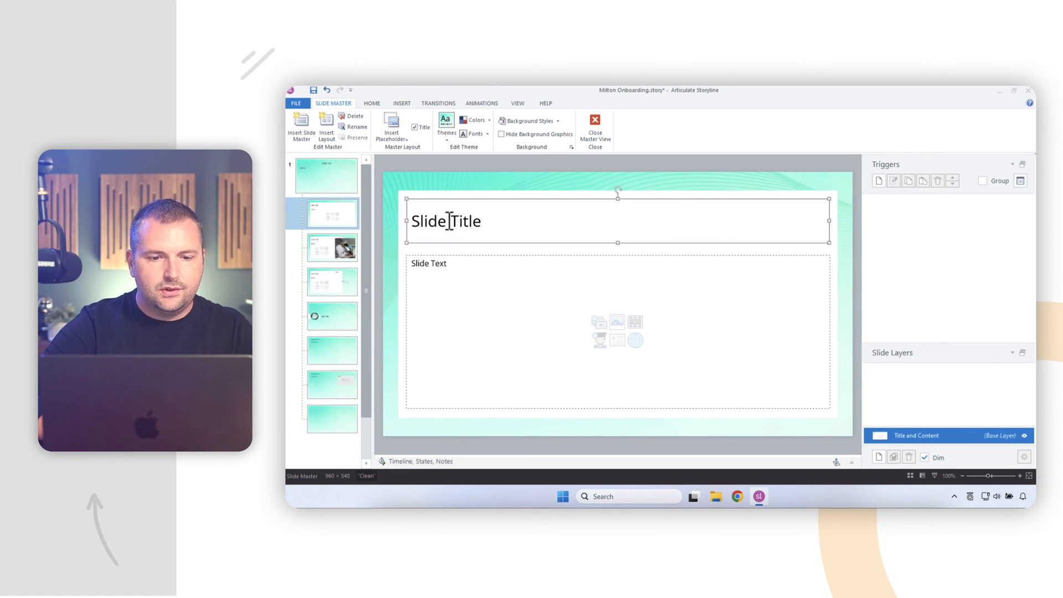
double_click(446, 221)
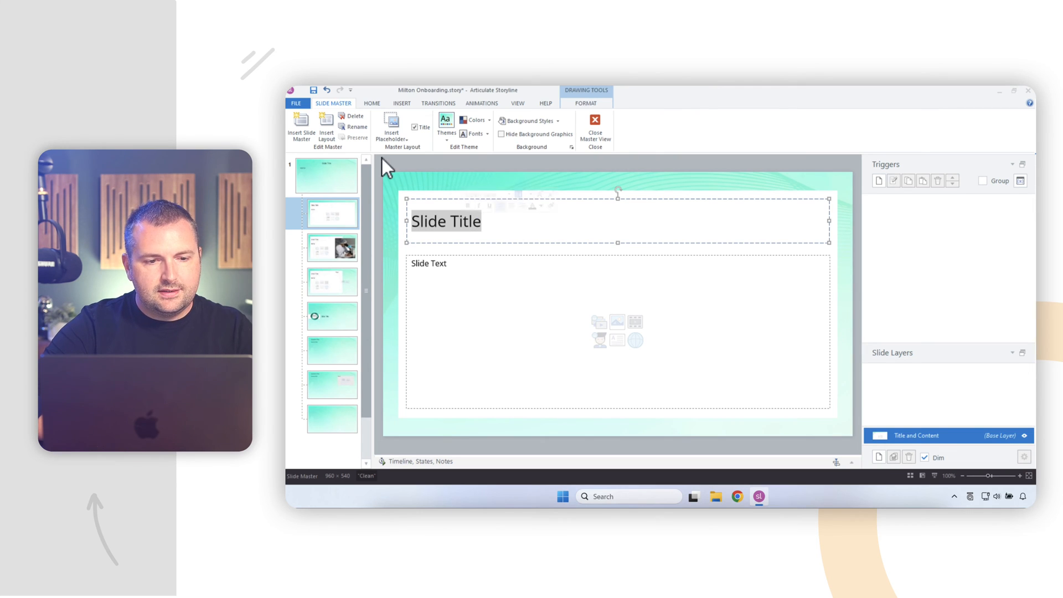
left_click(372, 103)
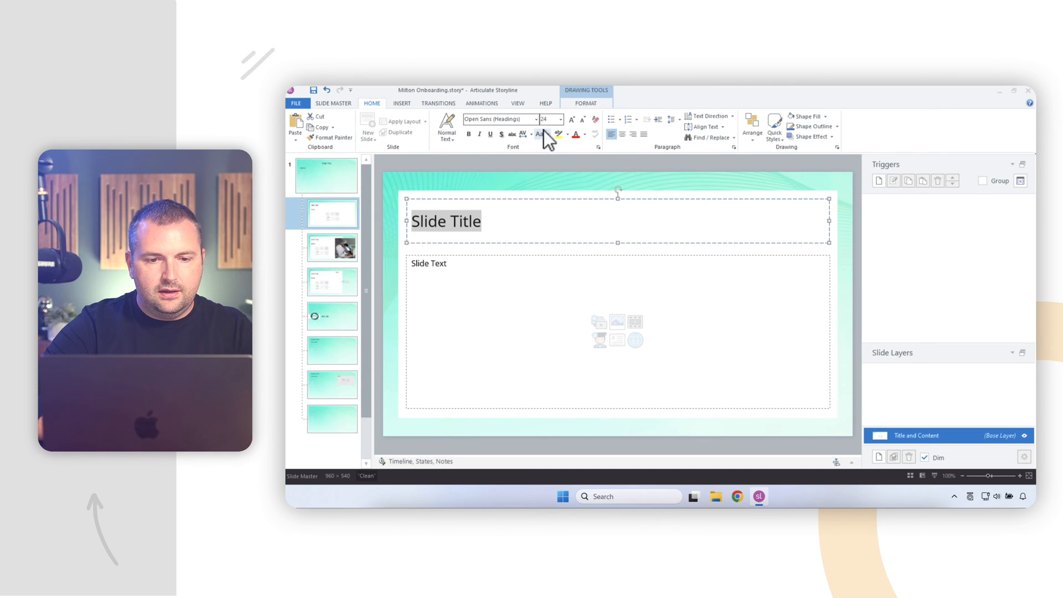
left_click(558, 120)
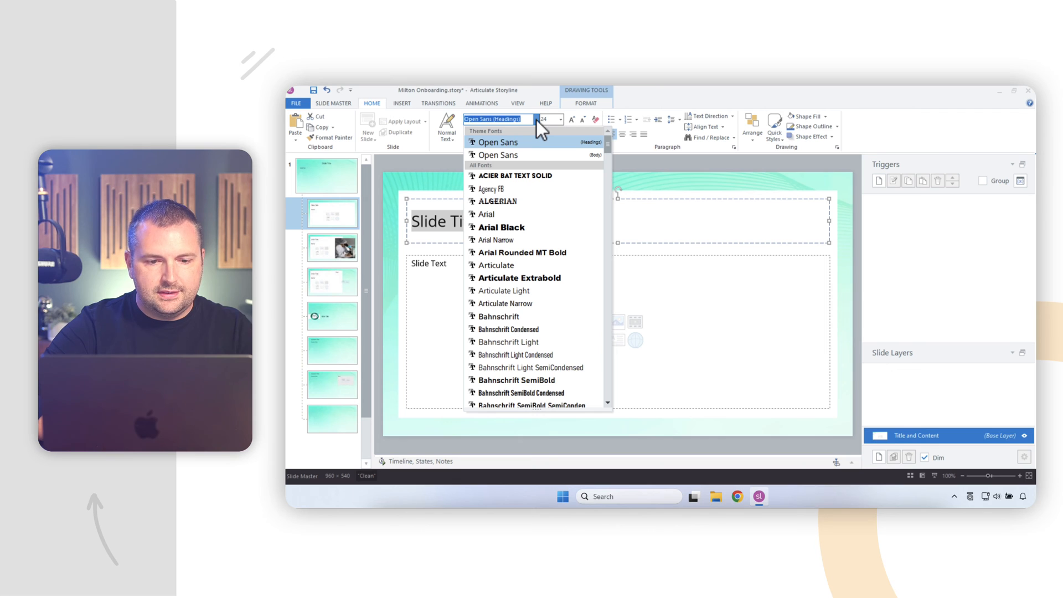
mouse_move(535, 201)
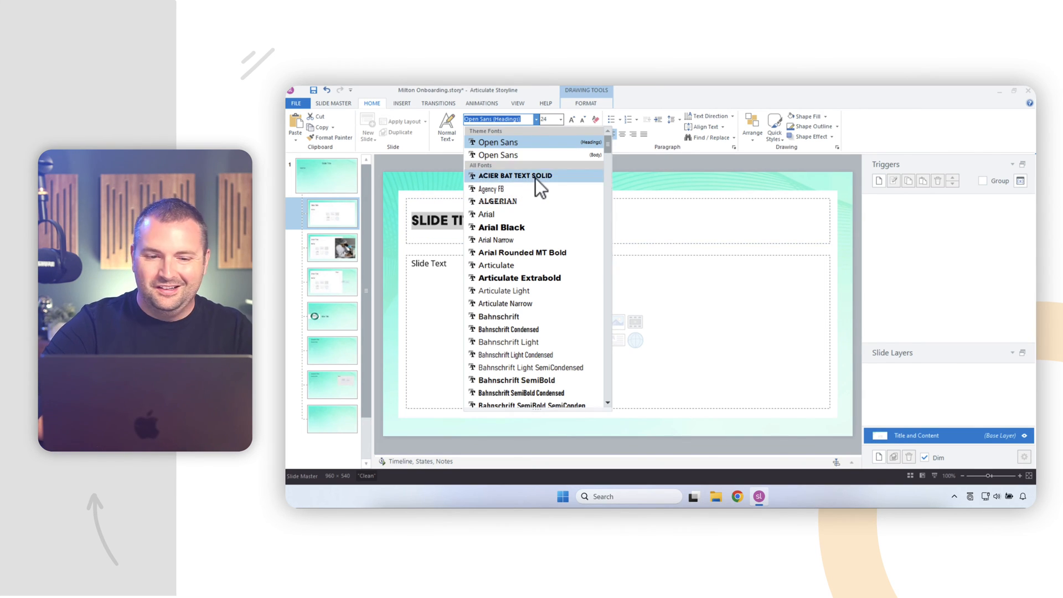
left_click(516, 175)
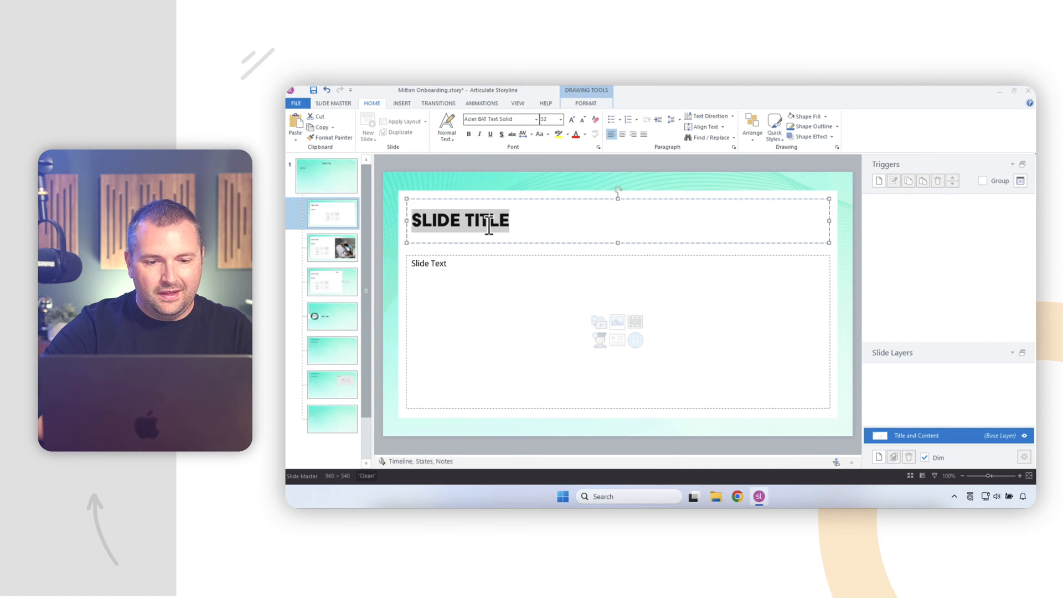
left_click(584, 134)
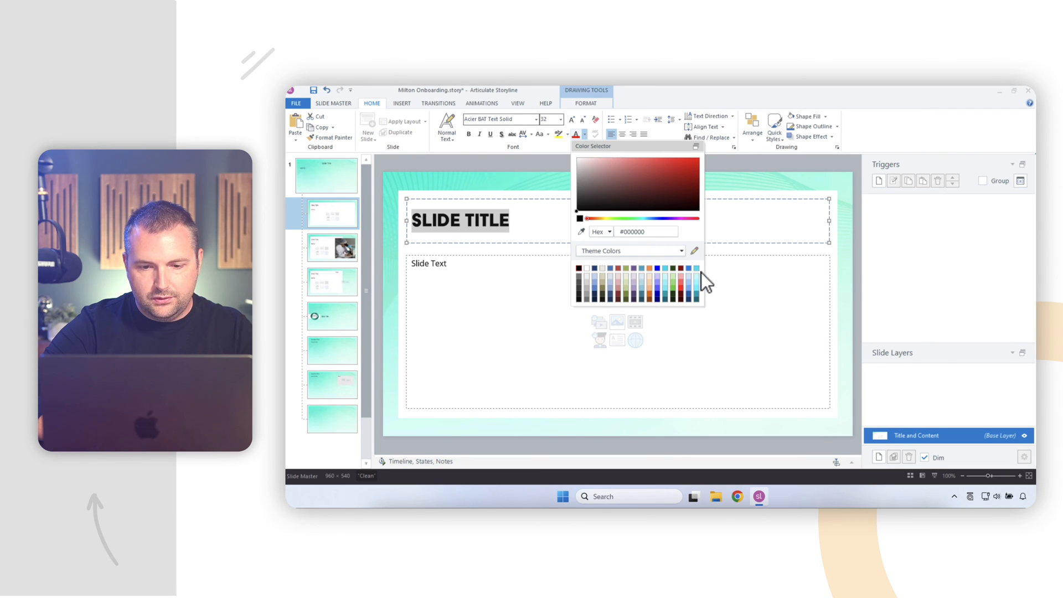
left_click(696, 277)
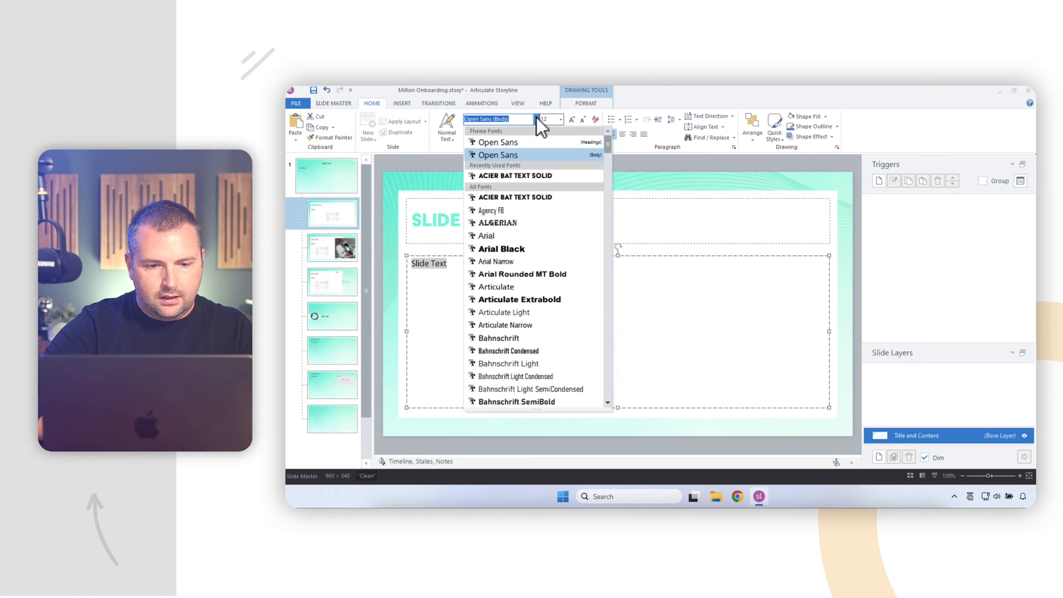
- Set the Slide Text body to dark grey Articulate Light
left_click(503, 312)
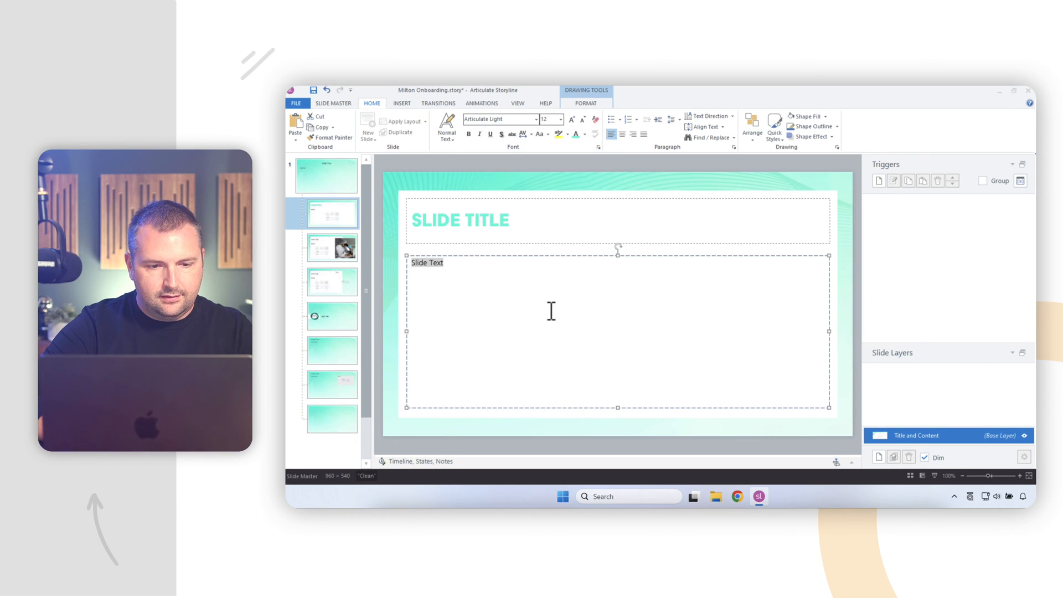
left_click(584, 133)
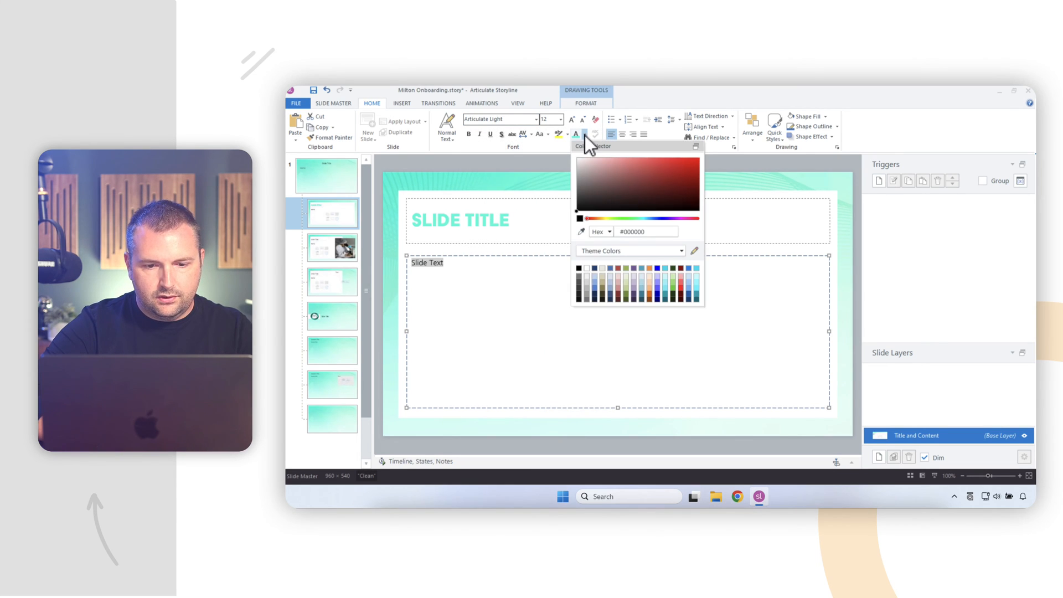
left_click(580, 295)
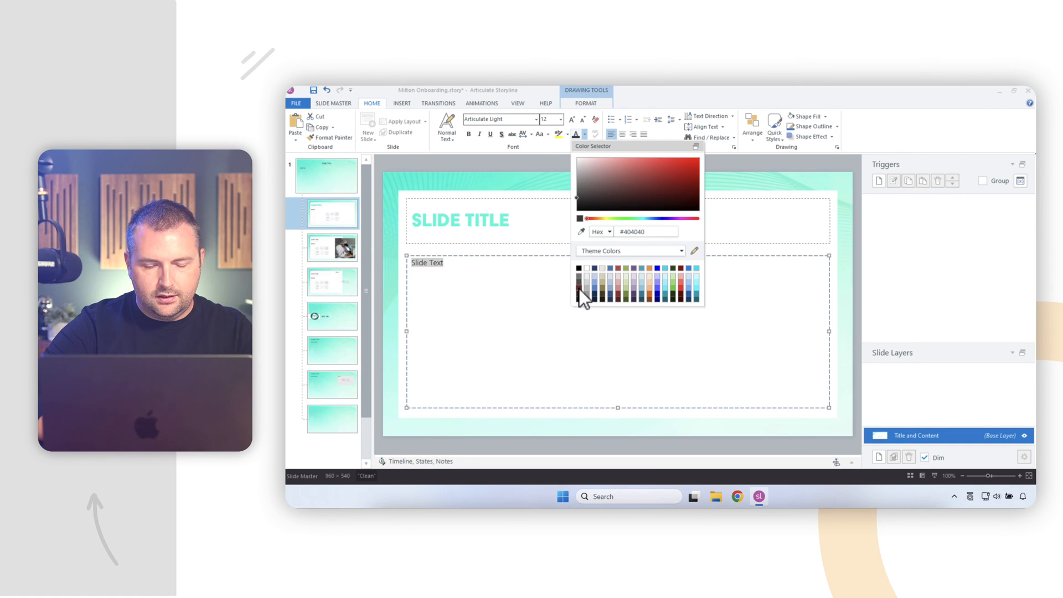
left_click(585, 295)
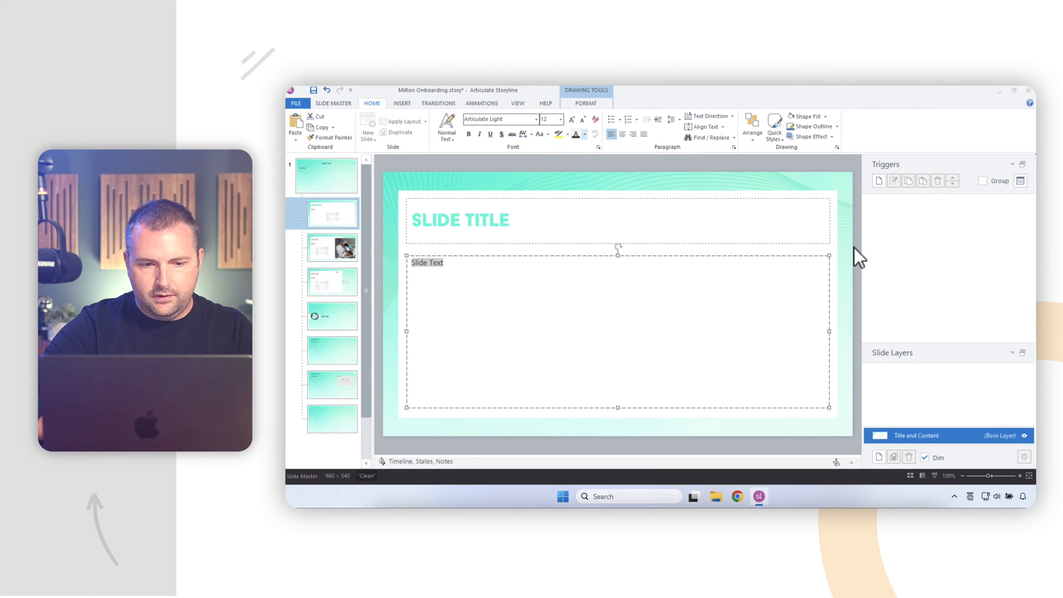
mouse_move(629, 256)
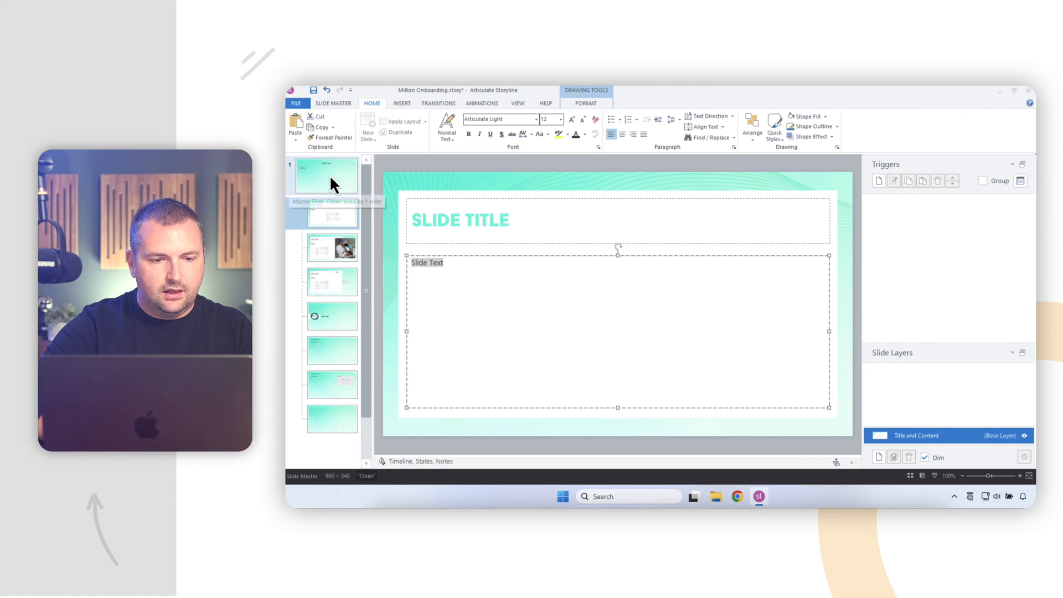
- Update the Heading 1 style from the teal title and check it on the 1_Custom layout
left_click(332, 214)
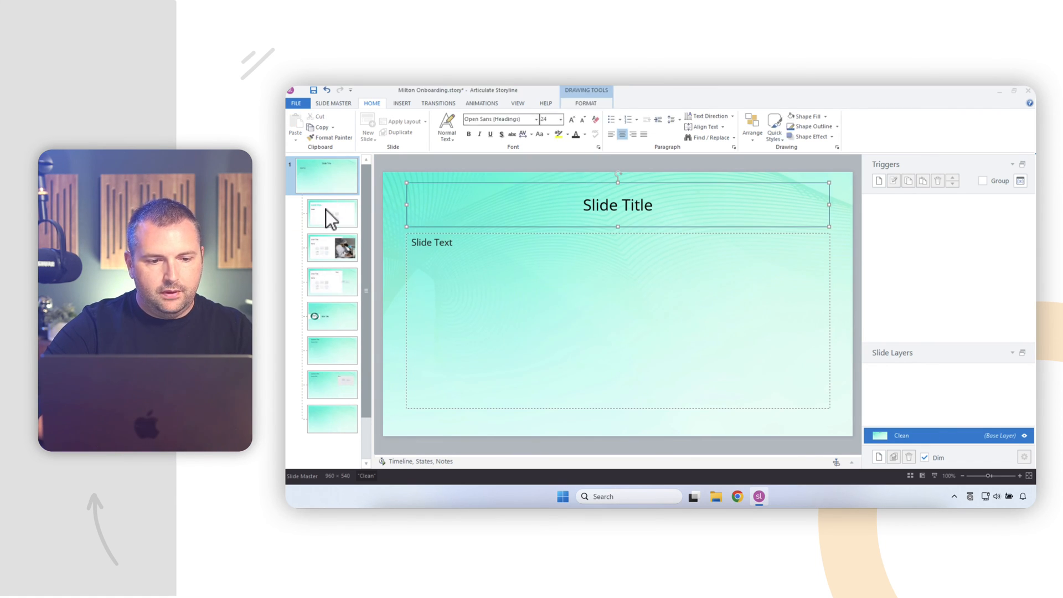
left_click(331, 213)
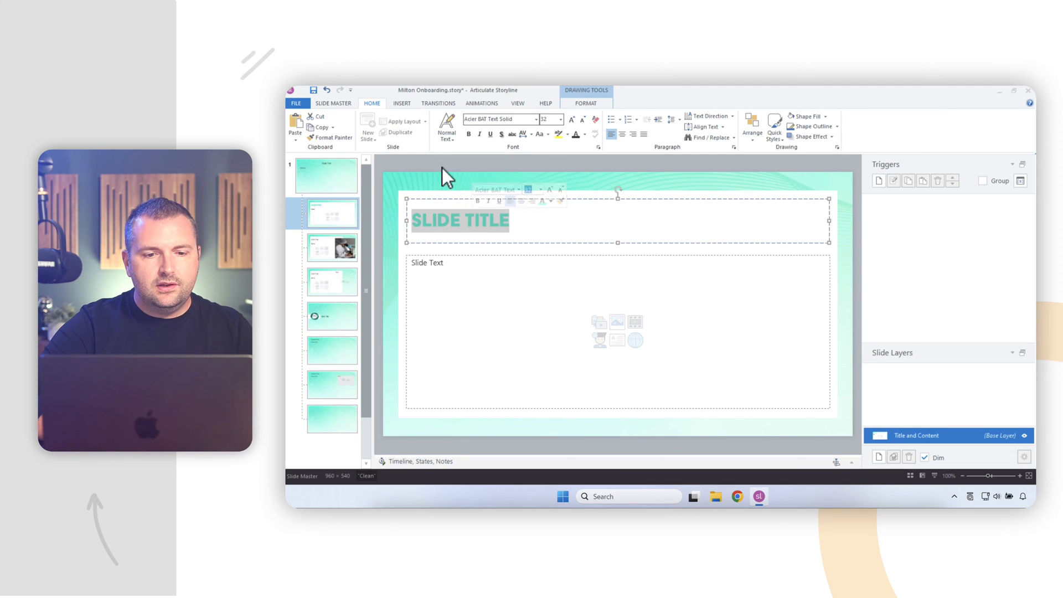
left_click(447, 133)
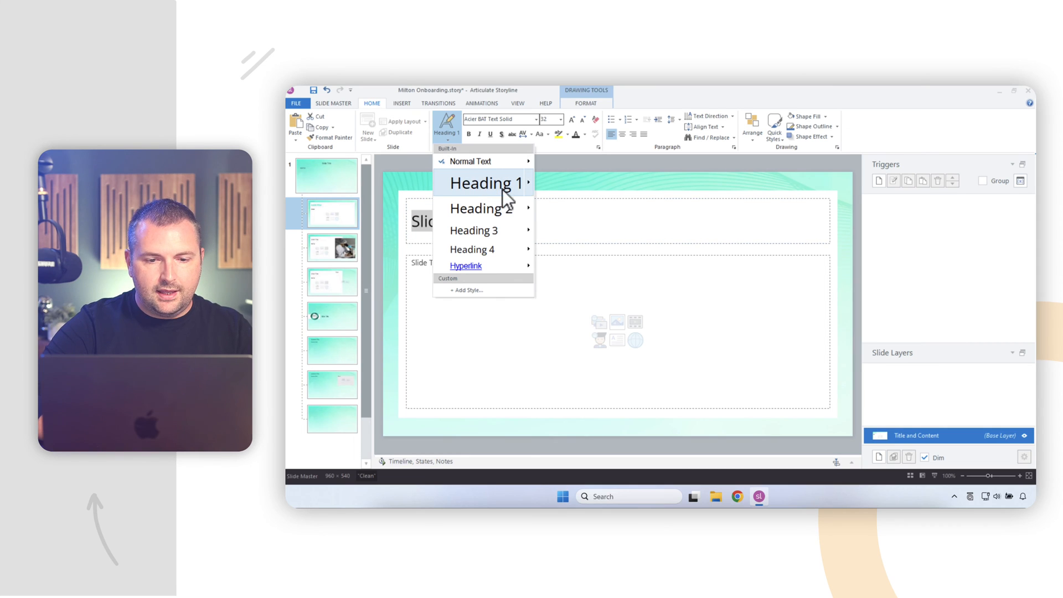
mouse_move(528, 183)
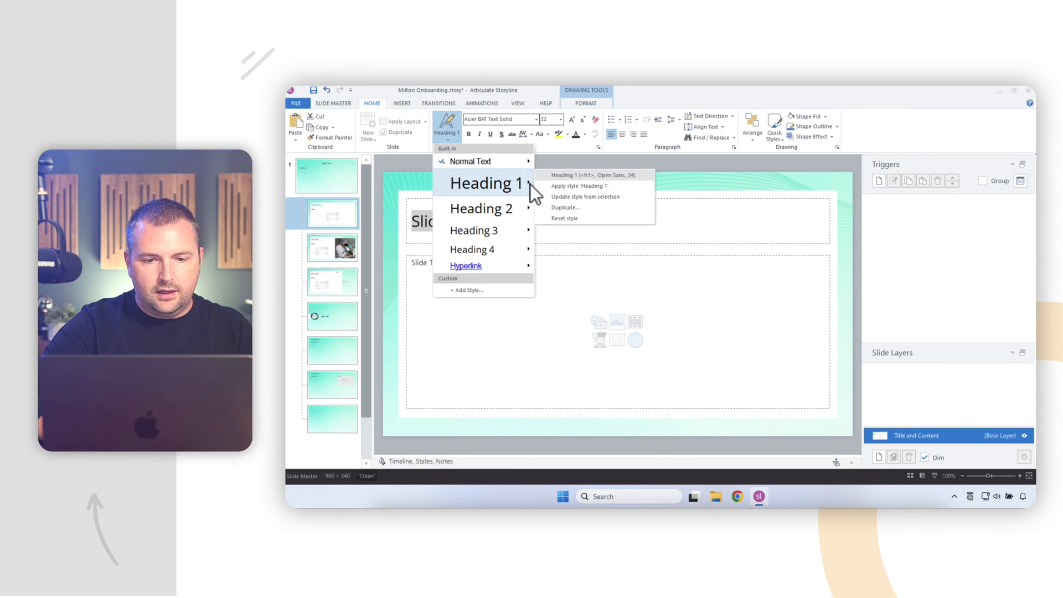
left_click(578, 186)
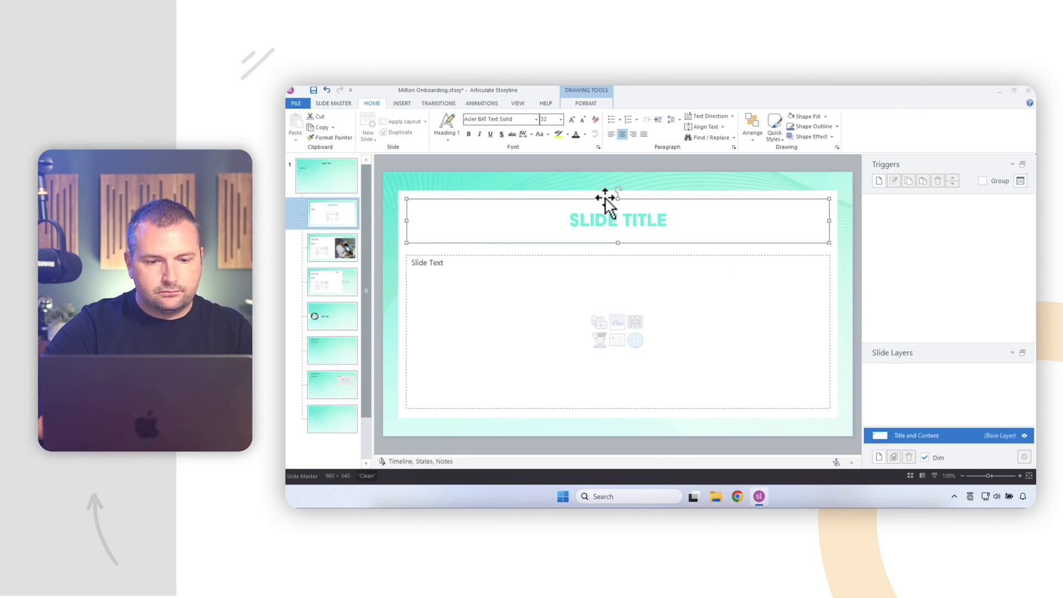
left_click(612, 133)
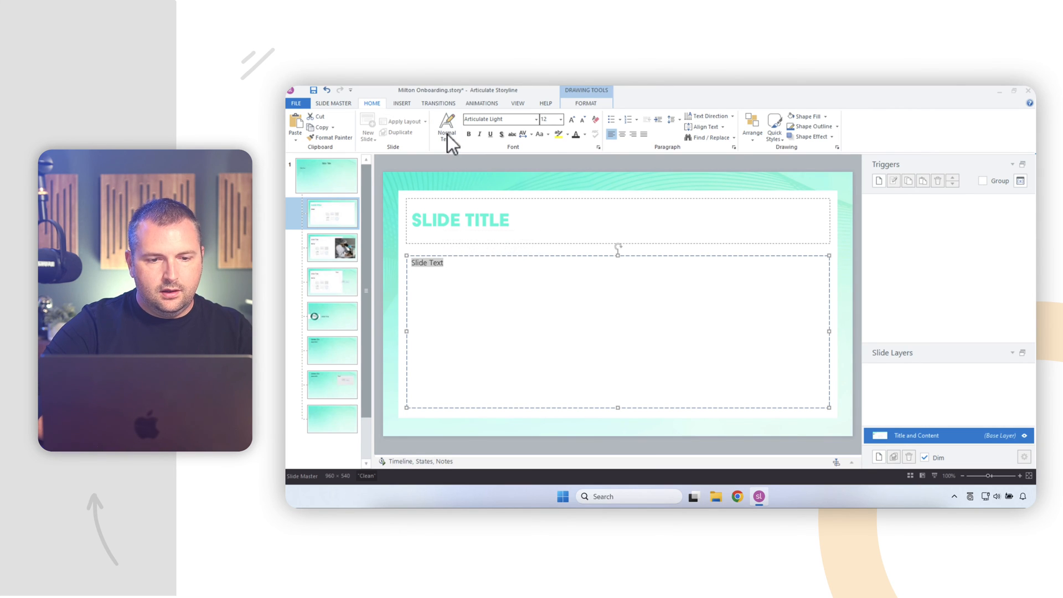
left_click(446, 129)
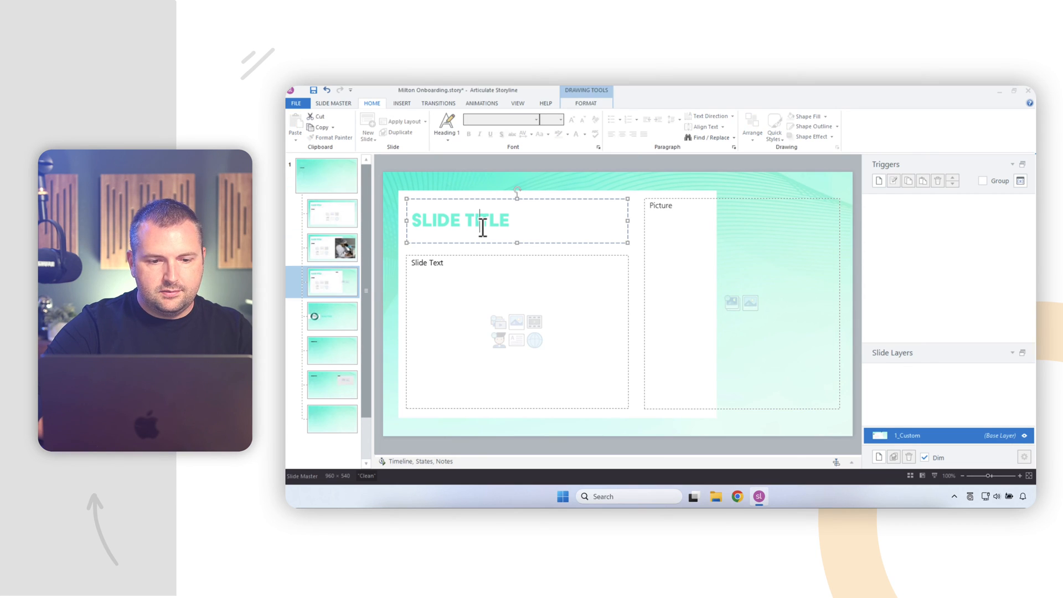
left_click(441, 267)
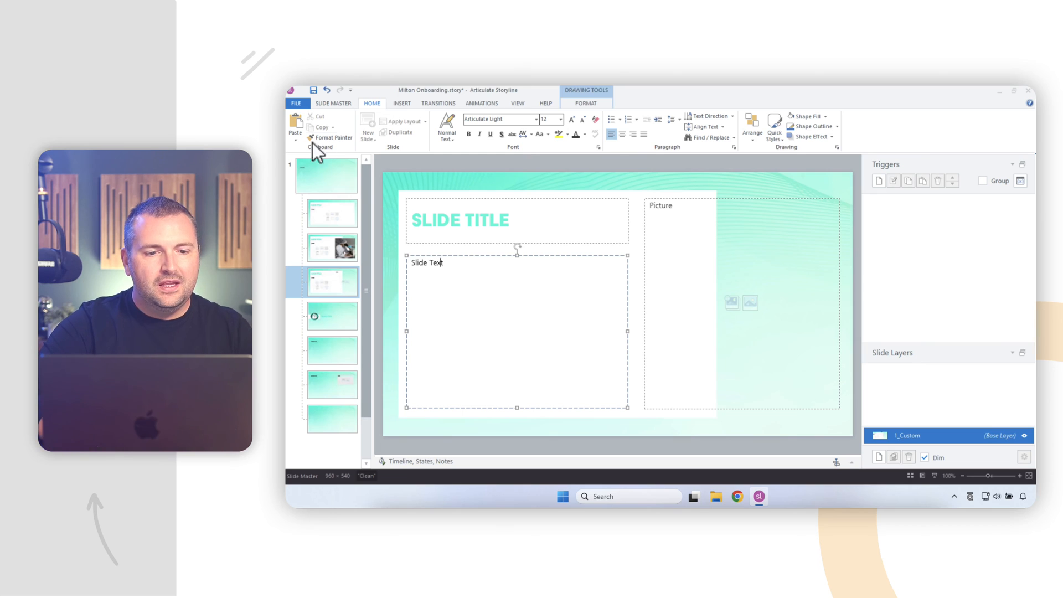
- Close Master View and apply the Title and Content layout to the slide
left_click(332, 103)
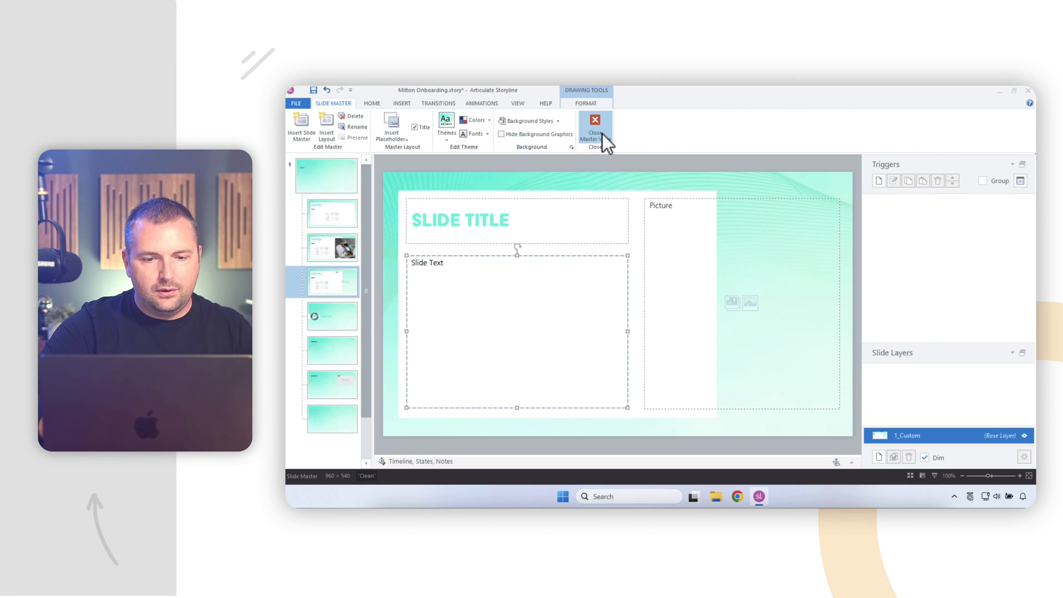
left_click(595, 129)
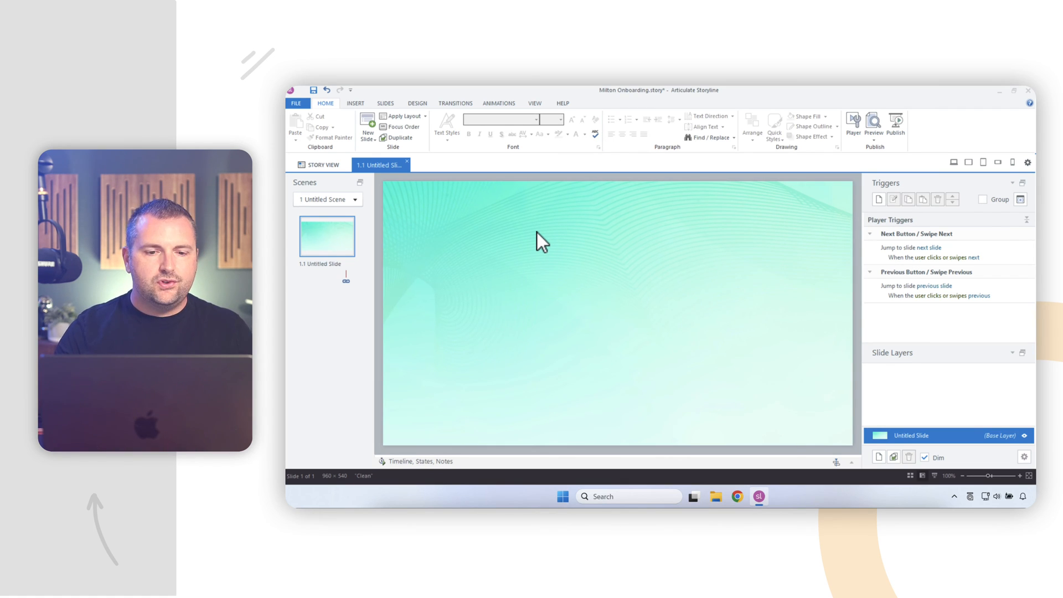
mouse_move(526, 271)
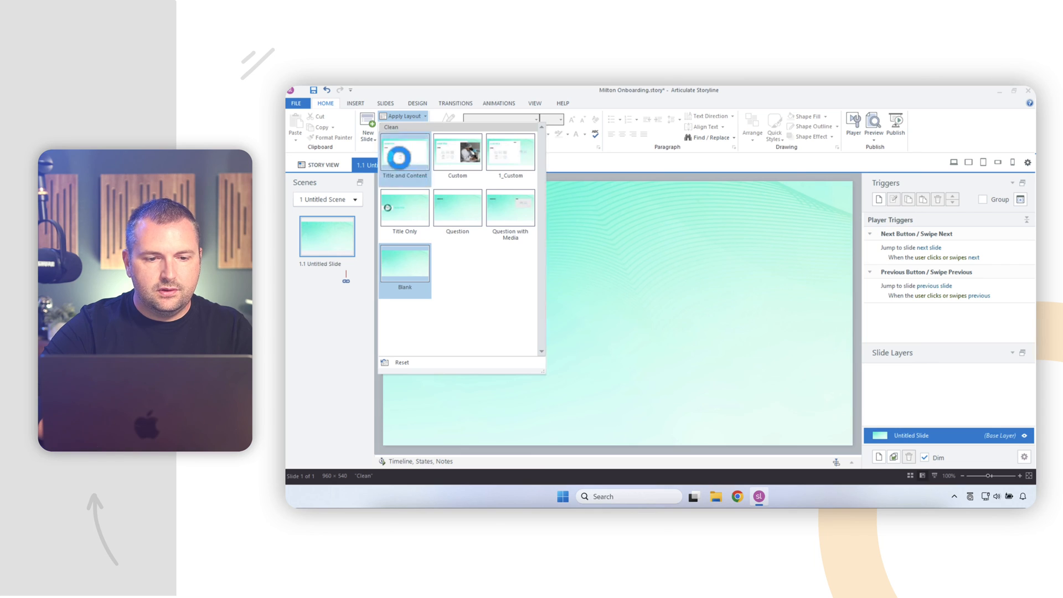
left_click(404, 153)
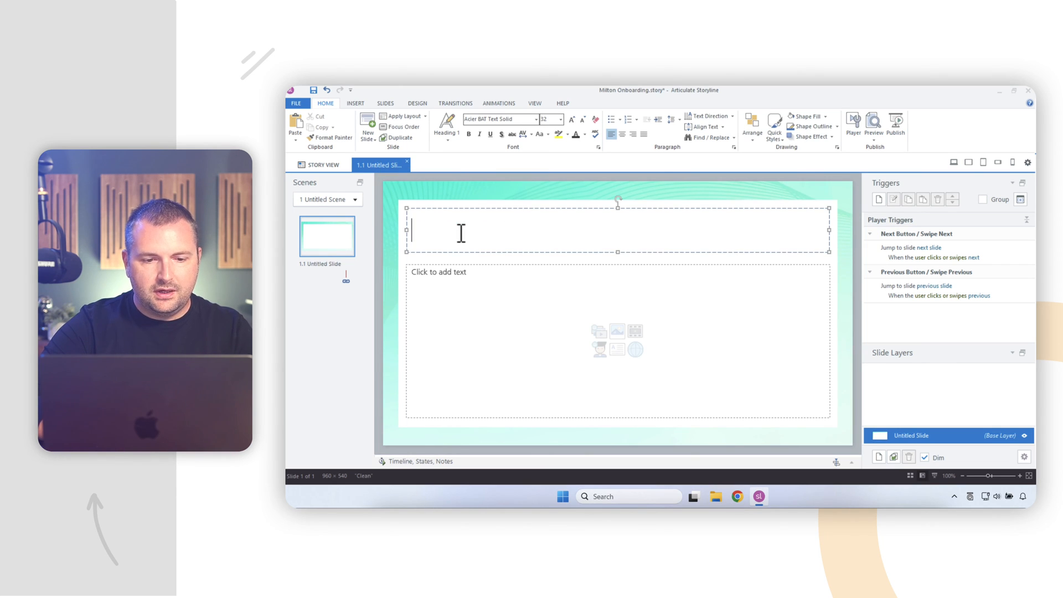
- Title the slide INTRODUCTION with body text 'Here is some really great content'
type("INTRO")
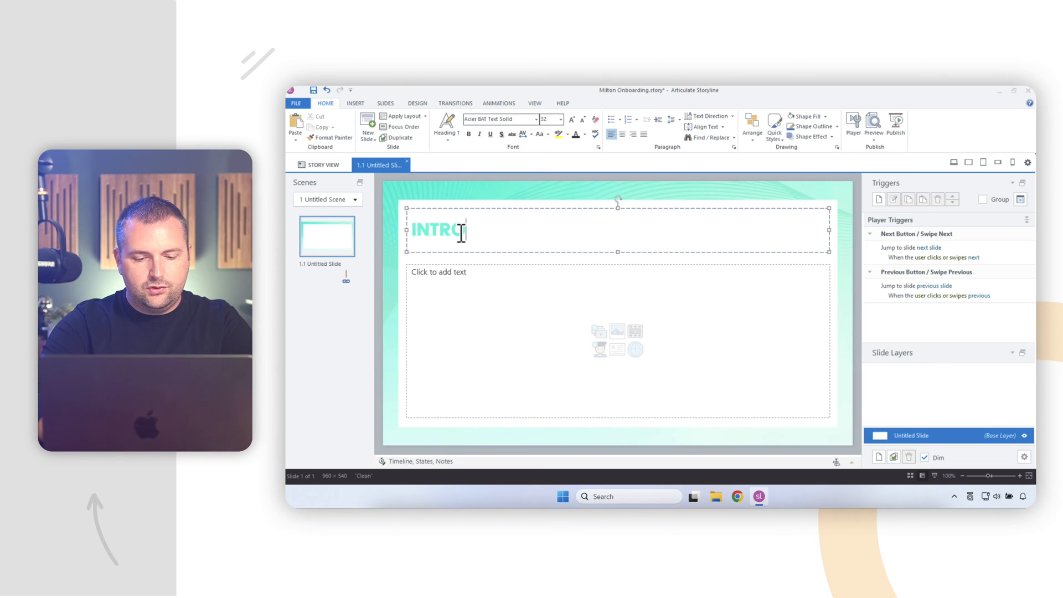
type("DUCTION")
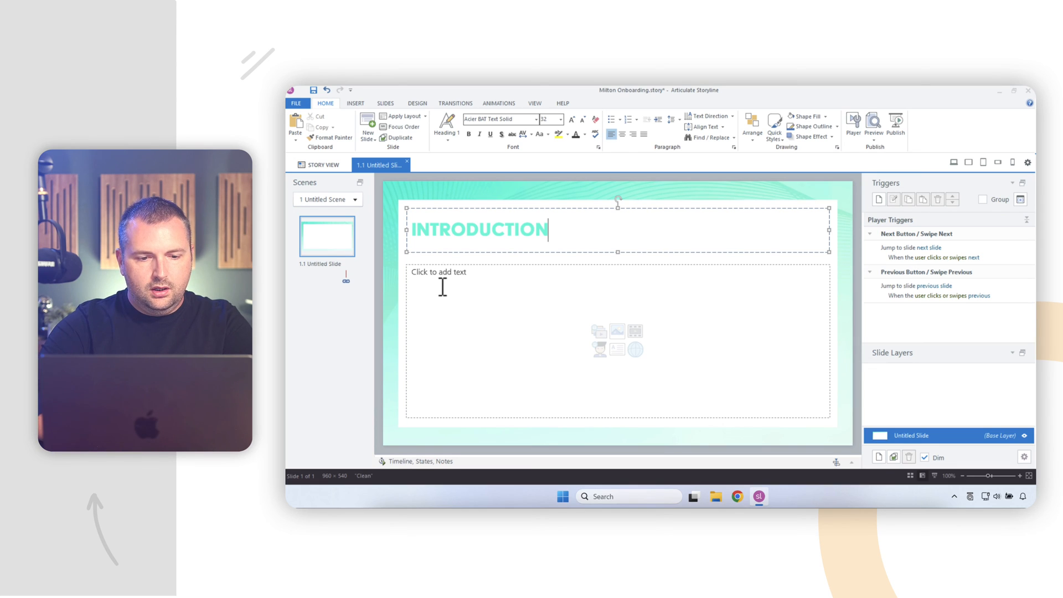
type("Here is some")
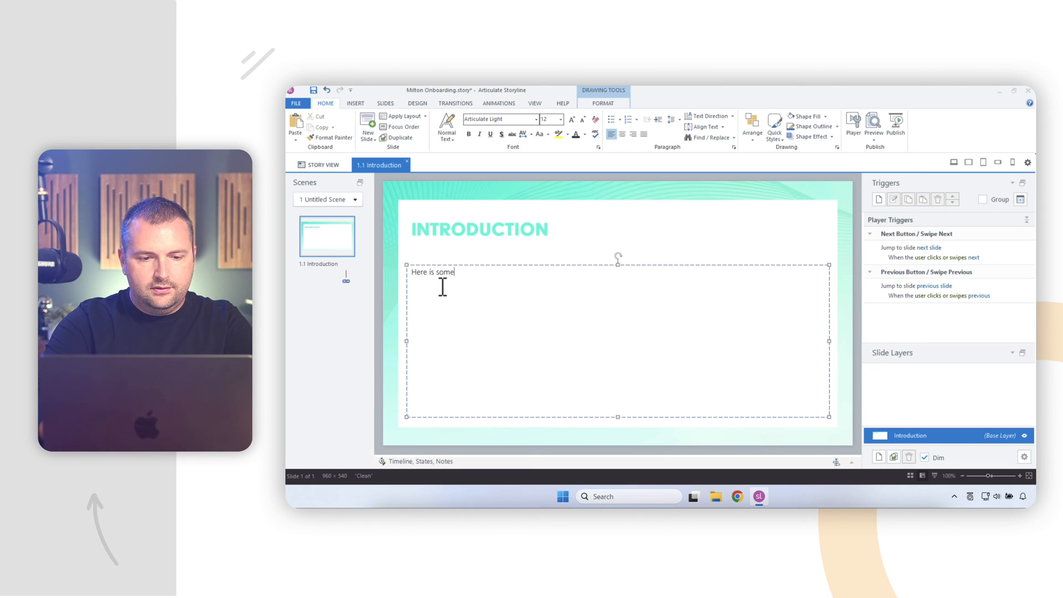
type("really great content")
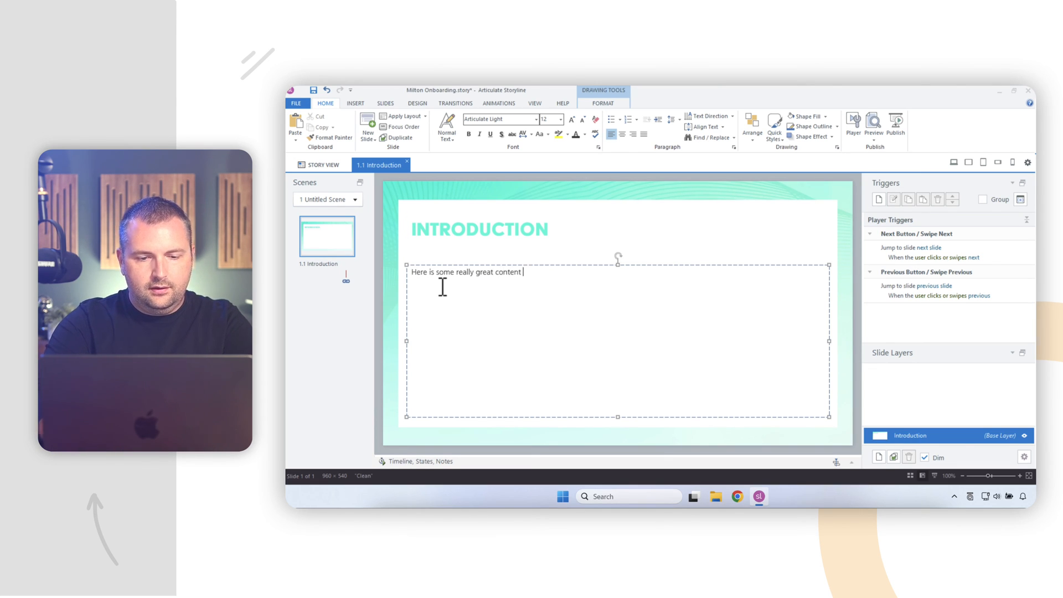
left_click(472, 187)
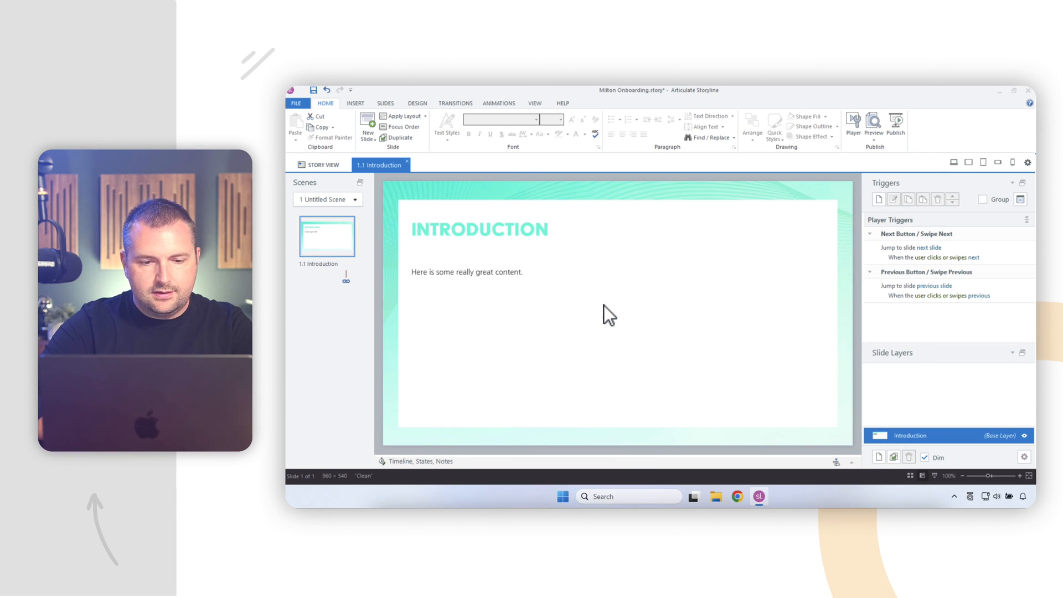
- Type the OBJECTIVES title and 'Learning objectives' body text on the new slide
left_click(368, 127)
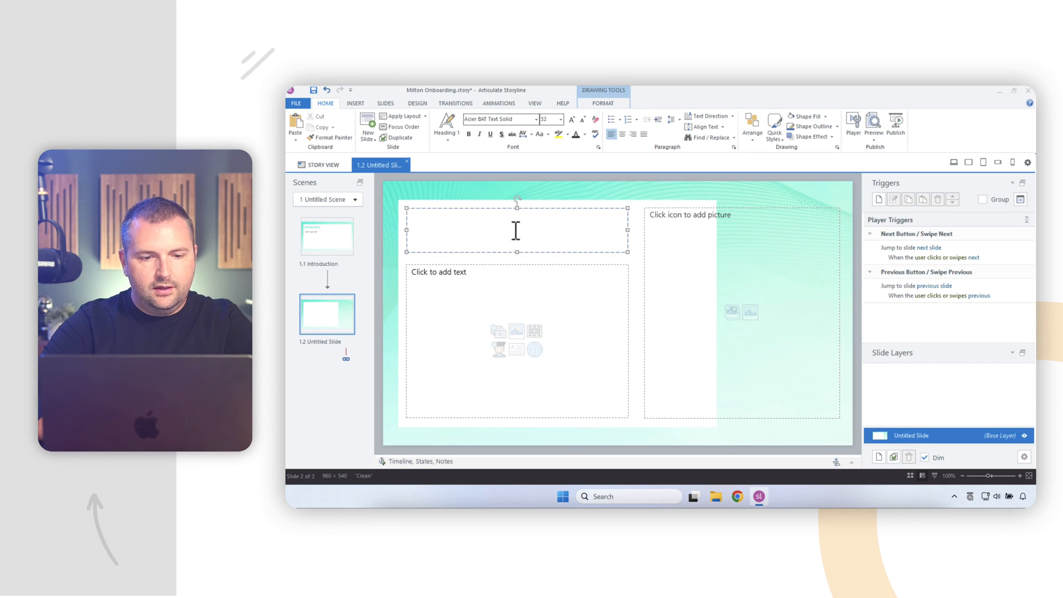
type("OBJECTIV")
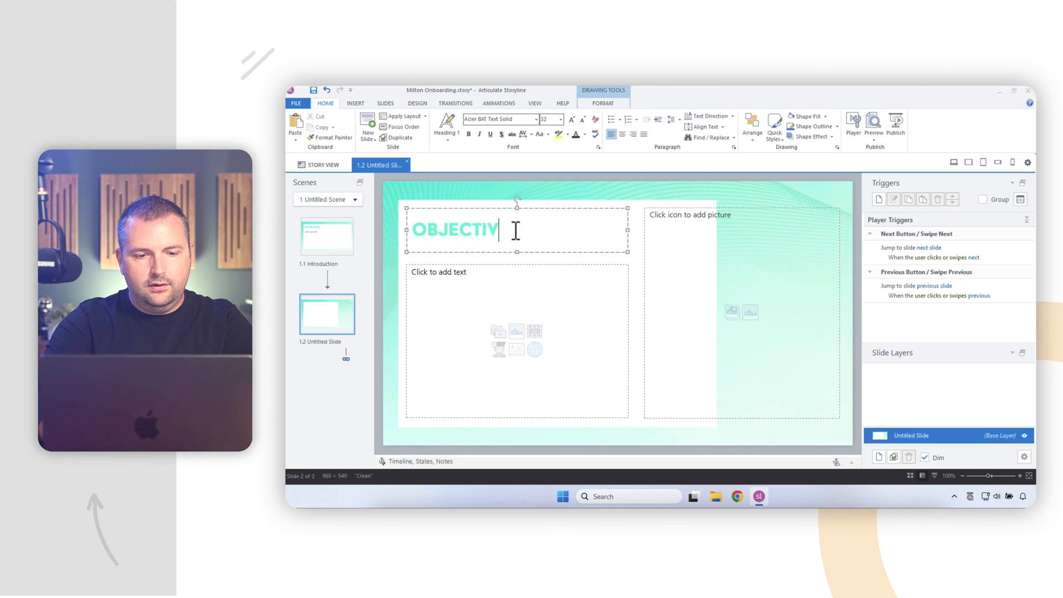
type("ES")
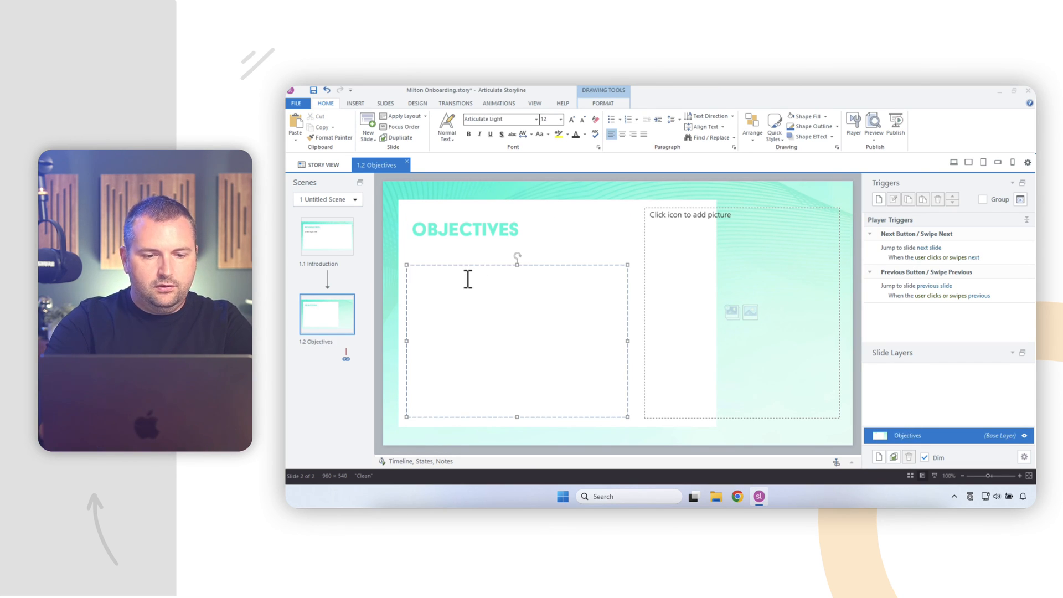
type("Learning objectives here.")
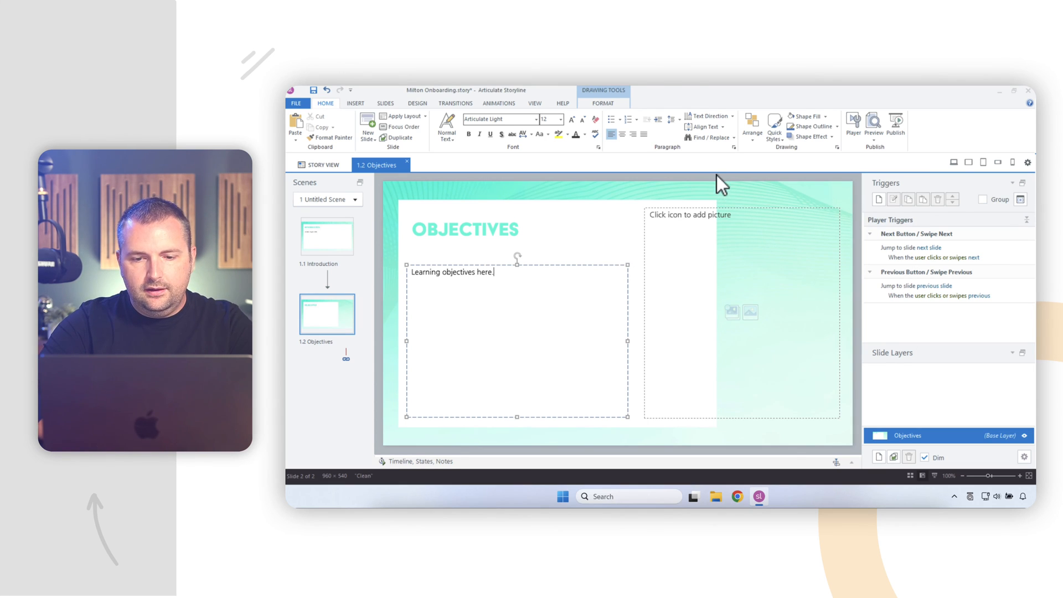
- Fill the picture placeholder with the MRI side-view sketch from file
left_click(742, 312)
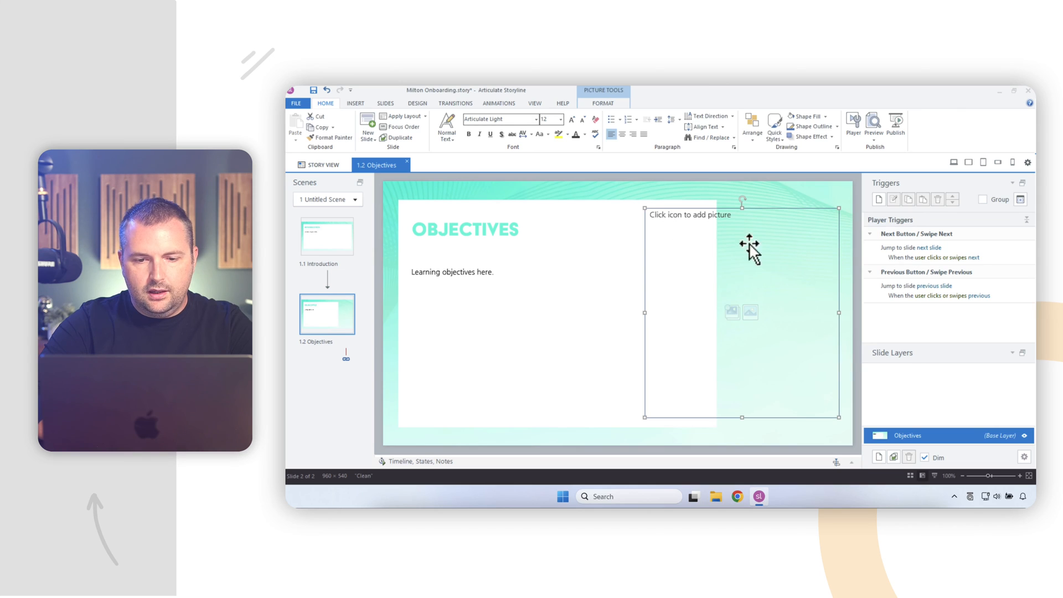
mouse_move(732, 312)
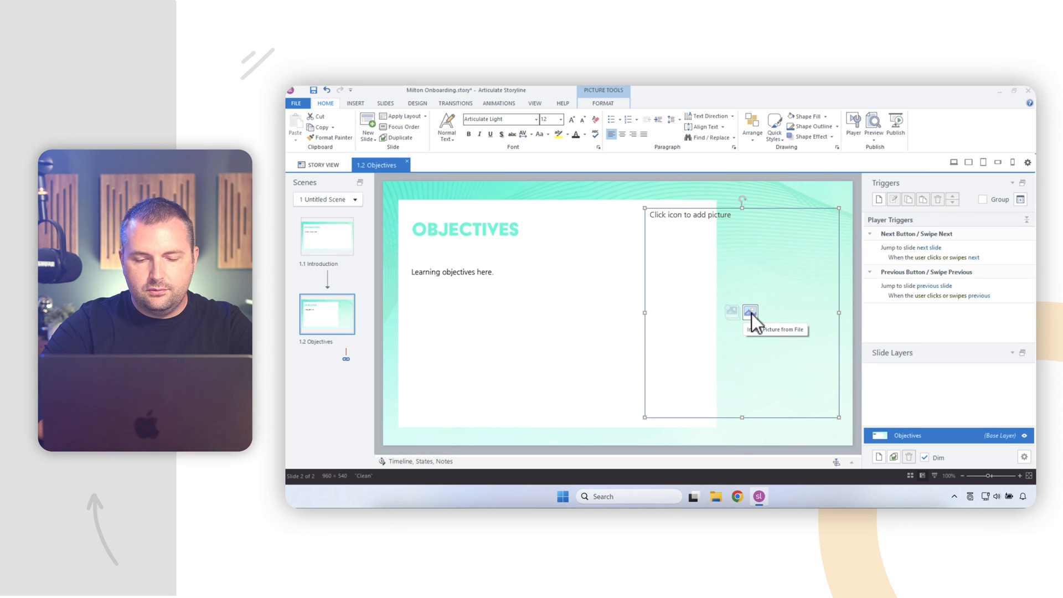
left_click(749, 312)
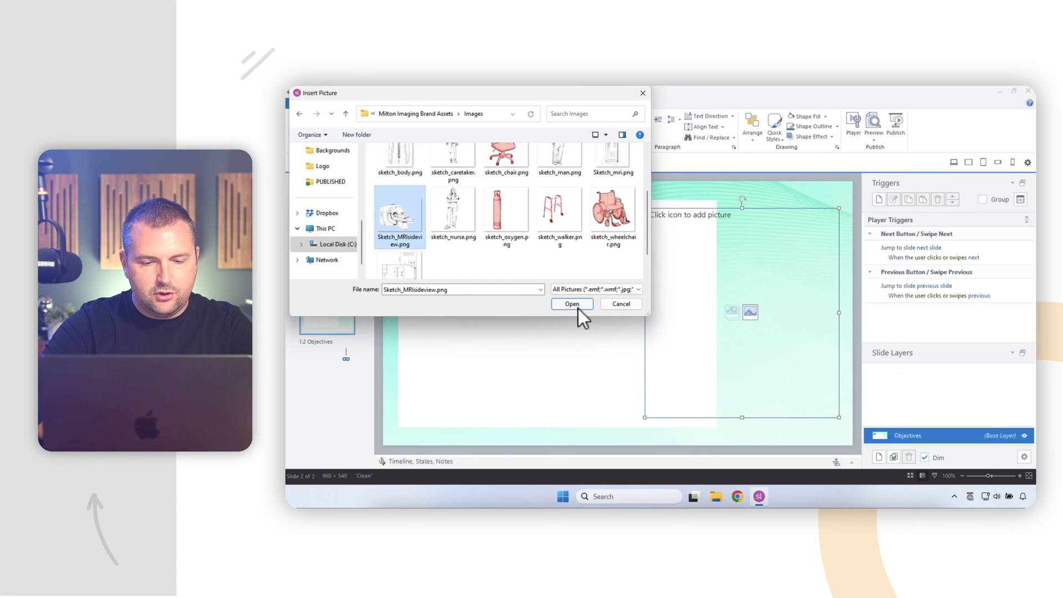
left_click(572, 302)
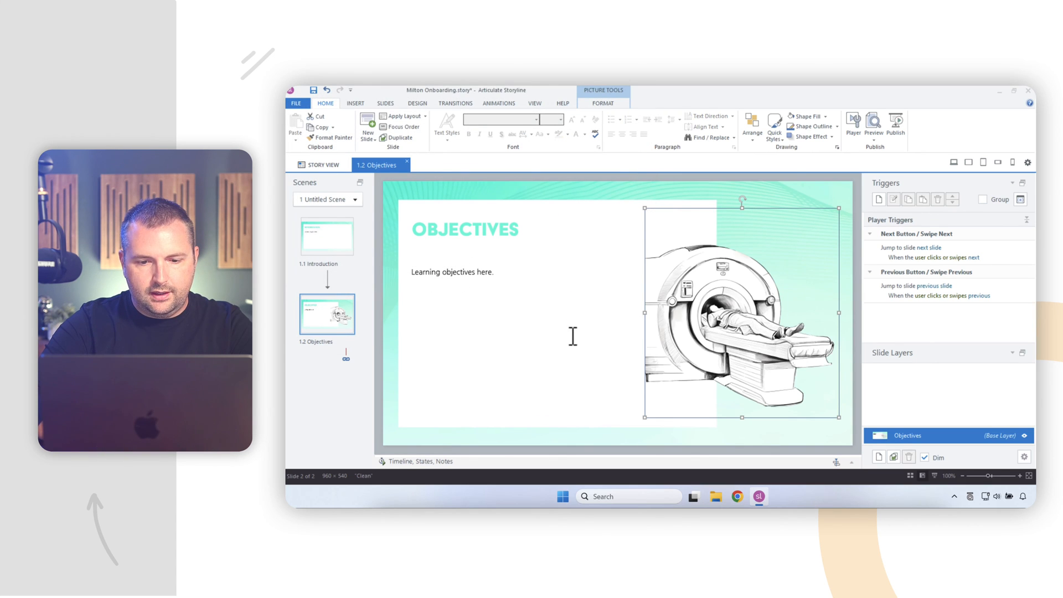
left_click(452, 272)
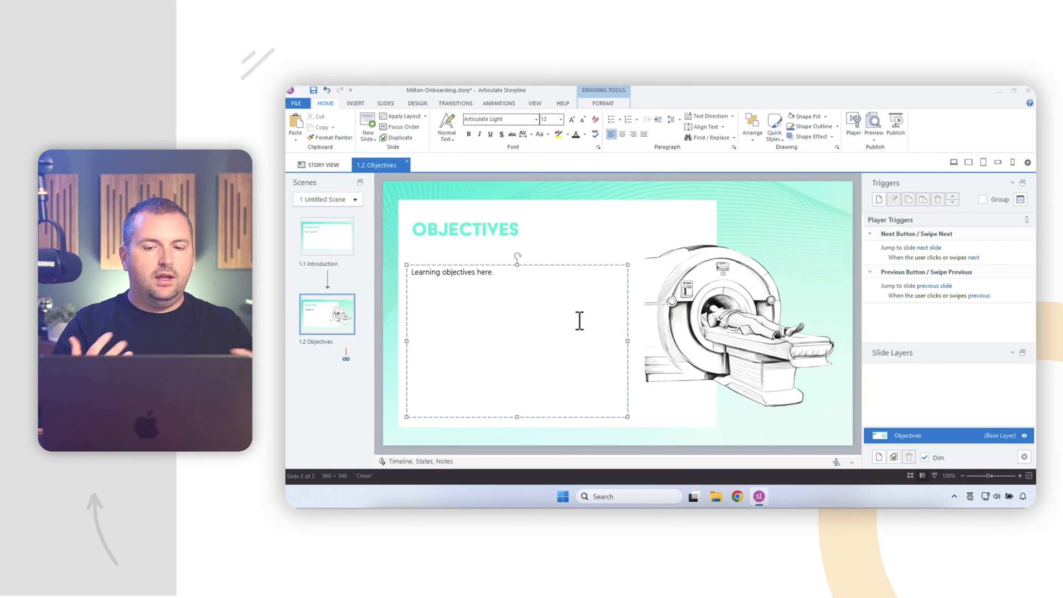